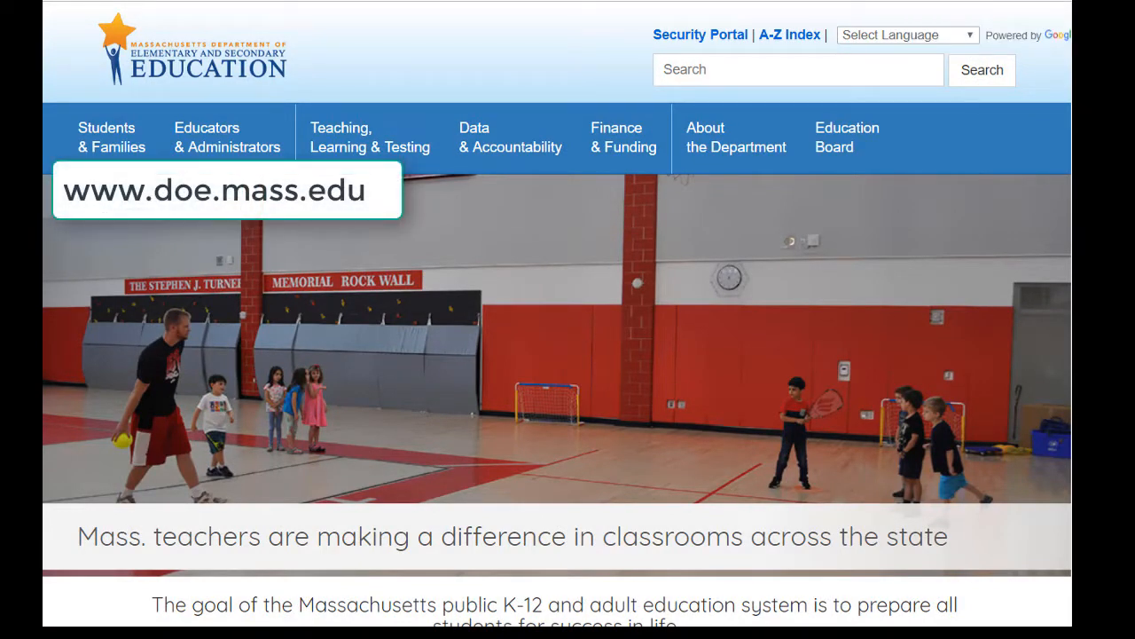
Reach the EWIS page via Data & Accountability > Data Resources and follow the Implementation Cycle e-learning link.
{"action": "left_click", "coordinate": [511, 139]}
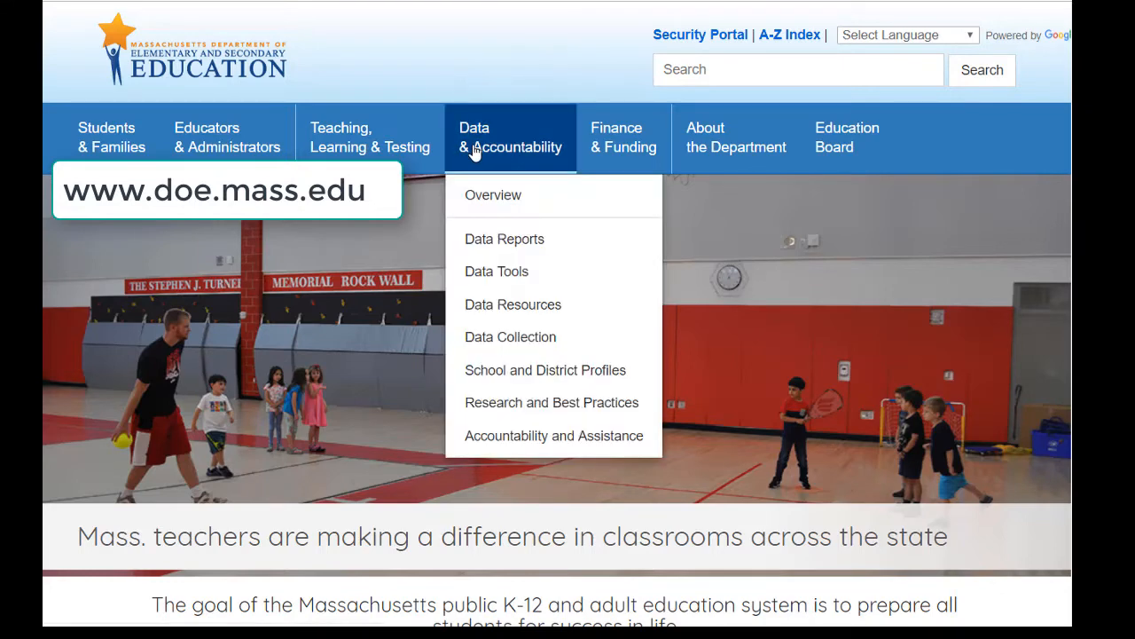
{"action": "mouse_move", "coordinate": [512, 306]}
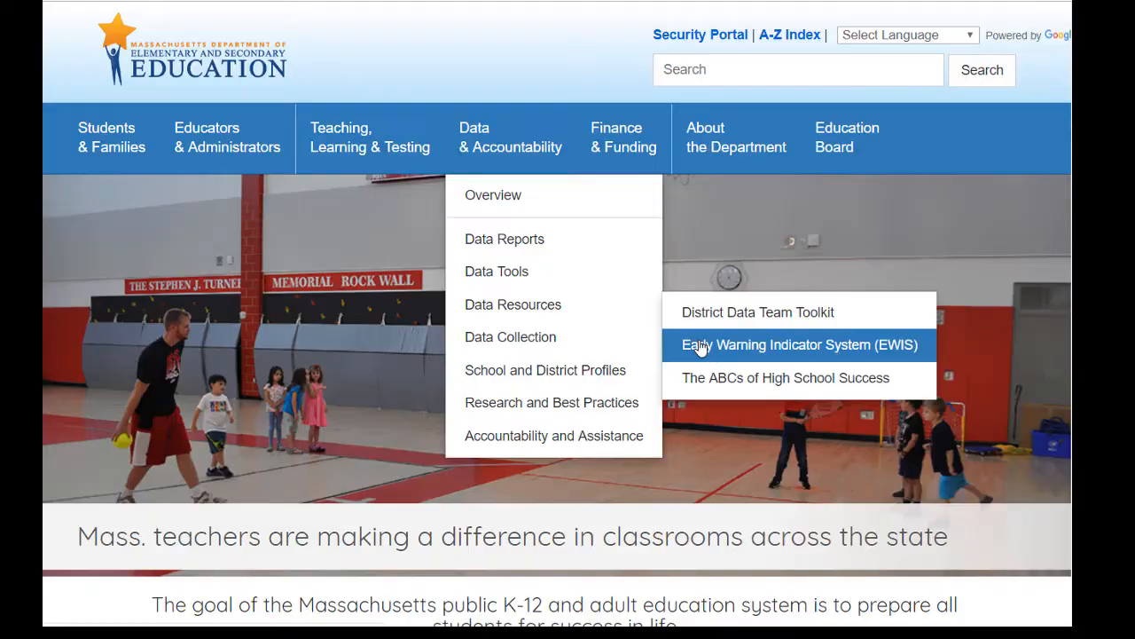
{"action": "left_click", "coordinate": [799, 344]}
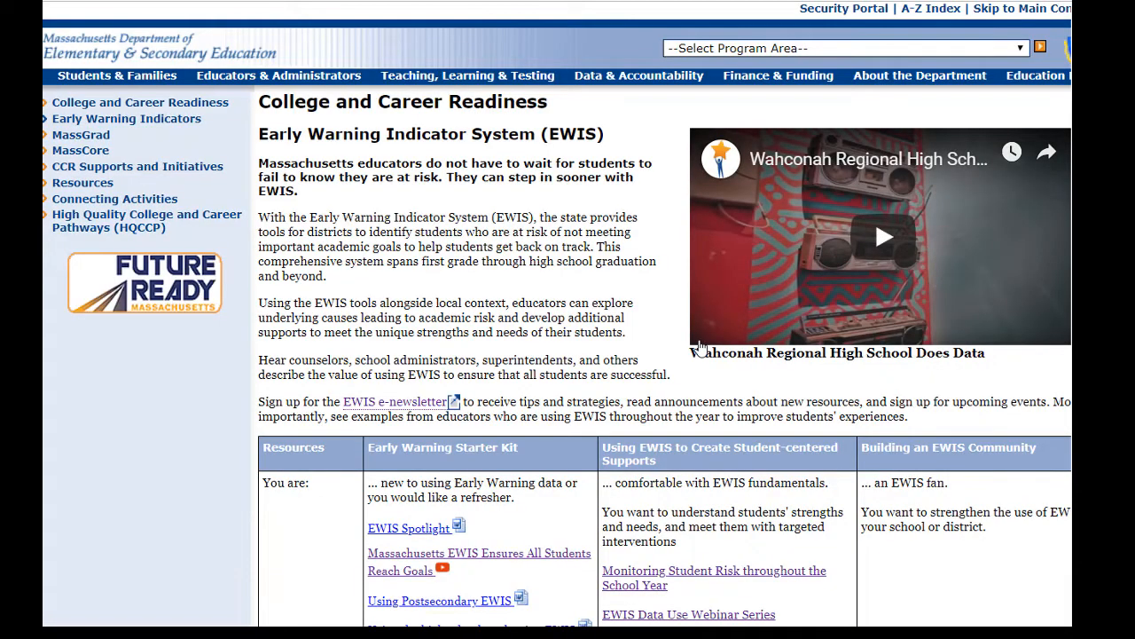
{"action": "scroll", "scroll_direction": "down", "scroll_amount": 3}
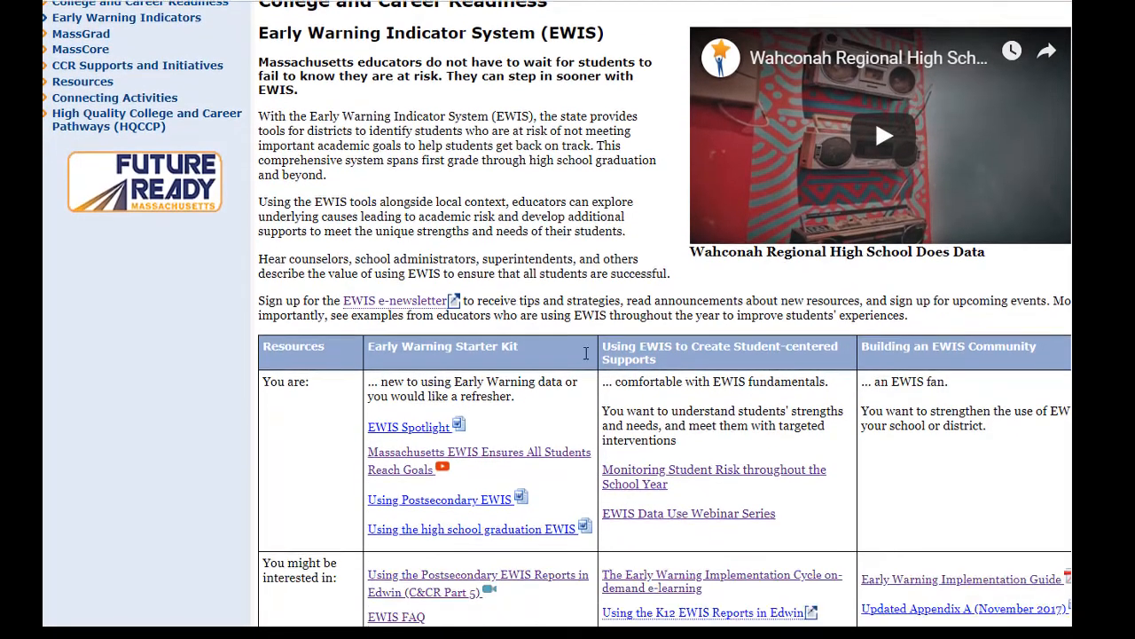
{"action": "scroll", "scroll_direction": "down", "scroll_amount": 3}
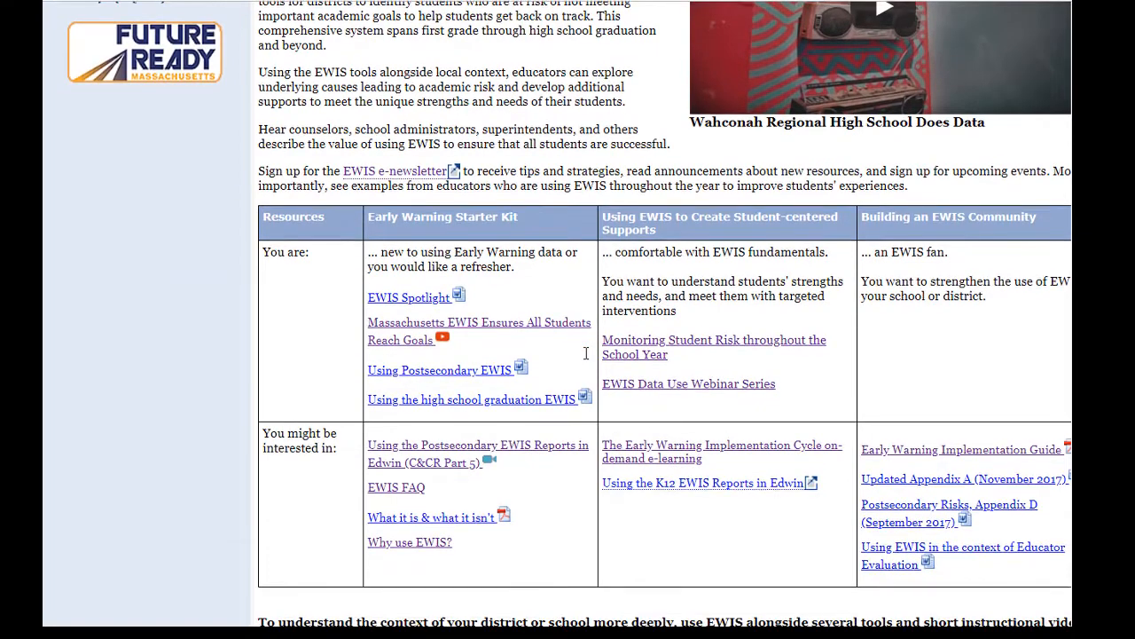
{"action": "mouse_move", "coordinate": [625, 452]}
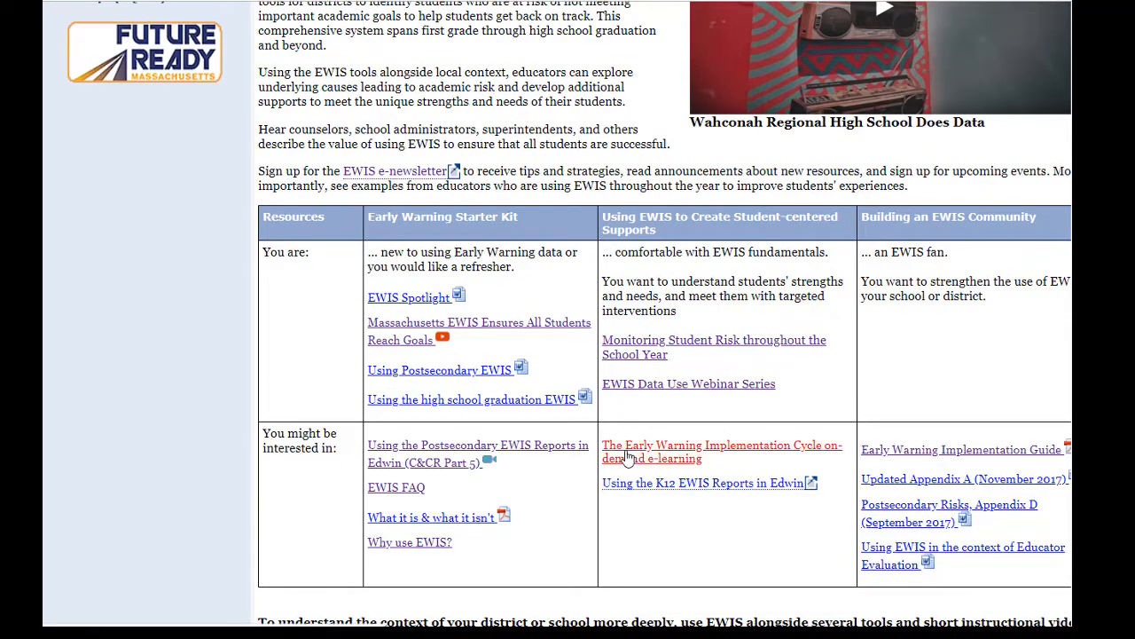
{"action": "left_click", "coordinate": [722, 453]}
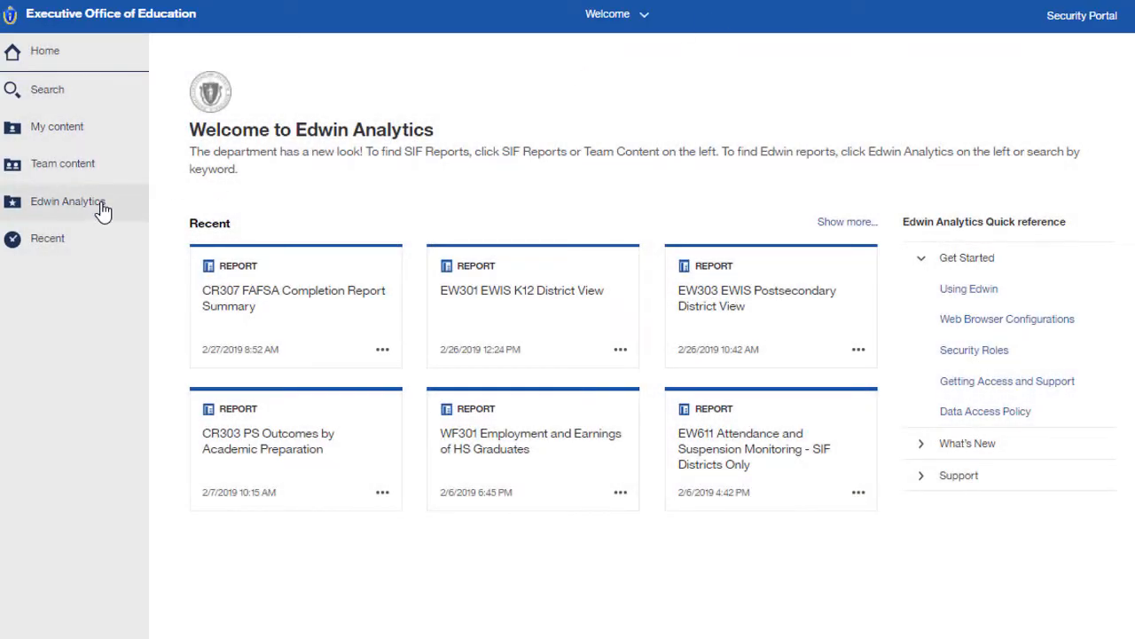
Browse the Edwin Analytics EWIS folder to the EW301 EWIS K12 District View report.
{"action": "left_click", "coordinate": [67, 202]}
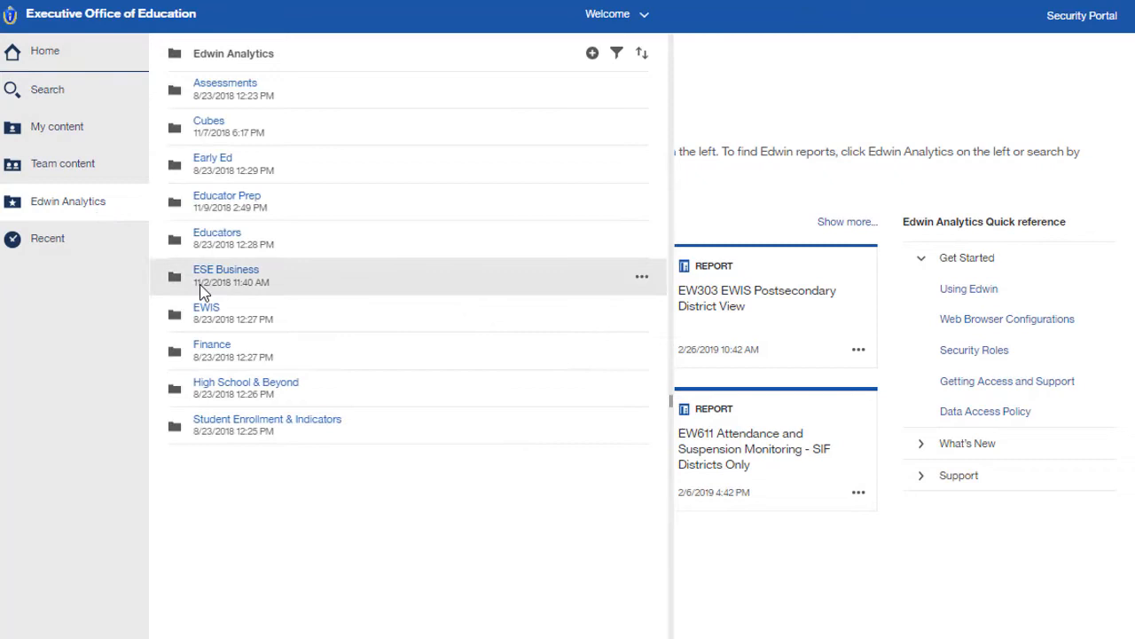
{"action": "left_click", "coordinate": [206, 307]}
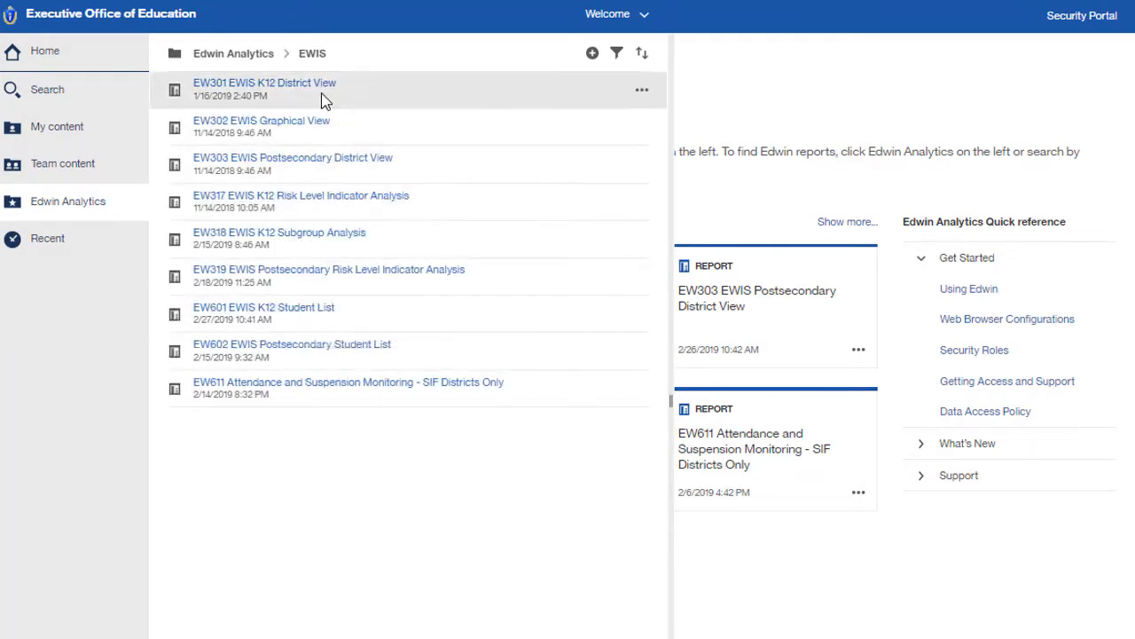
{"action": "left_click", "coordinate": [265, 84]}
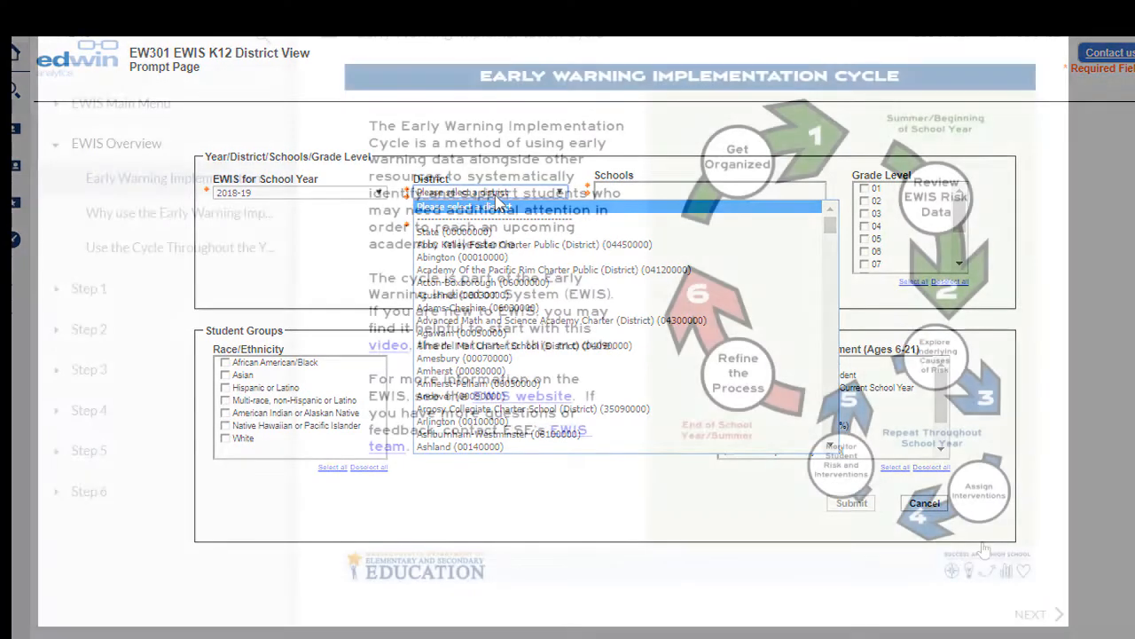
{"action": "left_click", "coordinate": [924, 504]}
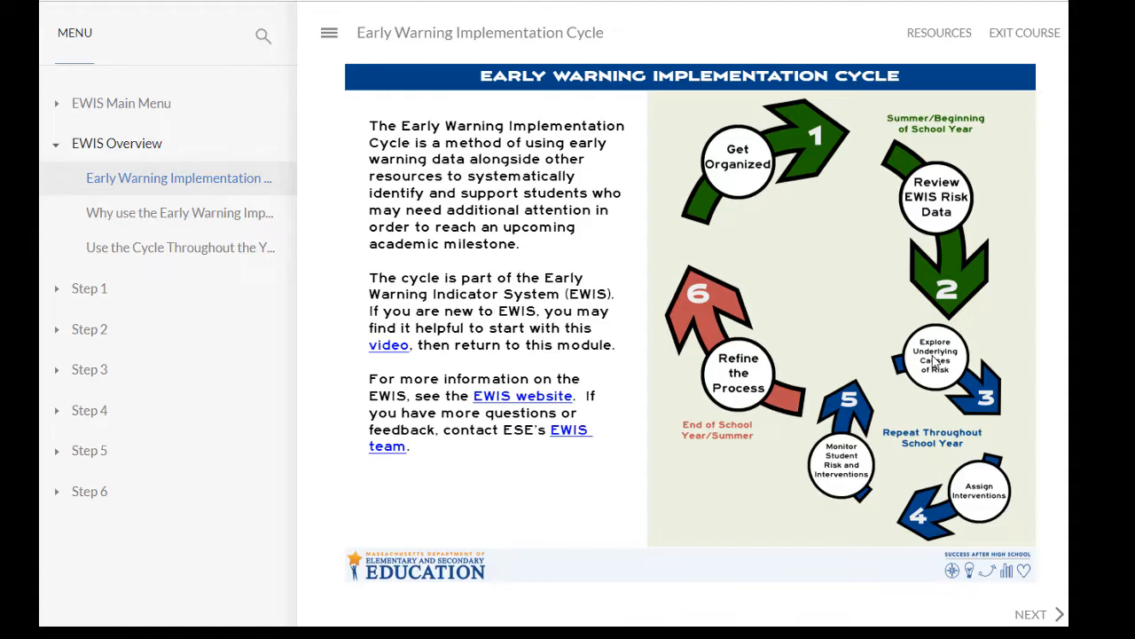
From the EWIS resources table, launch The Early Warning Implementation Cycle on-demand e-learning.
{"action": "left_click", "coordinate": [522, 396]}
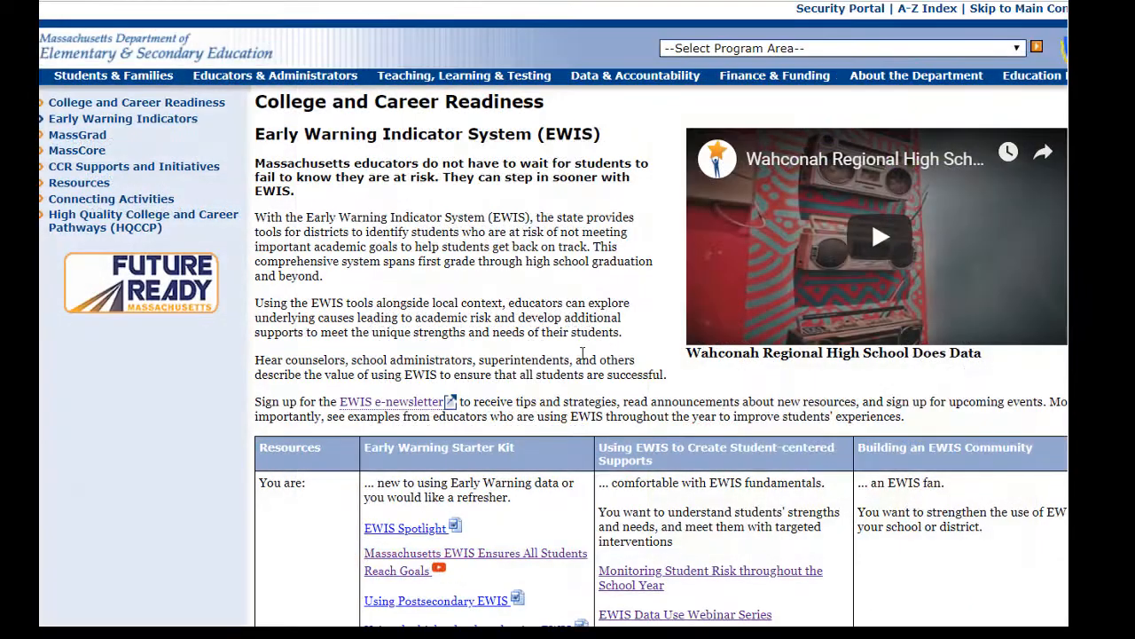
{"action": "scroll", "scroll_direction": "down", "scroll_amount": 3}
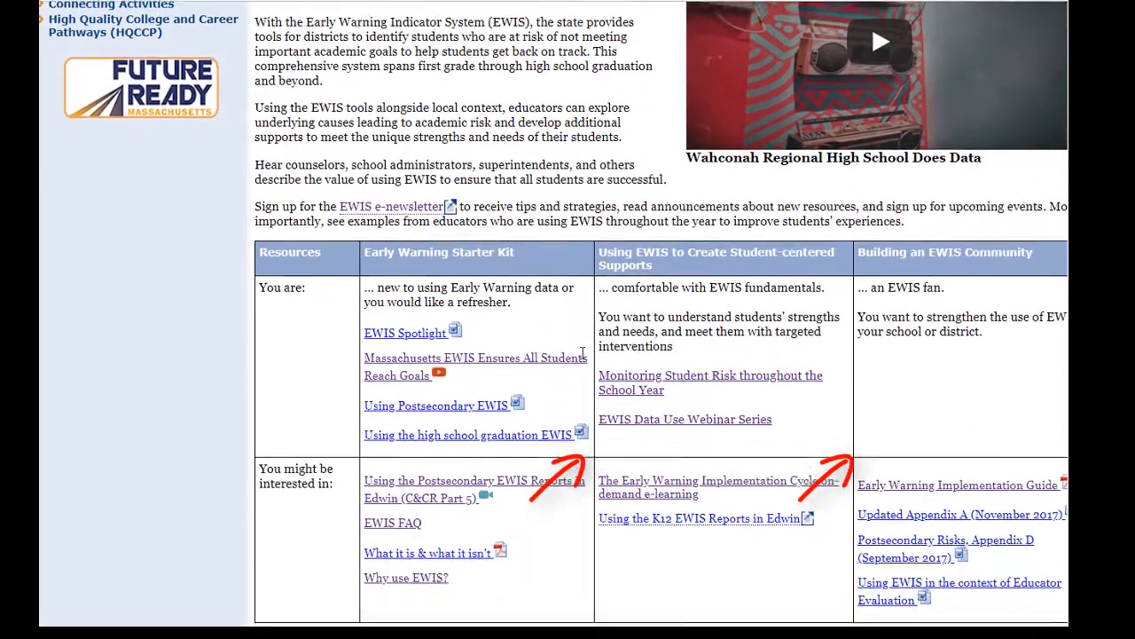
{"action": "left_click", "coordinate": [715, 479]}
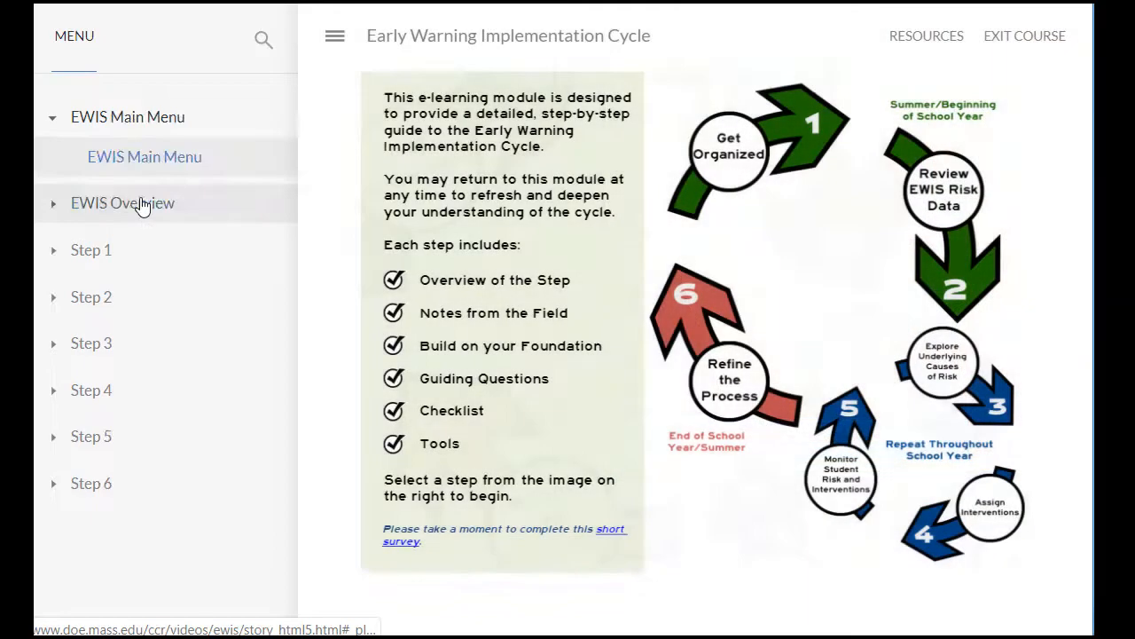
View Use the Cycle Throughout the Year under EWIS Overview, then read and close the Big Picture implementation tip.
{"action": "left_click", "coordinate": [123, 202]}
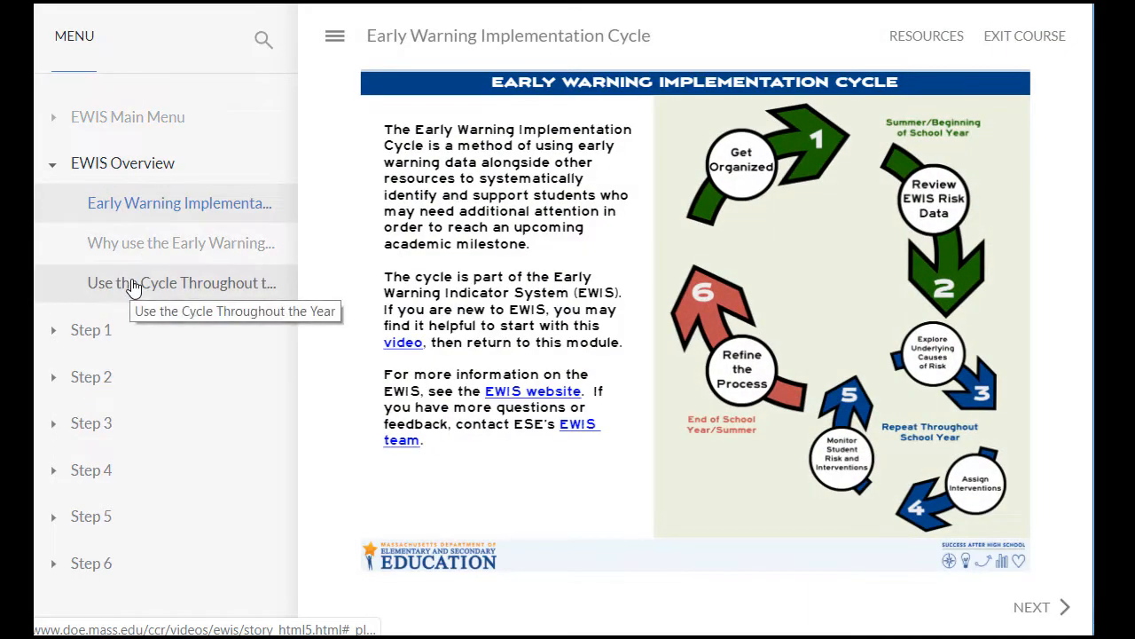
{"action": "left_click", "coordinate": [181, 282]}
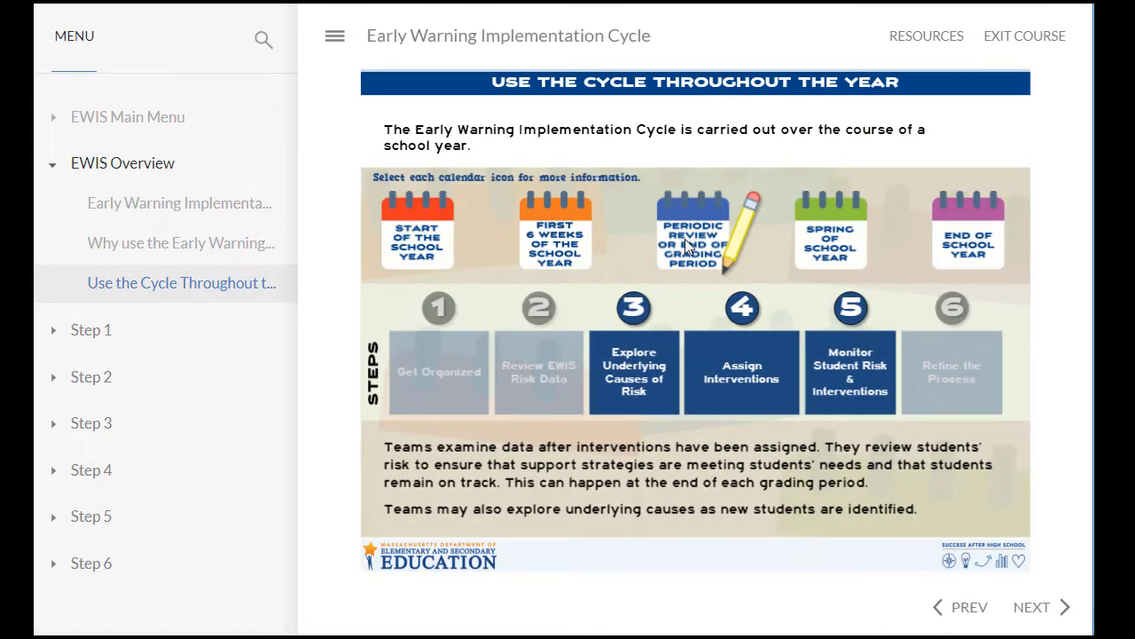
{"action": "mouse_move", "coordinate": [1065, 589]}
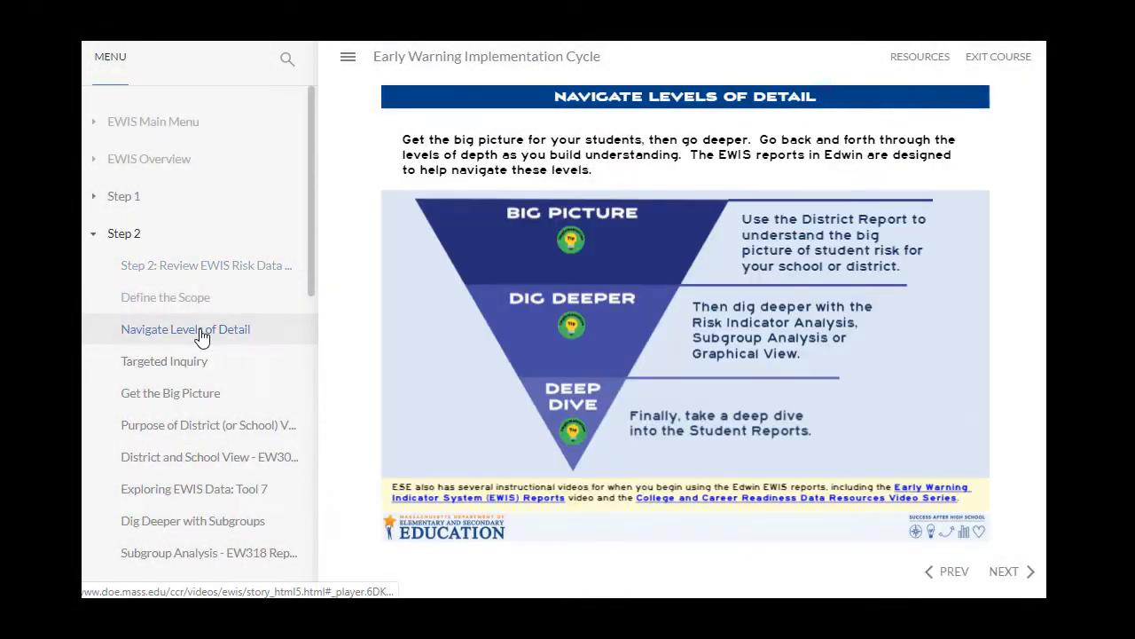
{"action": "mouse_move", "coordinate": [572, 245]}
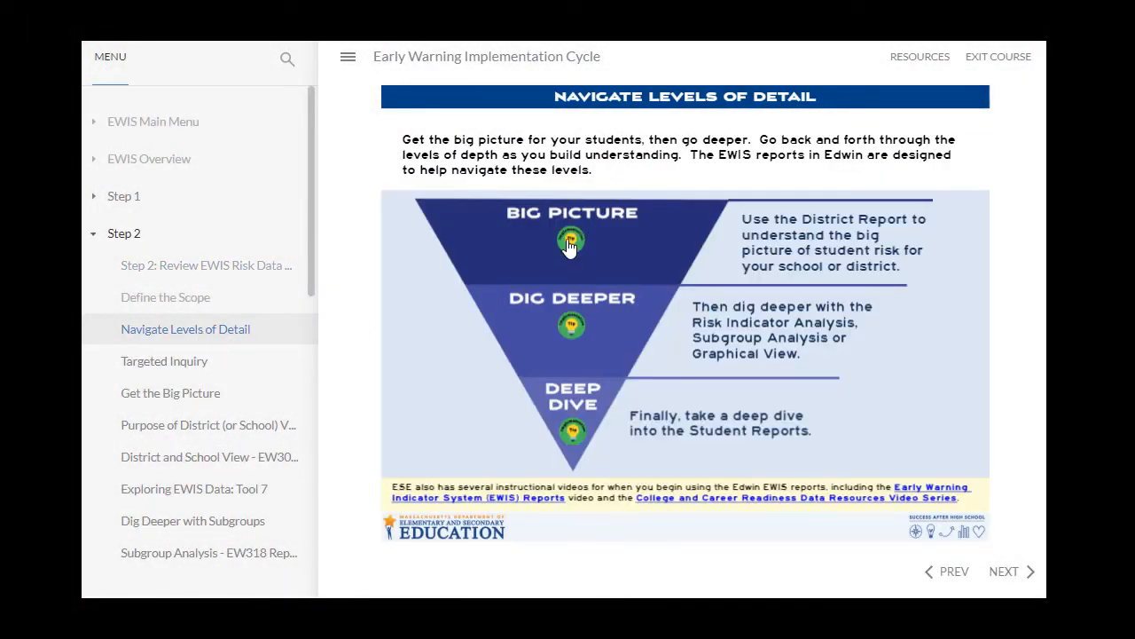
{"action": "left_click", "coordinate": [571, 433]}
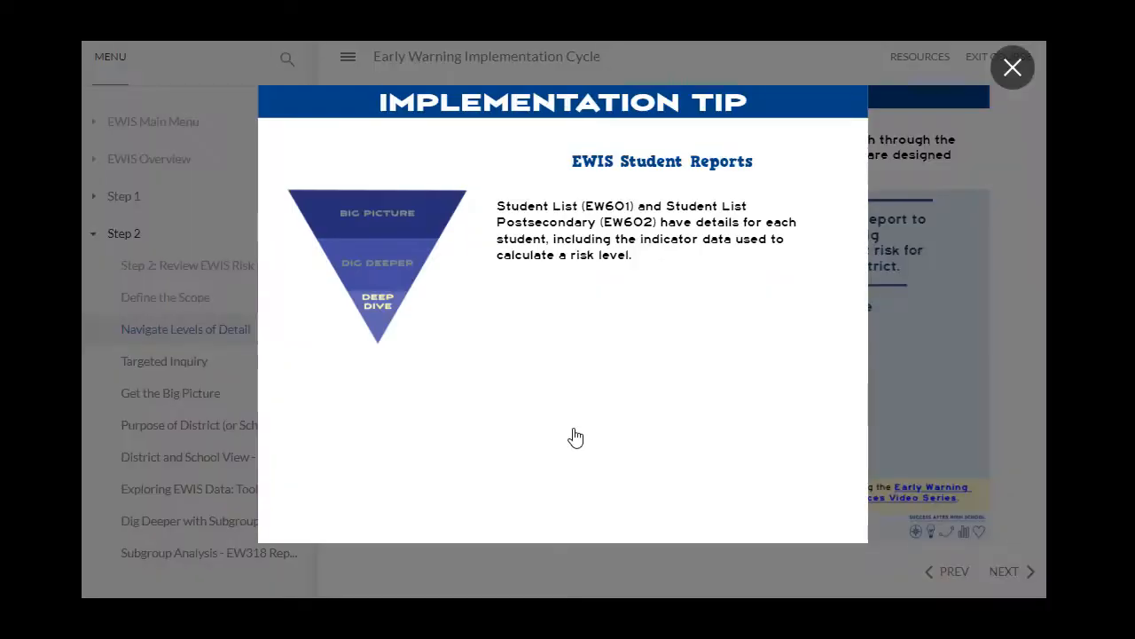
{"action": "left_click", "coordinate": [1011, 68]}
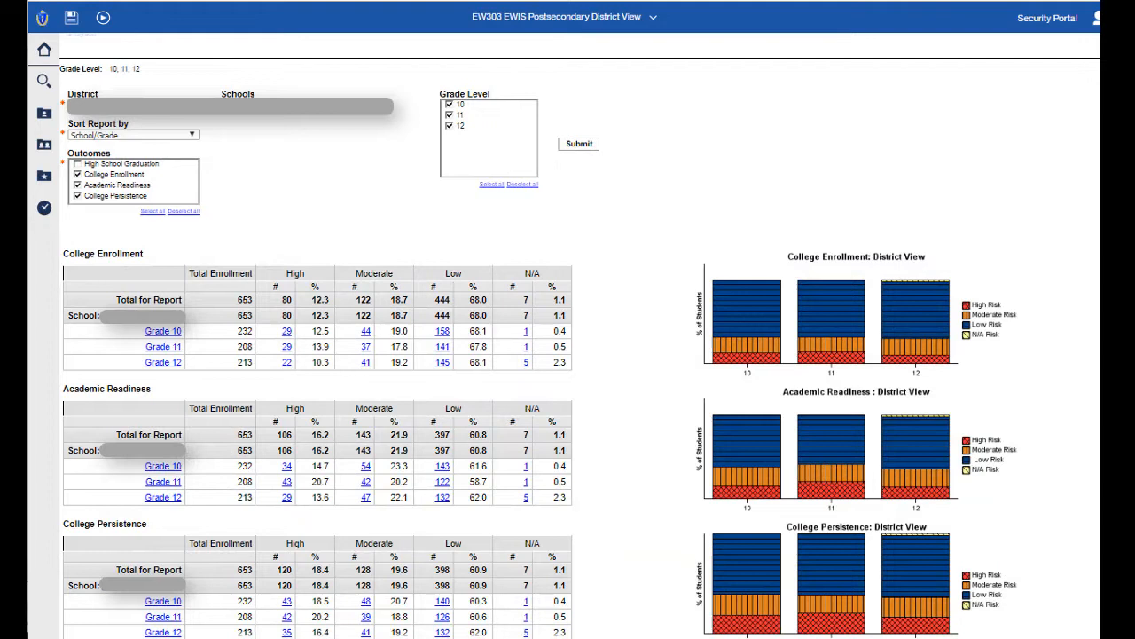
{"action": "mouse_move", "coordinate": [413, 392]}
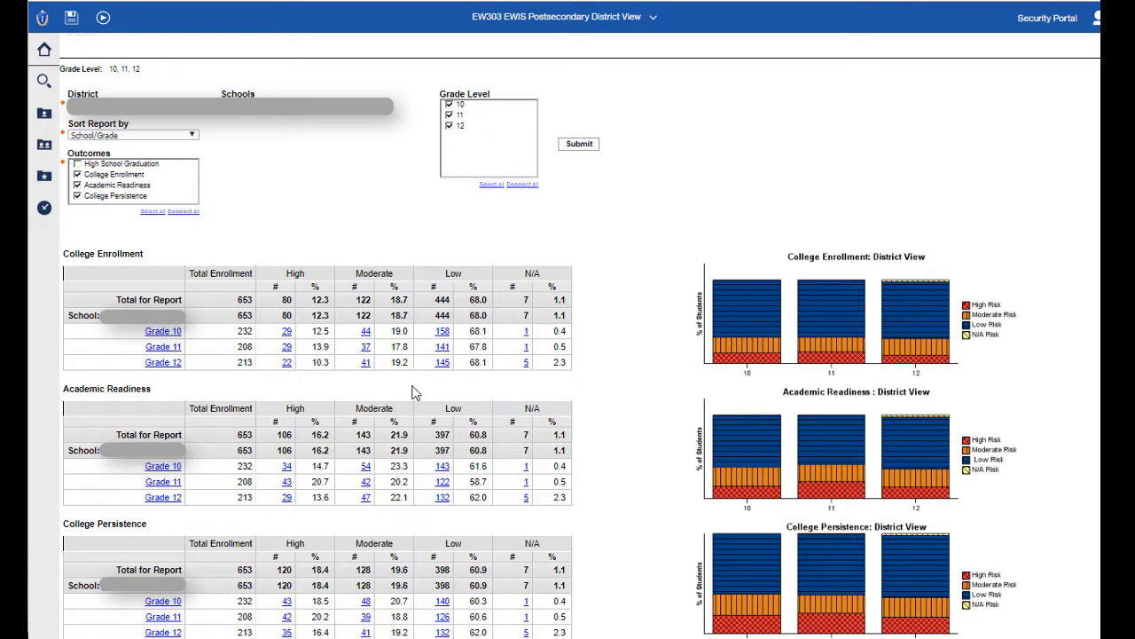
{"action": "mouse_move", "coordinate": [163, 332]}
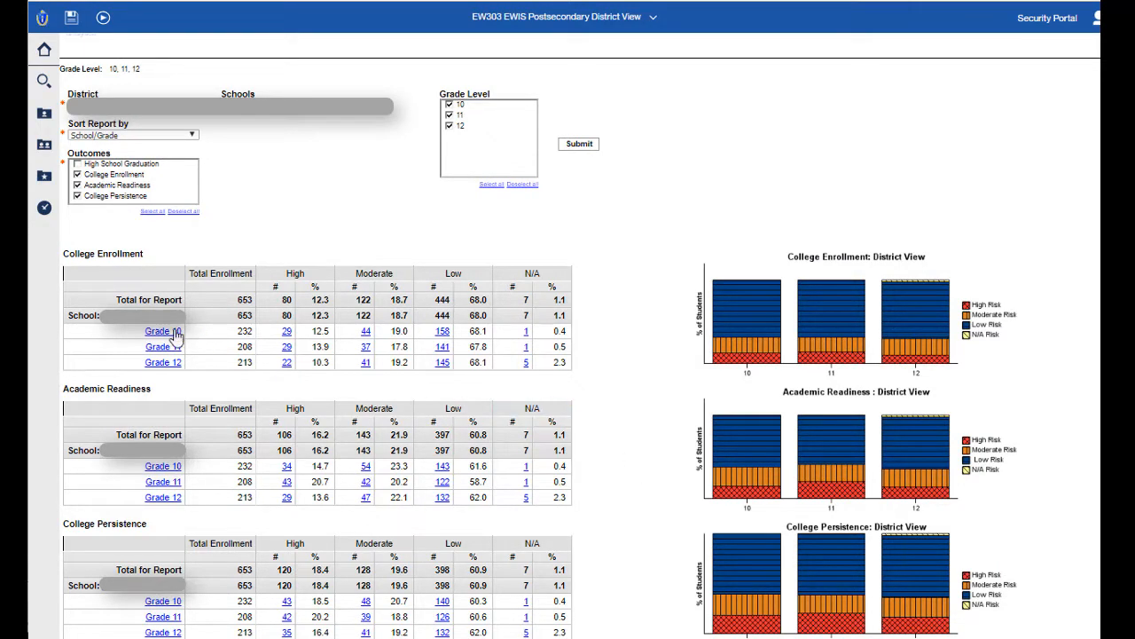
Drill into the Grade 10 EW602 Postsecondary Student List and scan its columns to the right.
{"action": "left_click", "coordinate": [163, 332]}
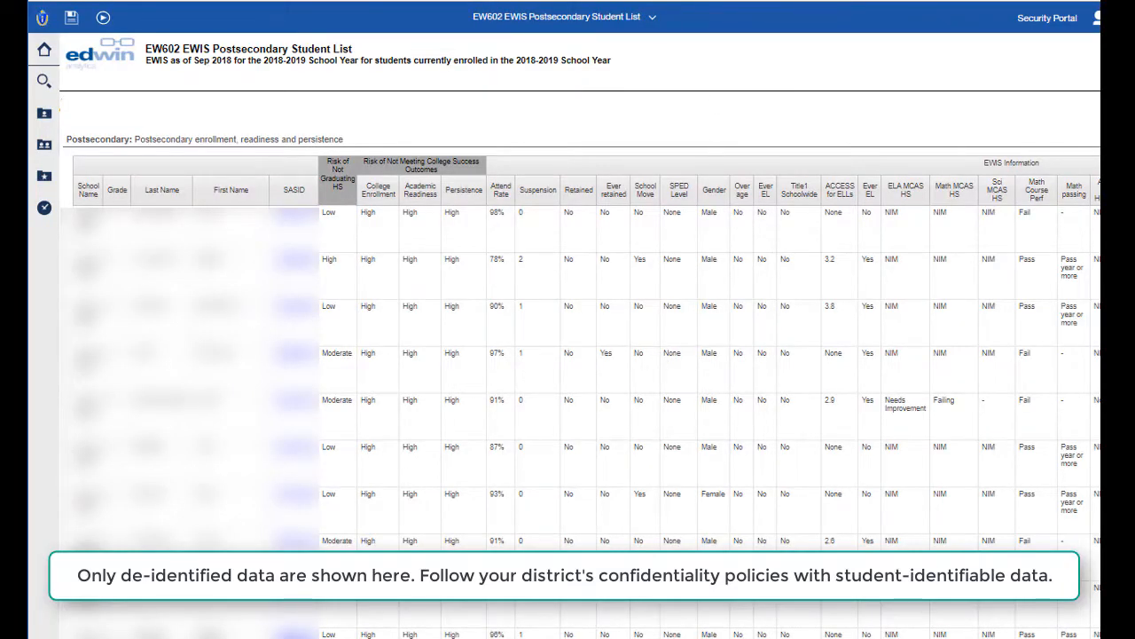
{"action": "scroll", "scroll_direction": "right", "scroll_amount": 3}
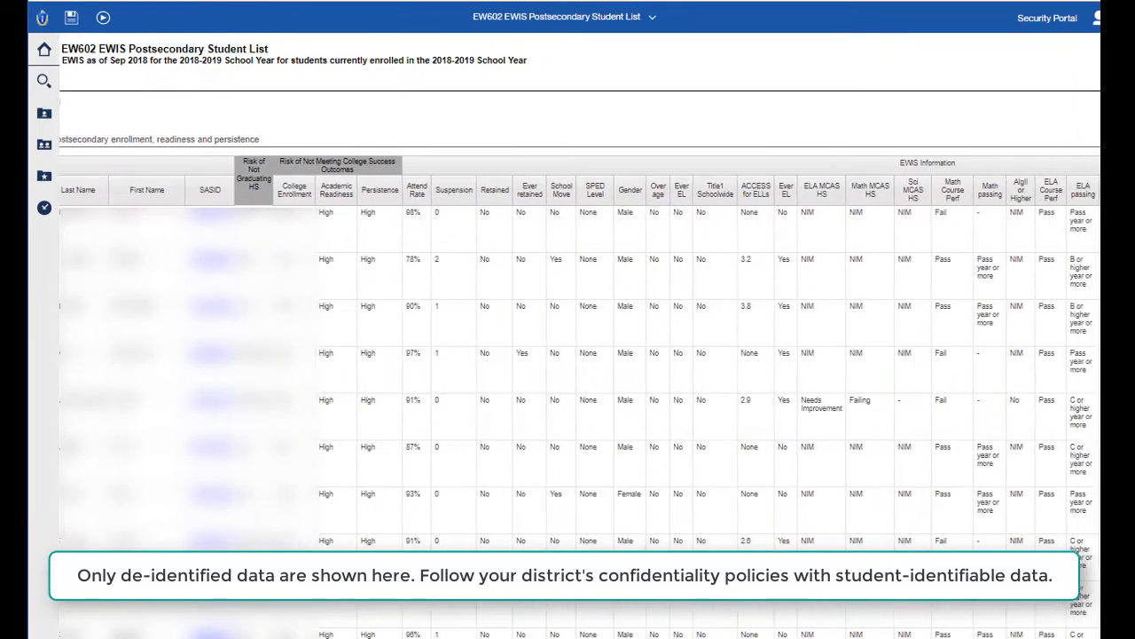
{"action": "scroll", "scroll_direction": "right", "scroll_amount": 3}
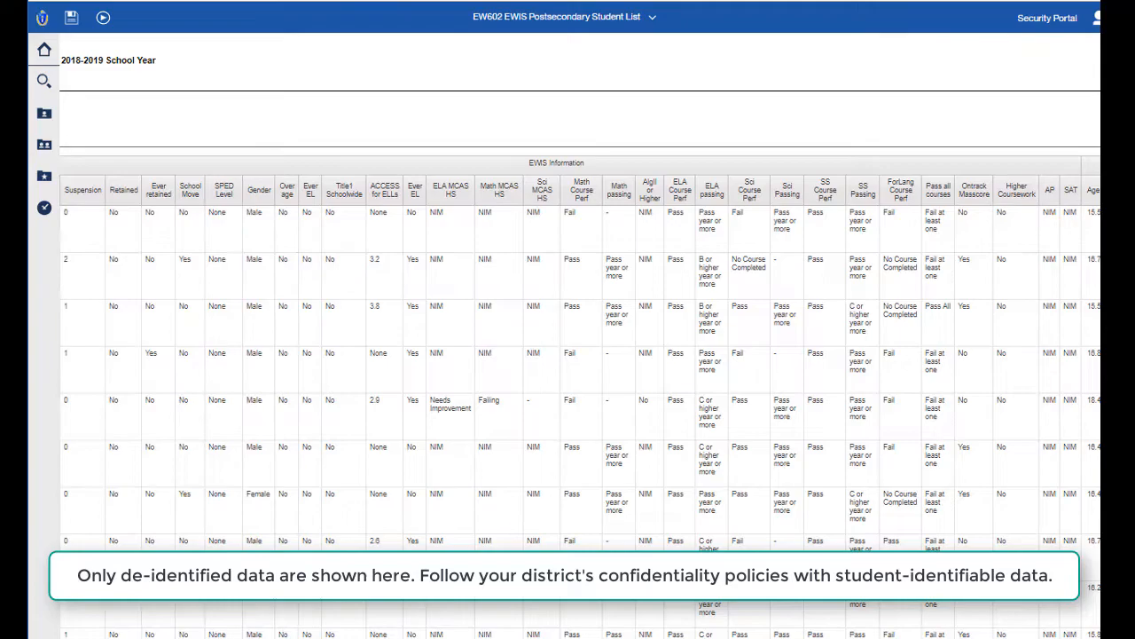
{"action": "scroll", "scroll_direction": "right", "scroll_amount": 3}
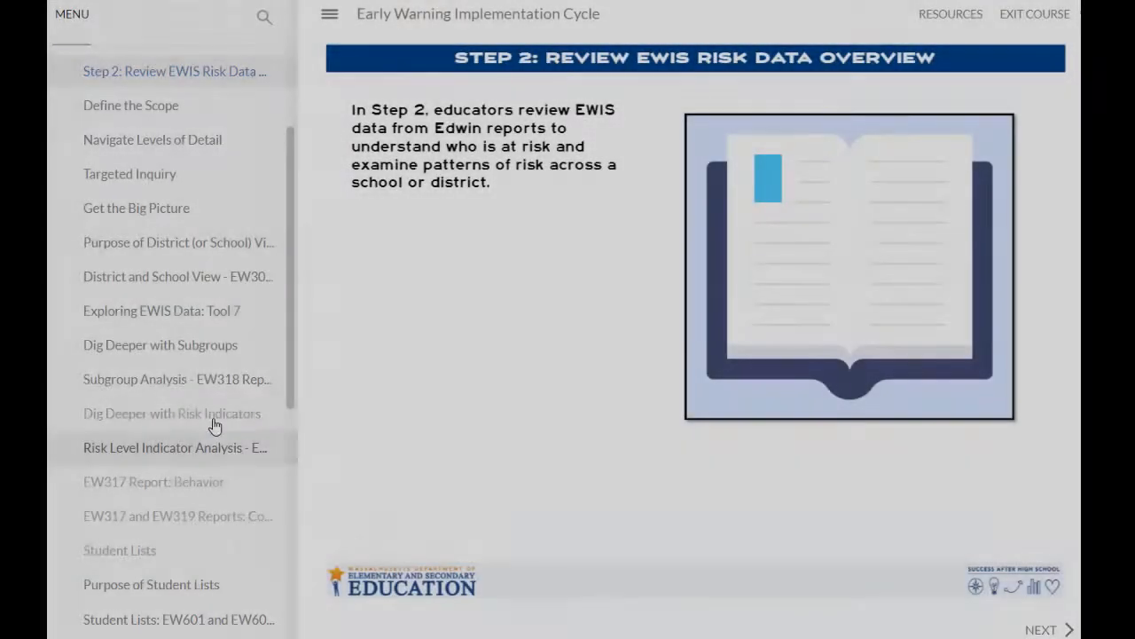
Advance through Dig Deeper with Risk Indicators to the EW317/EW319 analysis page and reveal the Attendance note.
{"action": "left_click", "coordinate": [172, 413]}
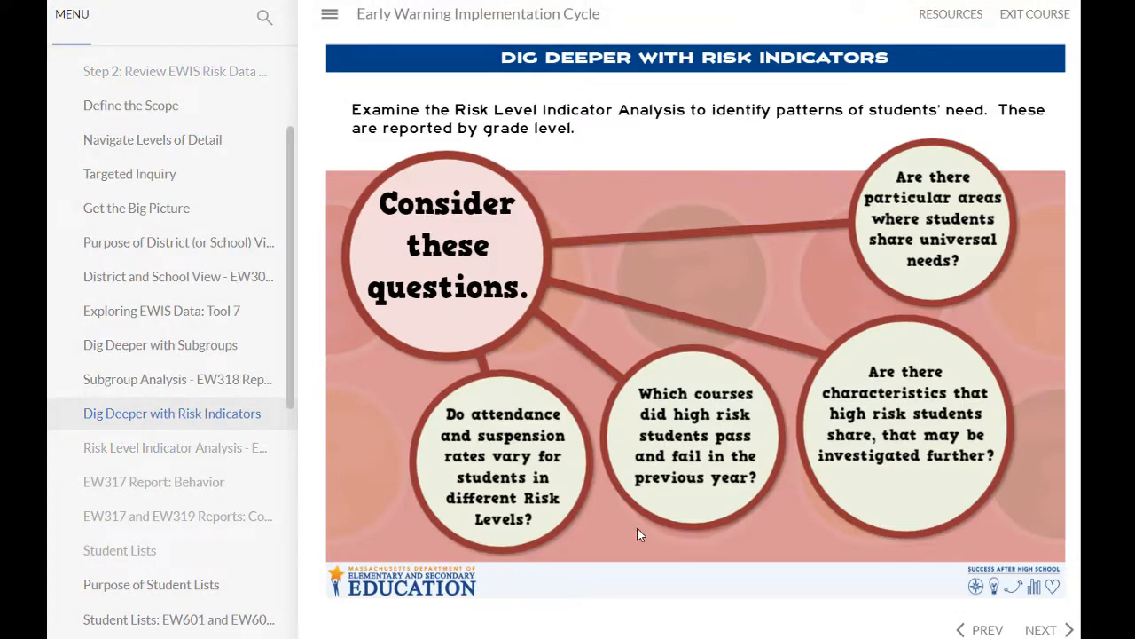
{"action": "left_click", "coordinate": [1041, 628]}
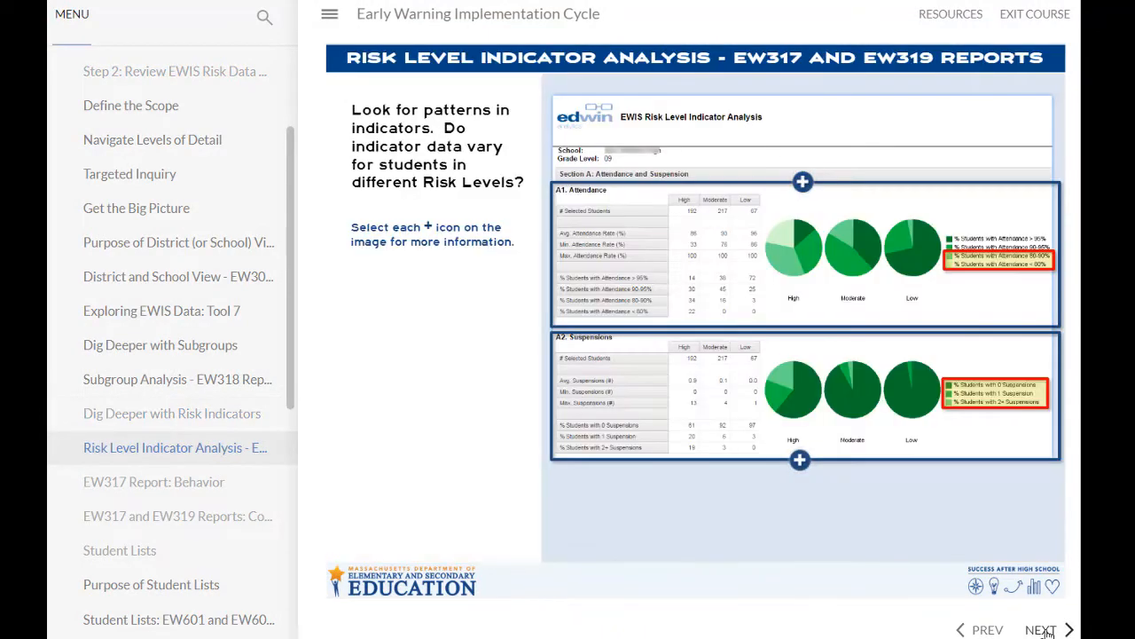
{"action": "left_click", "coordinate": [802, 181]}
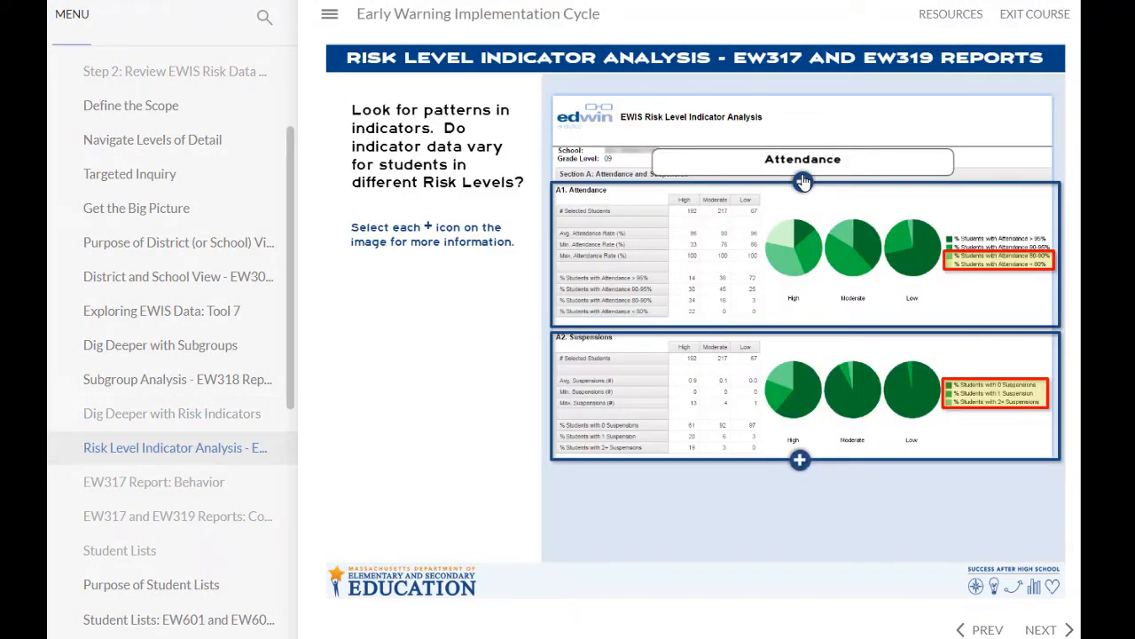
{"action": "left_click", "coordinate": [1040, 628]}
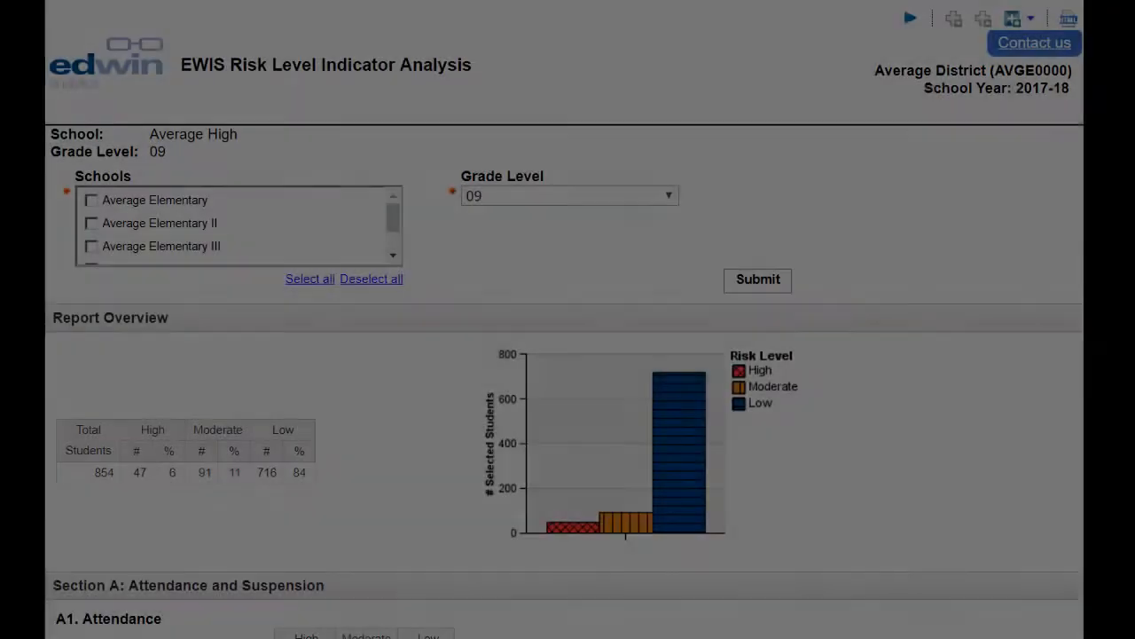
Scroll the grade 09 Risk Level Indicator Analysis through Sections A, B and C and back.
{"action": "scroll", "scroll_direction": "down", "scroll_amount": 3}
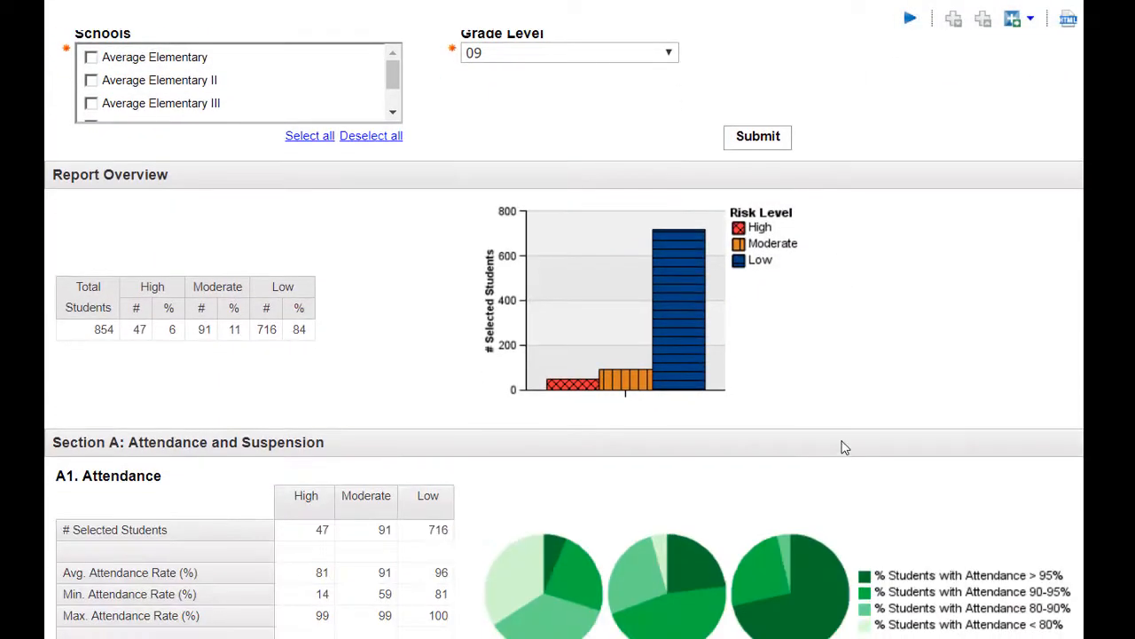
{"action": "scroll", "scroll_direction": "down", "scroll_amount": 3}
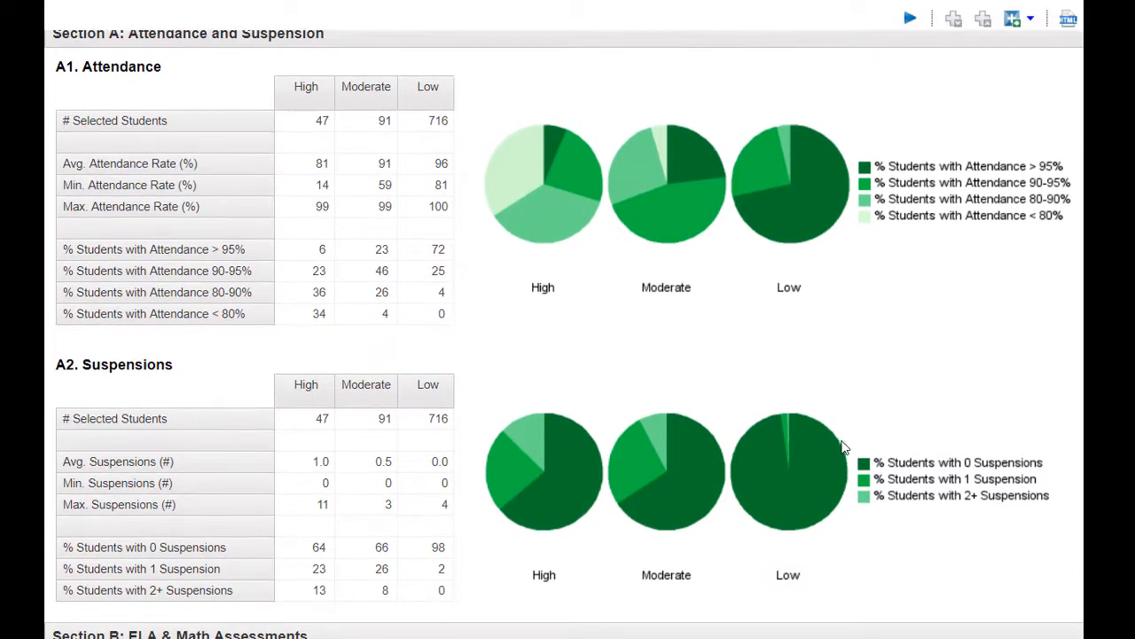
{"action": "scroll", "scroll_direction": "down", "scroll_amount": 3}
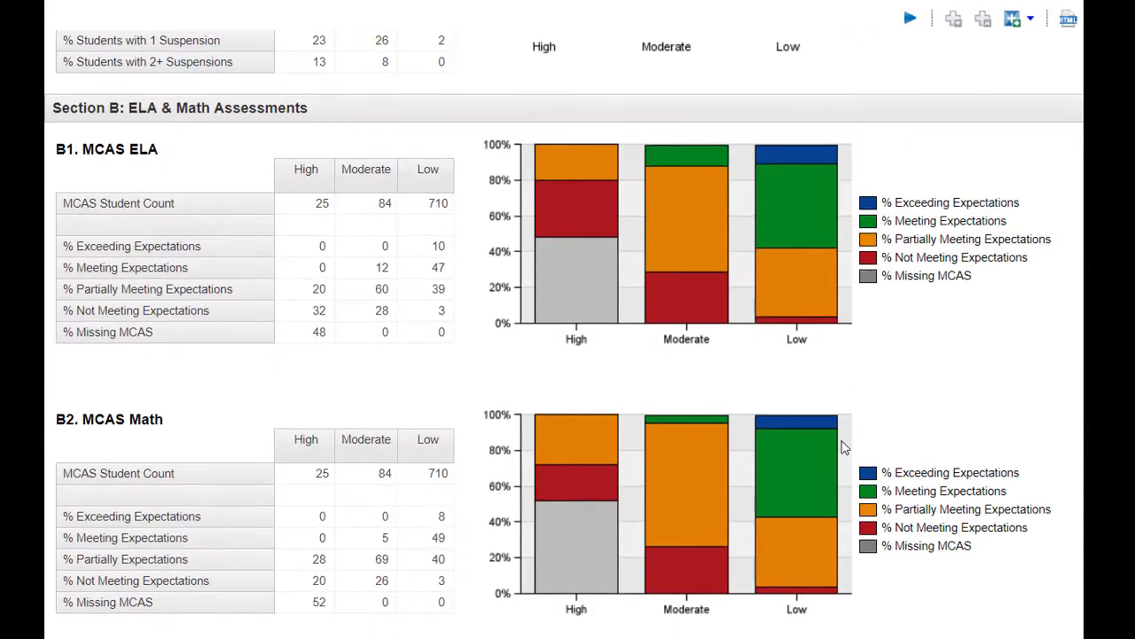
{"action": "scroll", "scroll_direction": "up", "scroll_amount": 3}
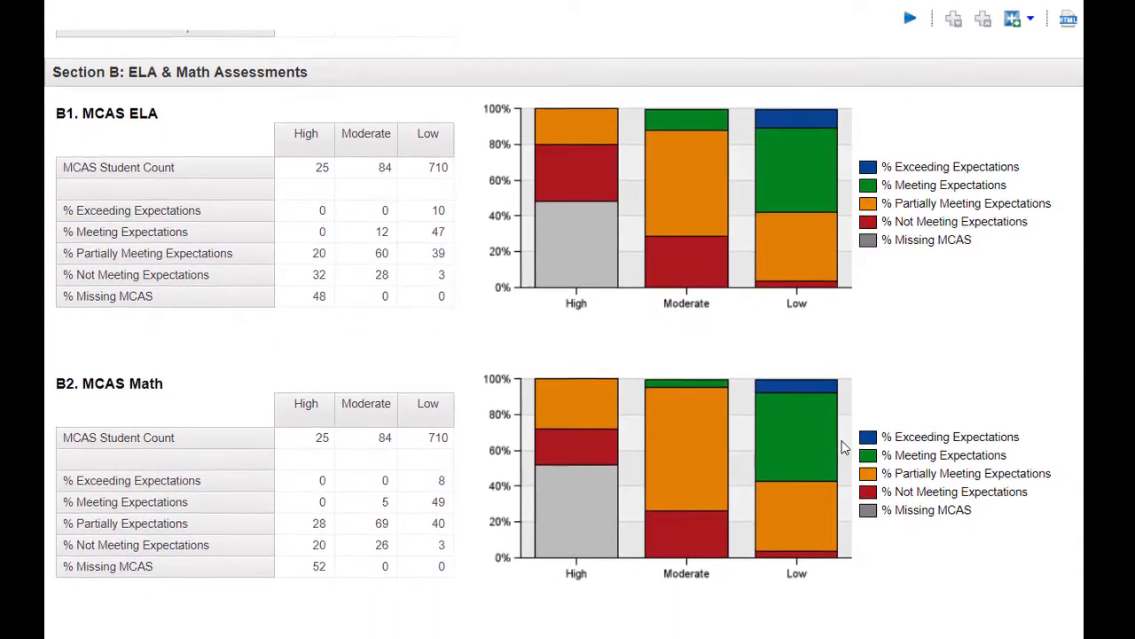
{"action": "scroll", "scroll_direction": "up", "scroll_amount": 3}
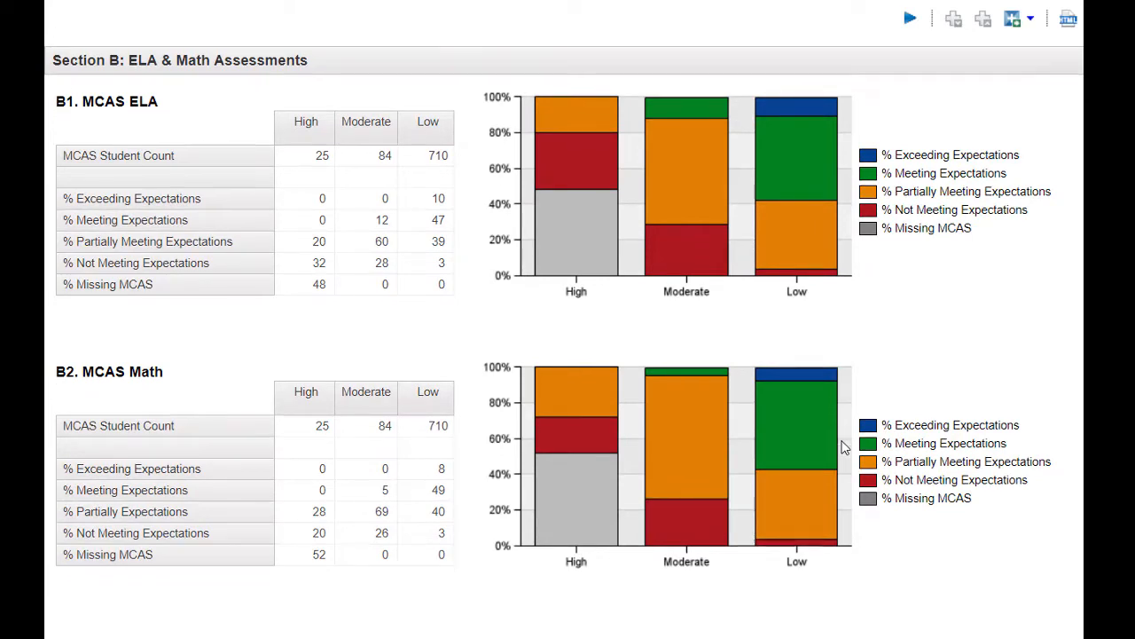
{"action": "scroll", "scroll_direction": "down", "scroll_amount": 3}
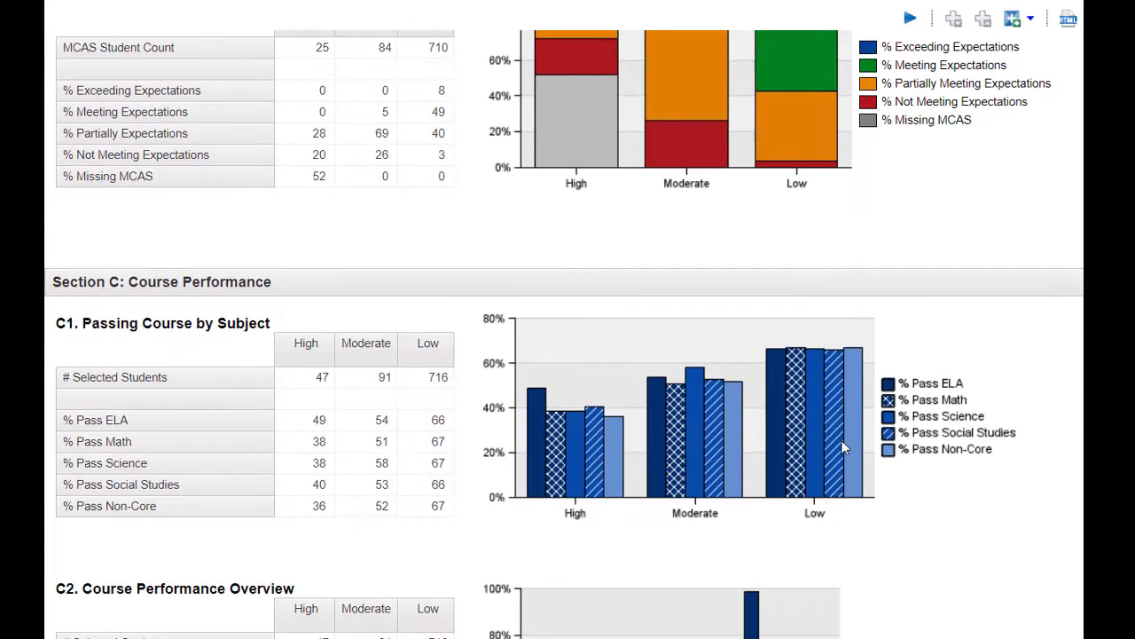
{"action": "scroll", "scroll_direction": "down", "scroll_amount": 3}
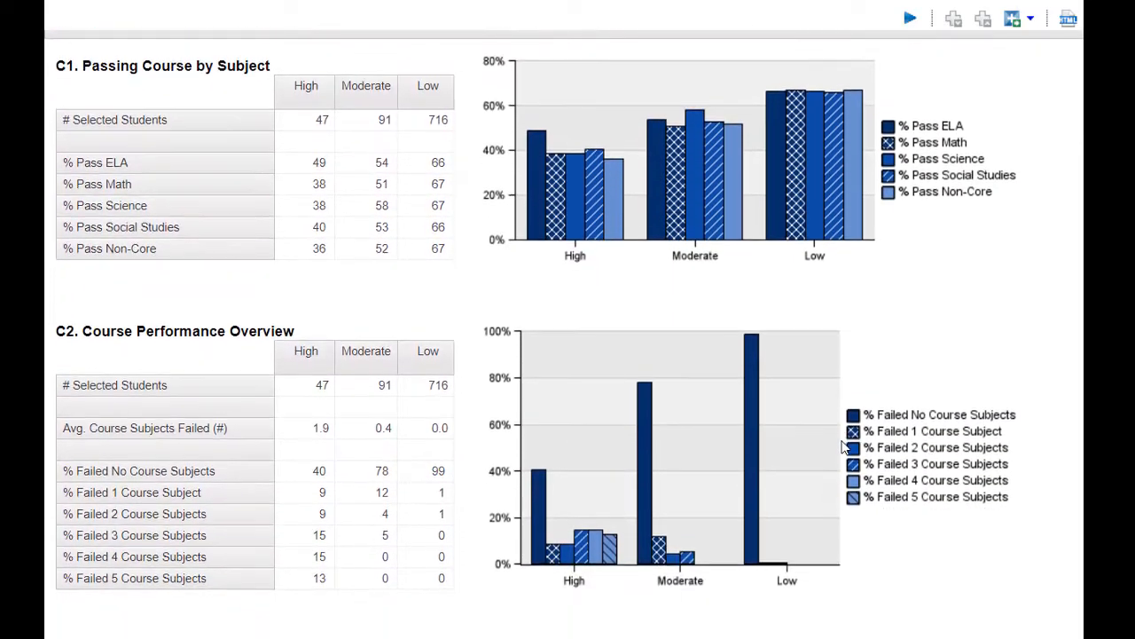
{"action": "scroll", "scroll_direction": "up", "scroll_amount": 3}
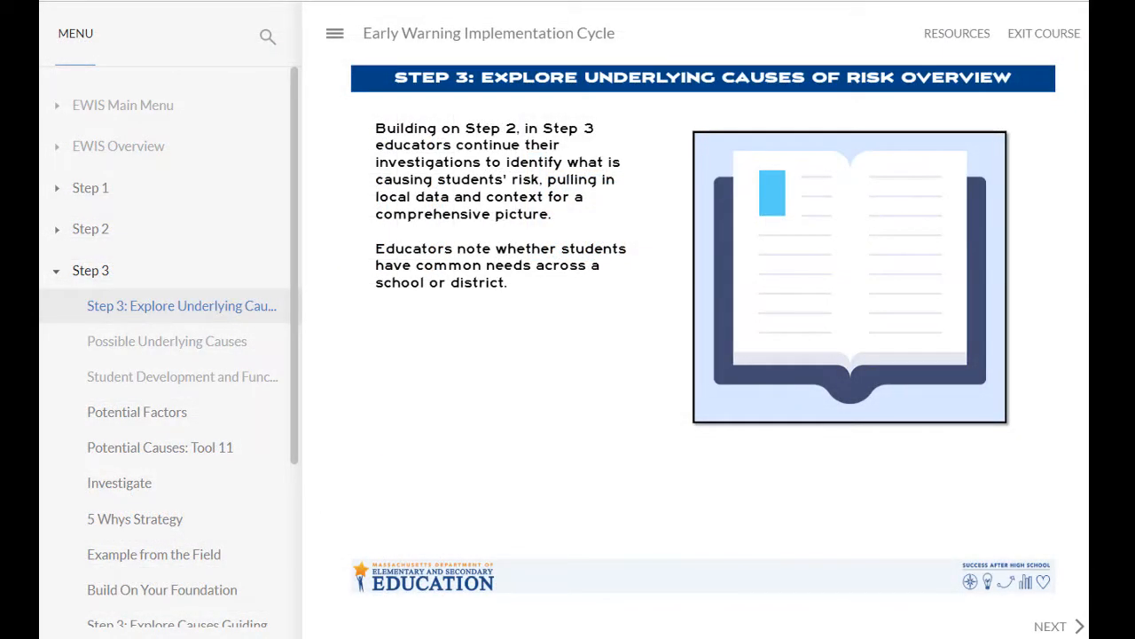
Move on to the Step 3: Explore Underlying Causes of Risk overview.
{"action": "left_click", "coordinate": [1050, 625]}
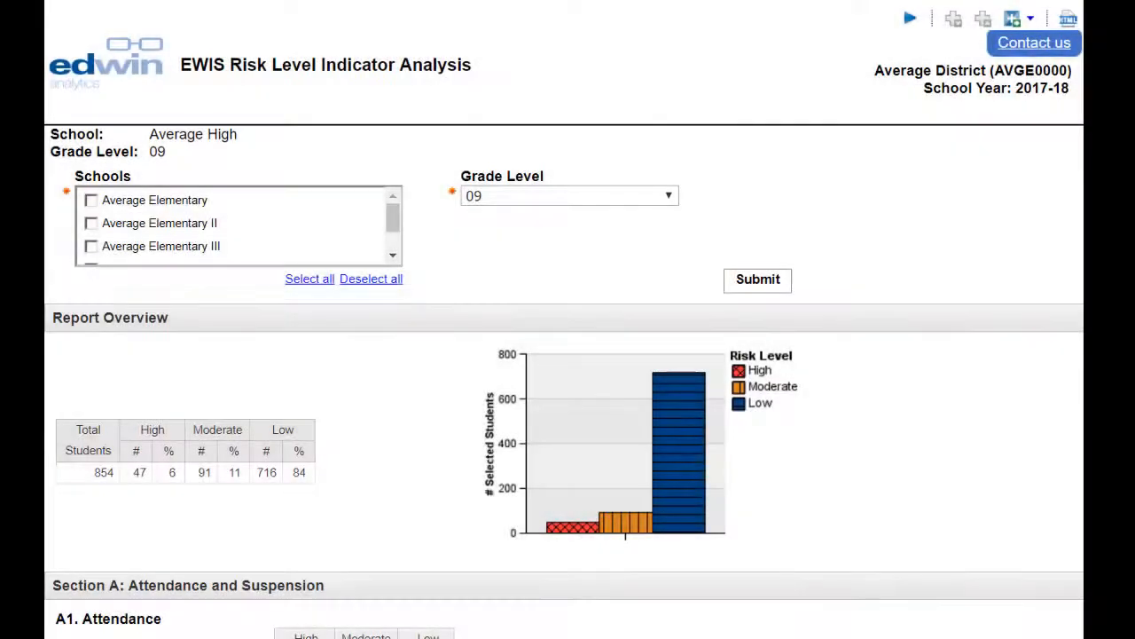
{"action": "mouse_move", "coordinate": [842, 447]}
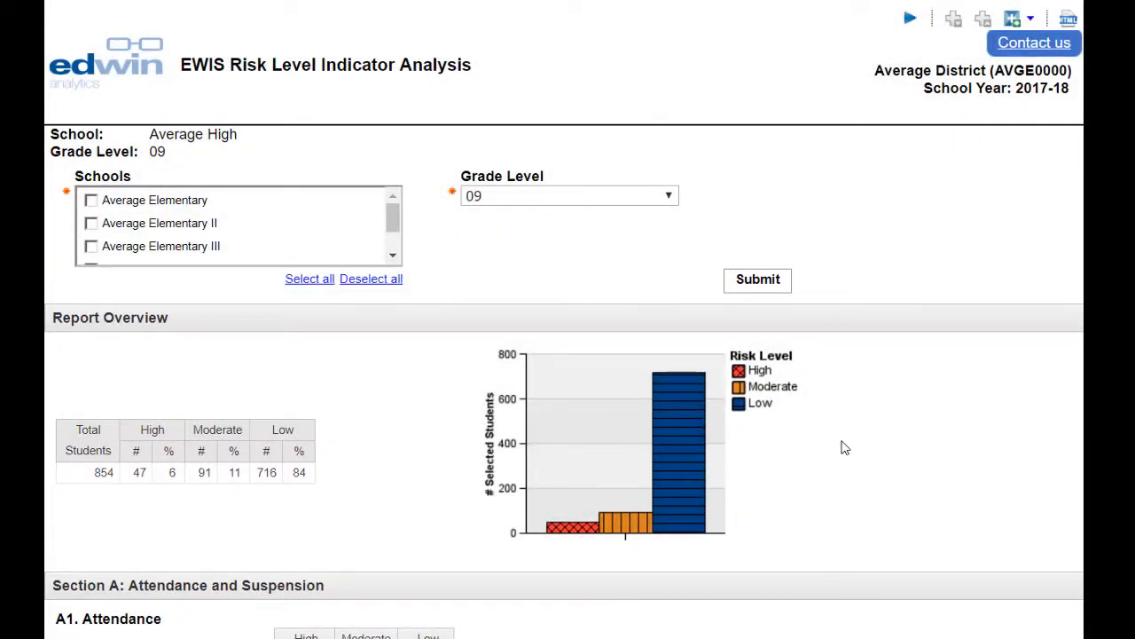
Scroll the grade 09 risk analysis from its overview down to Section A1 Attendance.
{"action": "scroll", "scroll_direction": "down", "scroll_amount": 3}
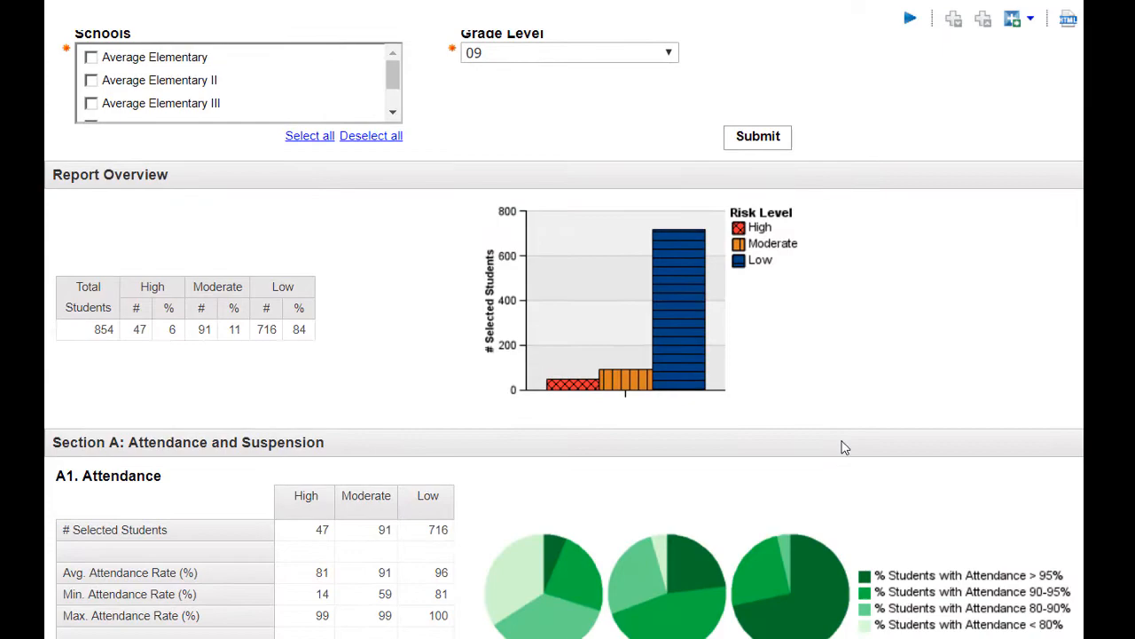
{"action": "scroll", "scroll_direction": "down", "scroll_amount": 3}
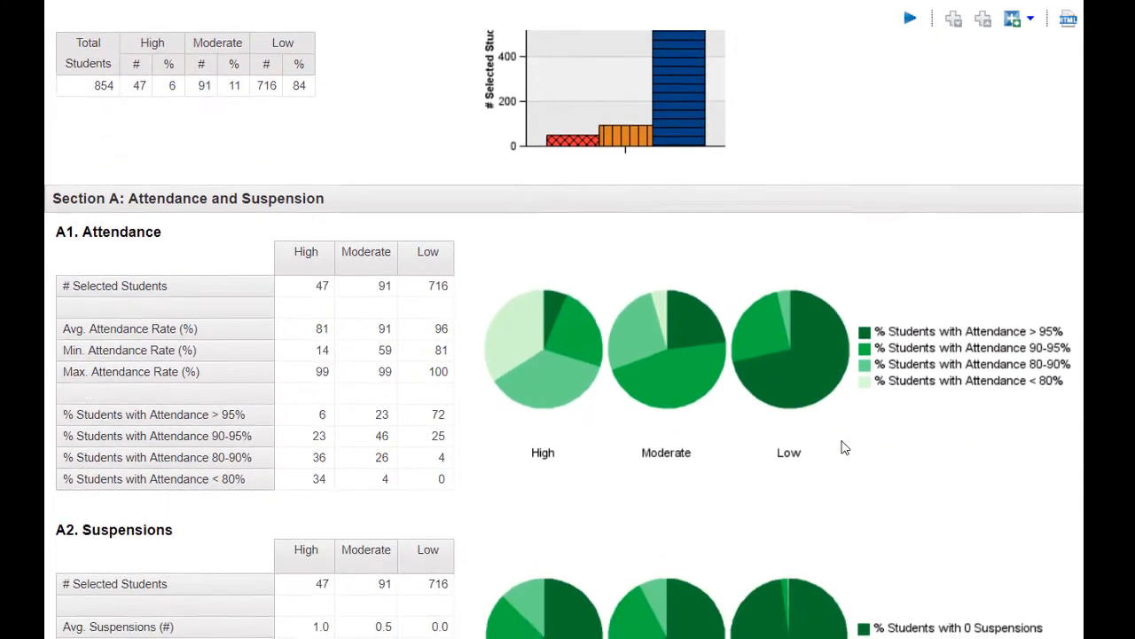
{"action": "scroll", "scroll_direction": "down", "scroll_amount": 3}
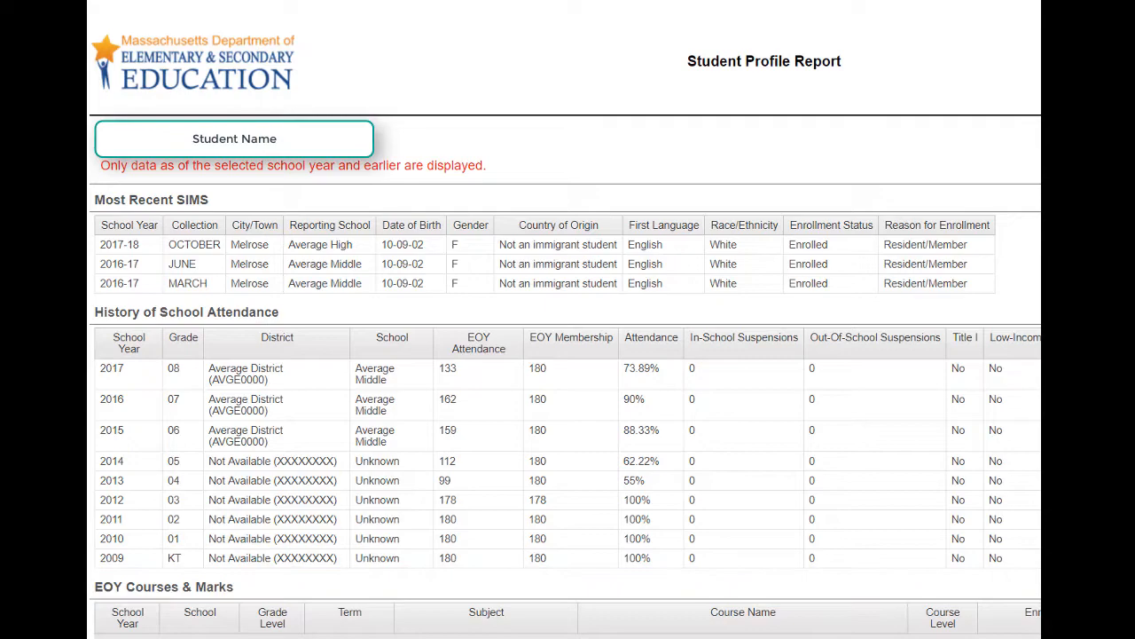
Scroll the Student Profile past course history to the MCAS subject tables and CD Status section.
{"action": "scroll", "scroll_direction": "down", "scroll_amount": 3}
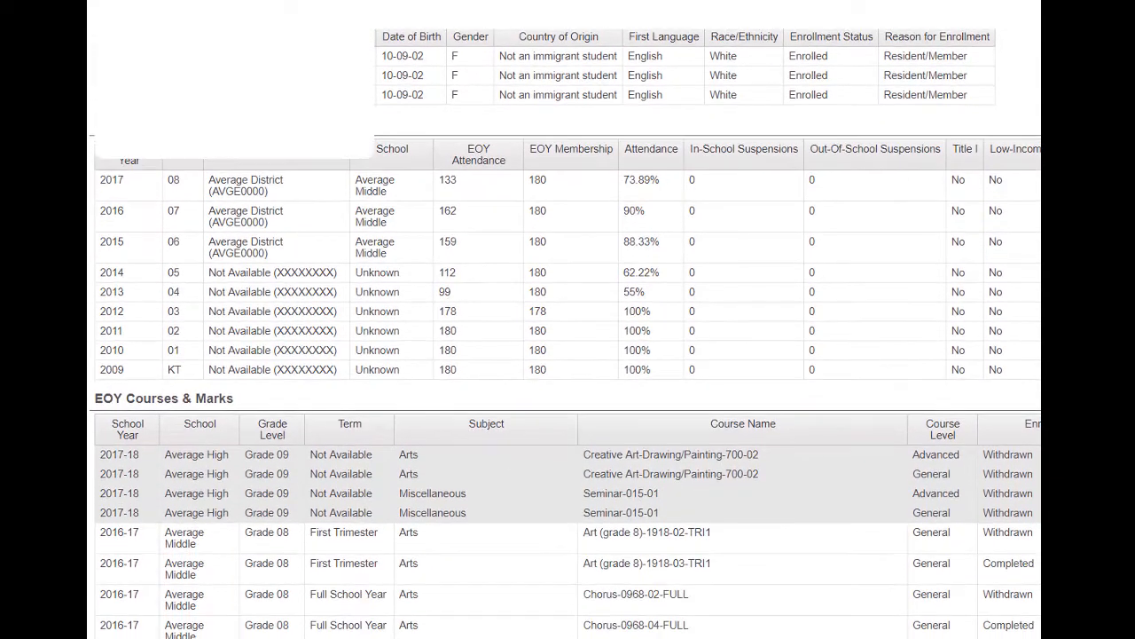
{"action": "scroll", "scroll_direction": "down", "scroll_amount": 3}
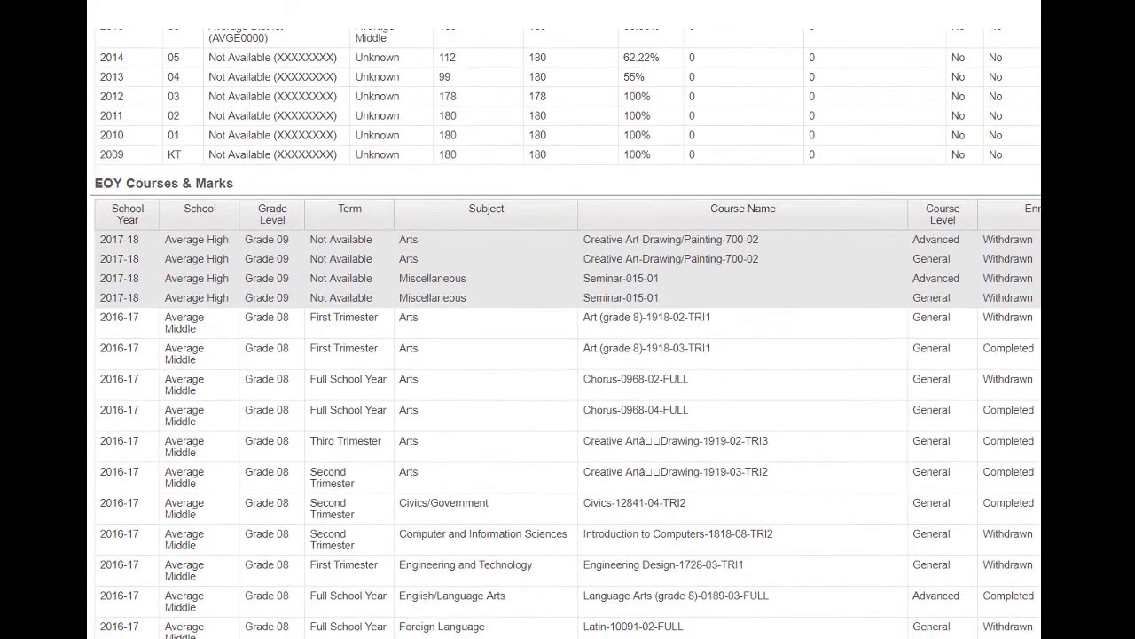
{"action": "scroll", "scroll_direction": "down", "scroll_amount": 3}
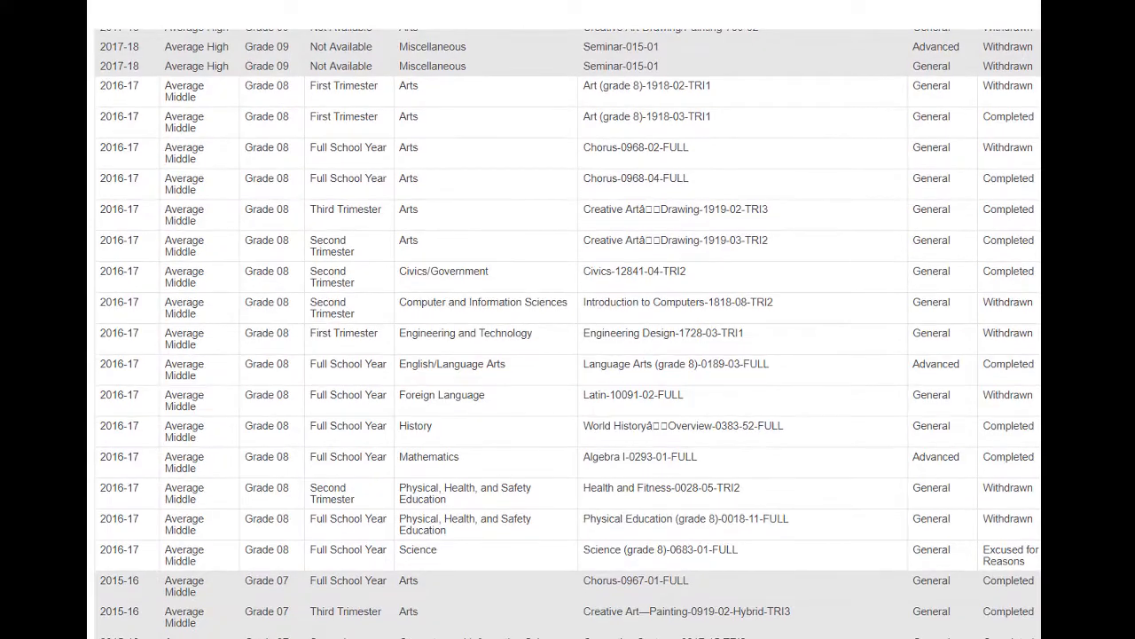
{"action": "scroll", "scroll_direction": "down", "scroll_amount": 3}
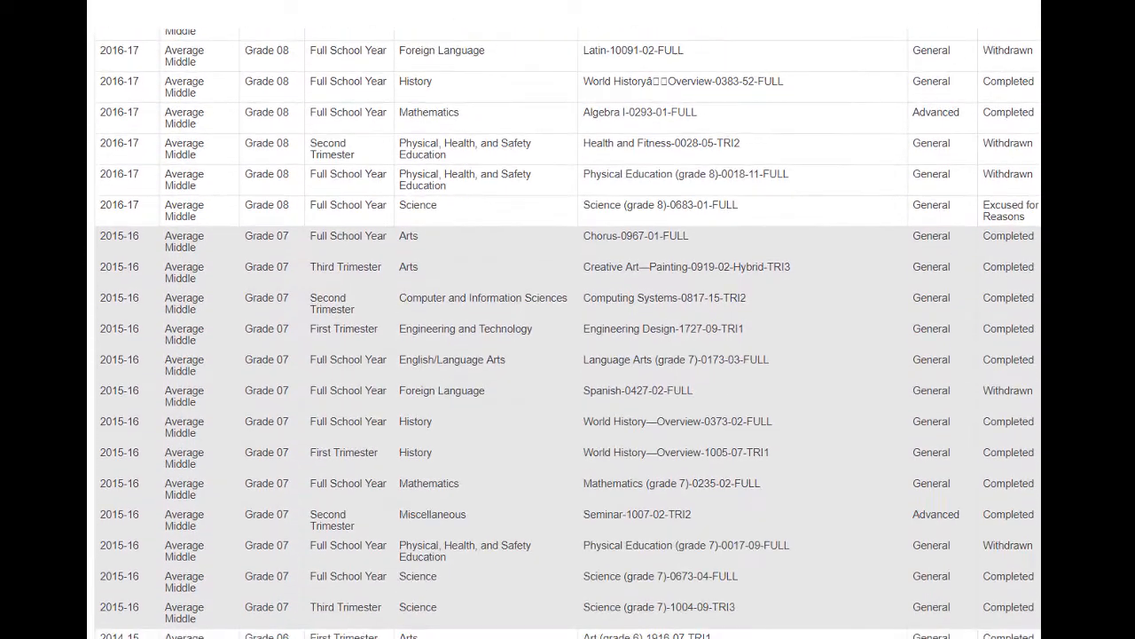
{"action": "scroll", "scroll_direction": "down", "scroll_amount": 3}
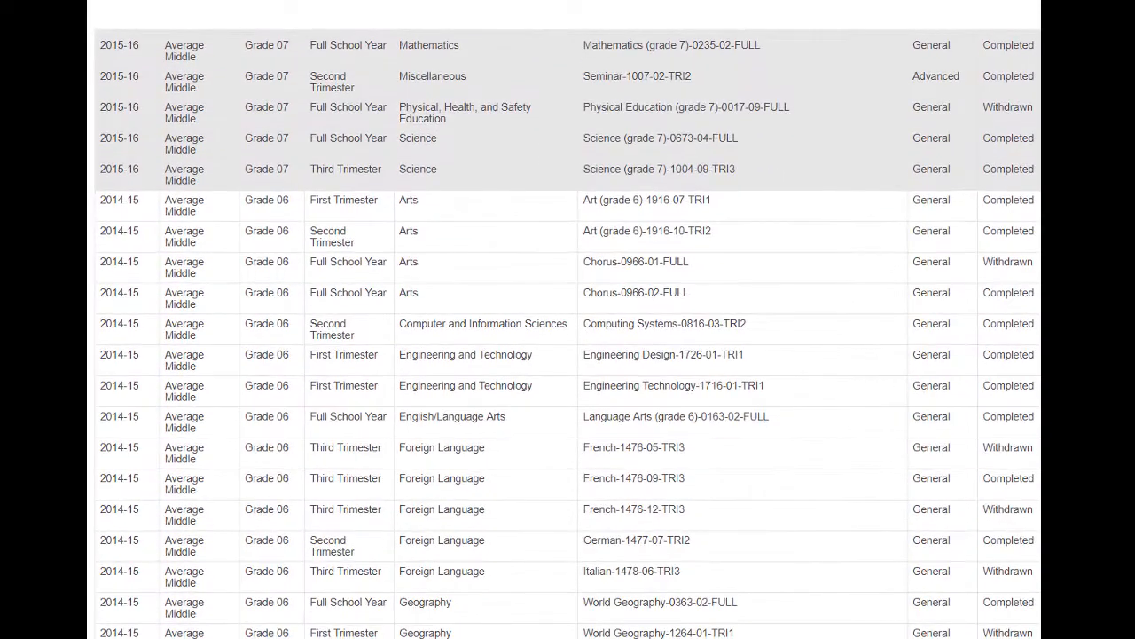
{"action": "scroll", "scroll_direction": "down", "scroll_amount": 3}
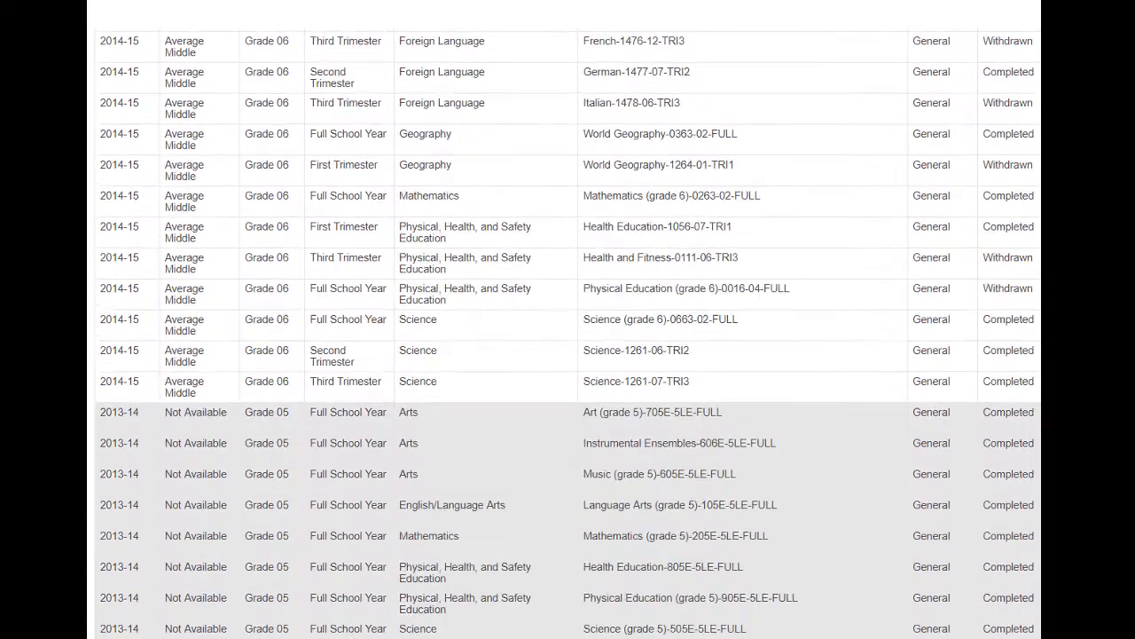
{"action": "scroll", "scroll_direction": "down", "scroll_amount": 3}
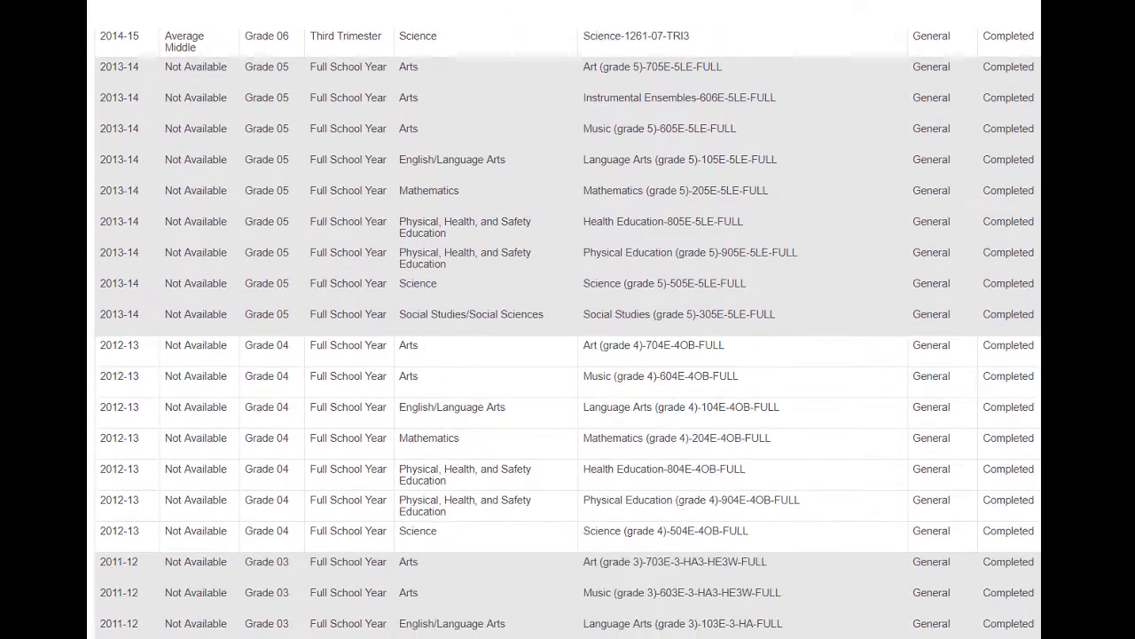
{"action": "scroll", "scroll_direction": "down", "scroll_amount": 3}
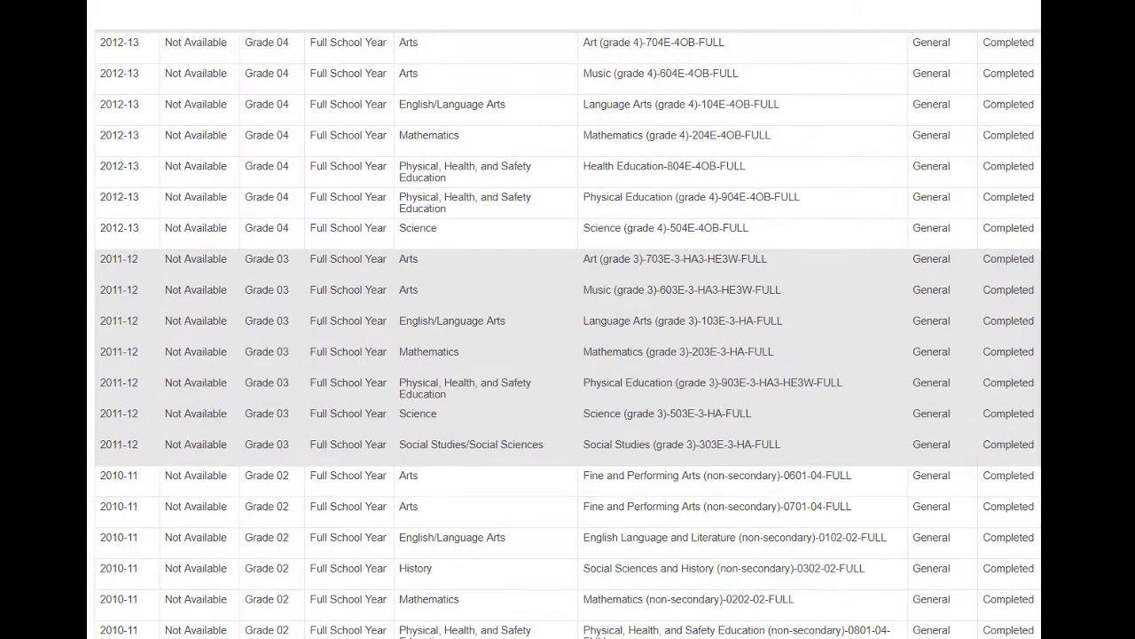
{"action": "scroll", "scroll_direction": "down", "scroll_amount": 3}
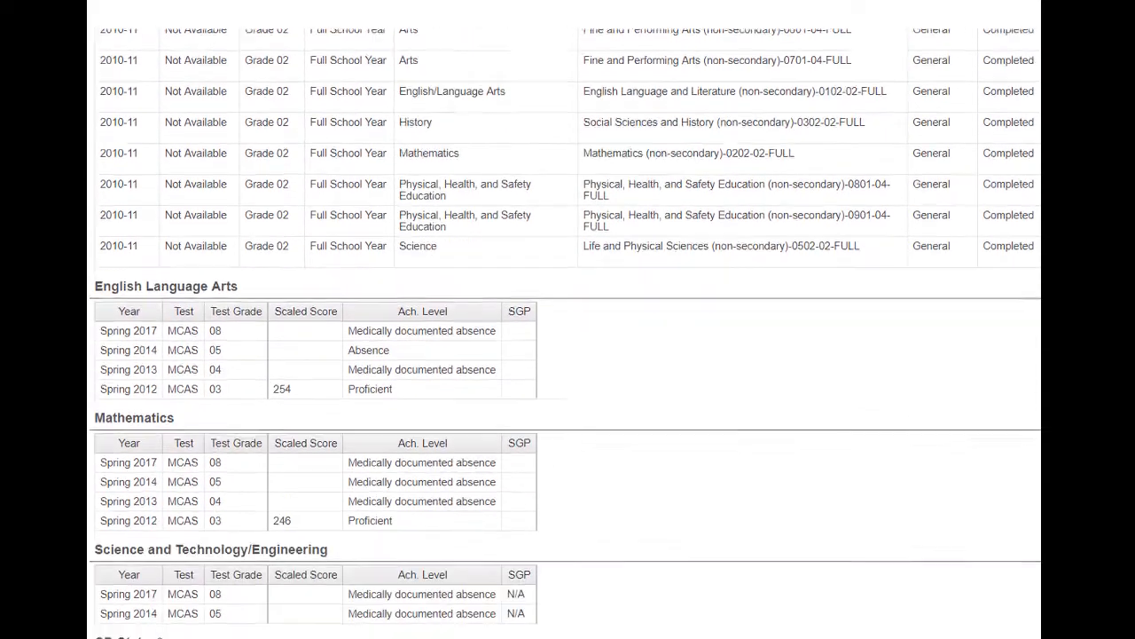
{"action": "scroll", "scroll_direction": "down", "scroll_amount": 3}
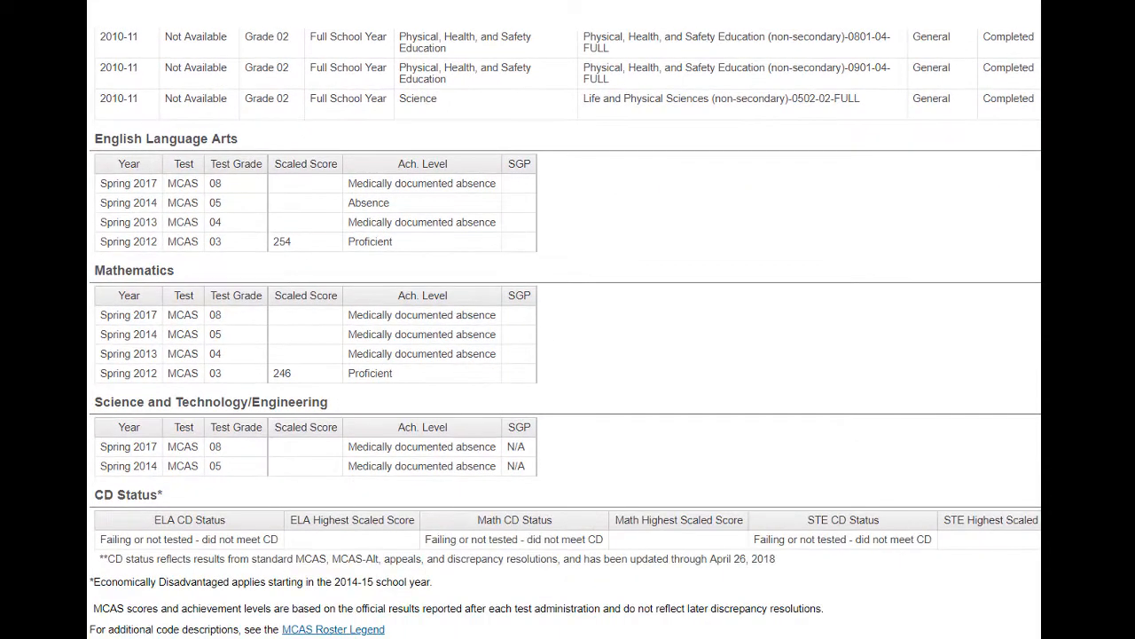
{"action": "scroll", "scroll_direction": "down", "scroll_amount": 3}
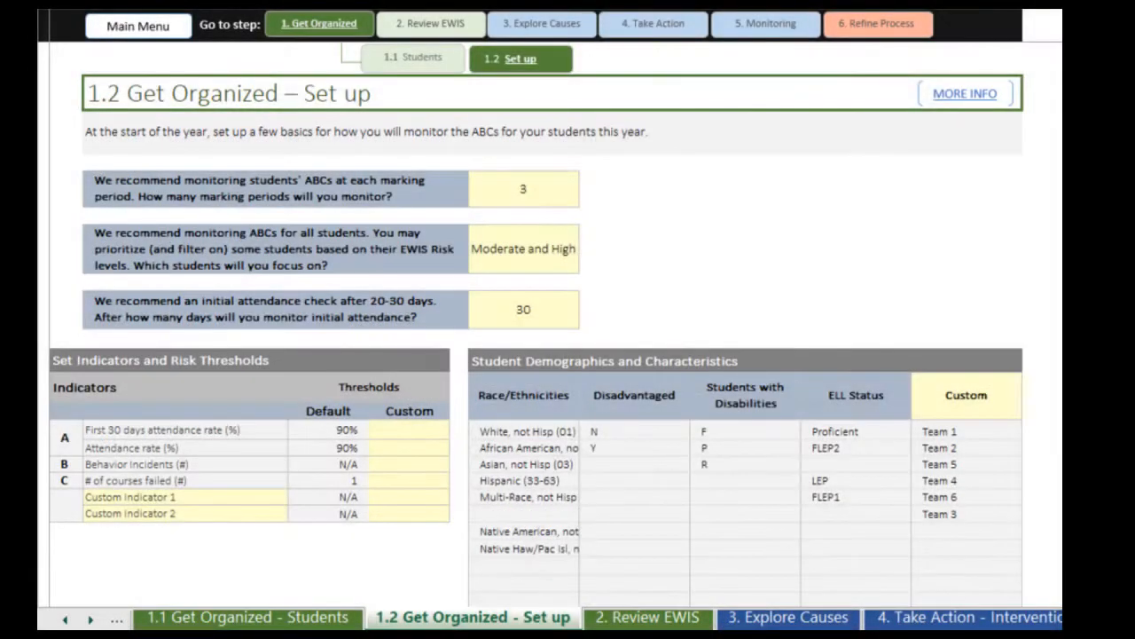
{"action": "mouse_move", "coordinate": [417, 453]}
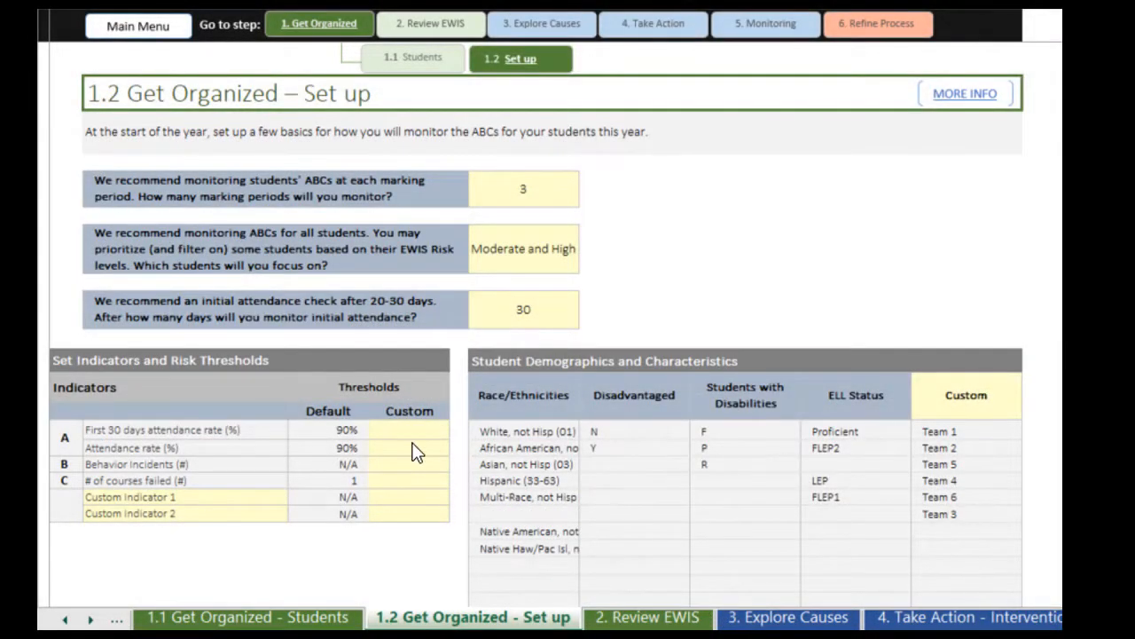
Enter 92% as the custom attendance threshold on the set-up sheet.
{"action": "left_click", "coordinate": [408, 431]}
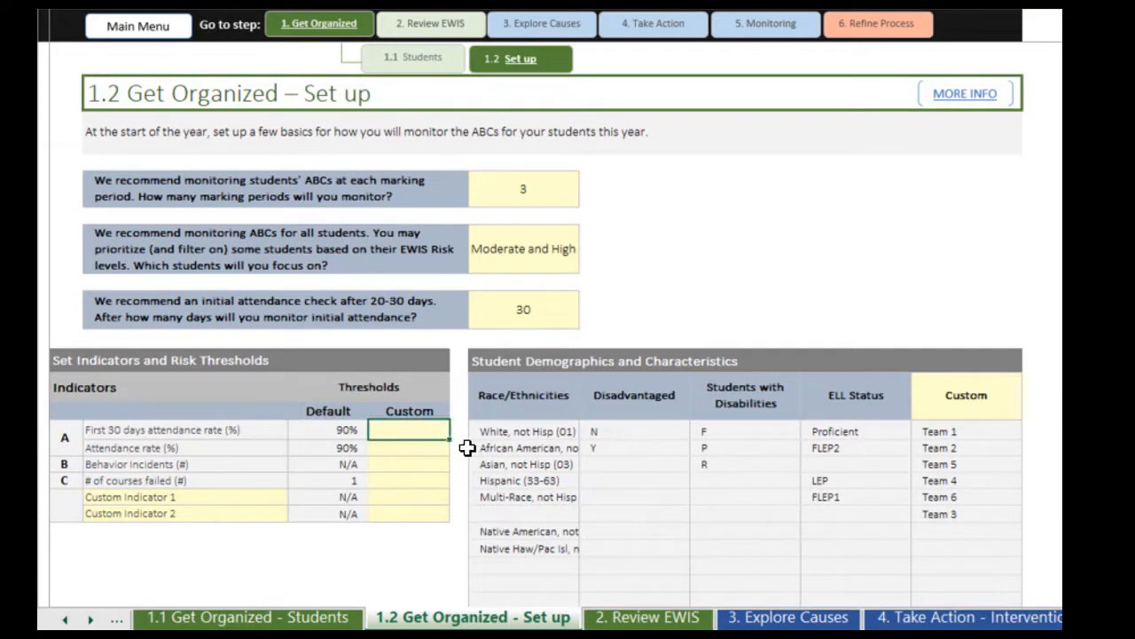
{"action": "type", "text": "92%"}
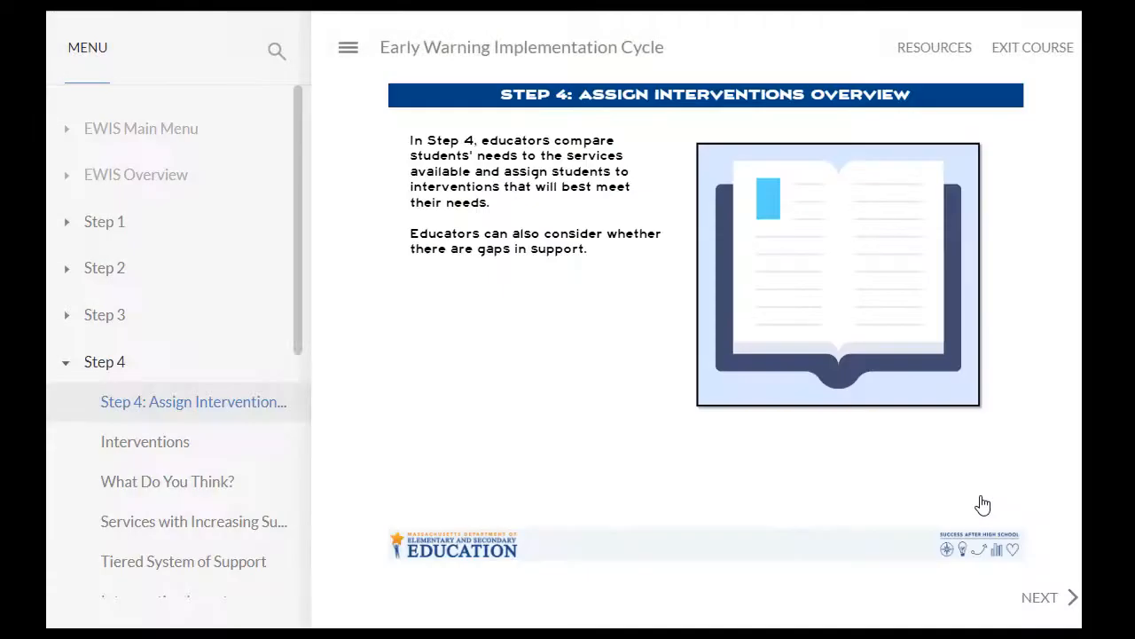
Scroll the course menu to Step 4 and open its Intervention Inventory lesson.
{"action": "scroll", "scroll_direction": "down", "scroll_amount": 3}
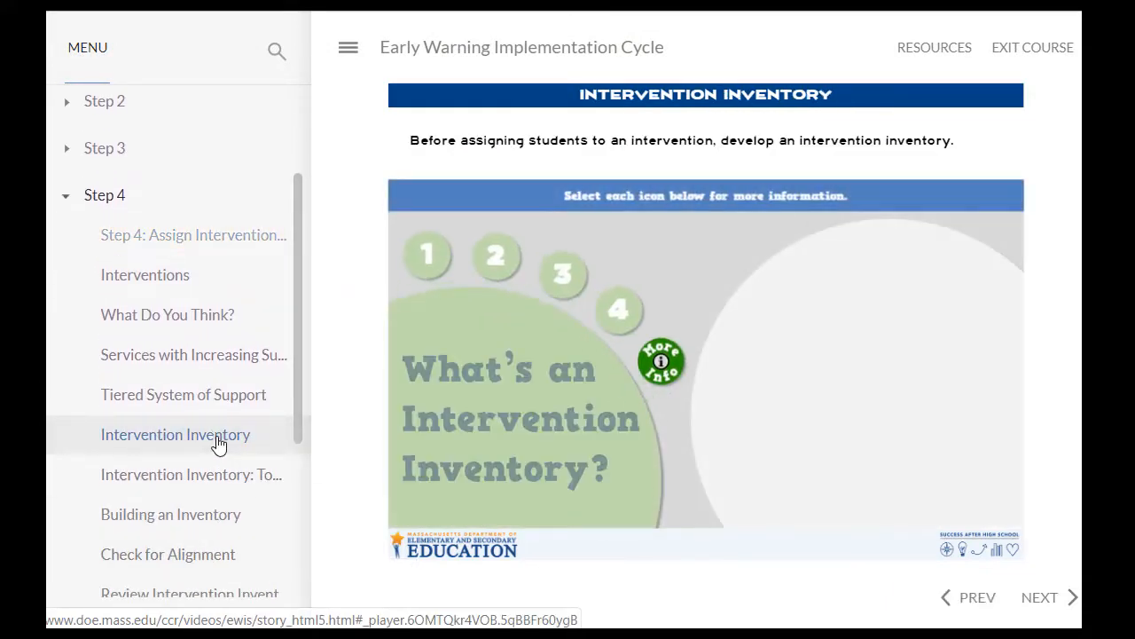
{"action": "left_click", "coordinate": [426, 256]}
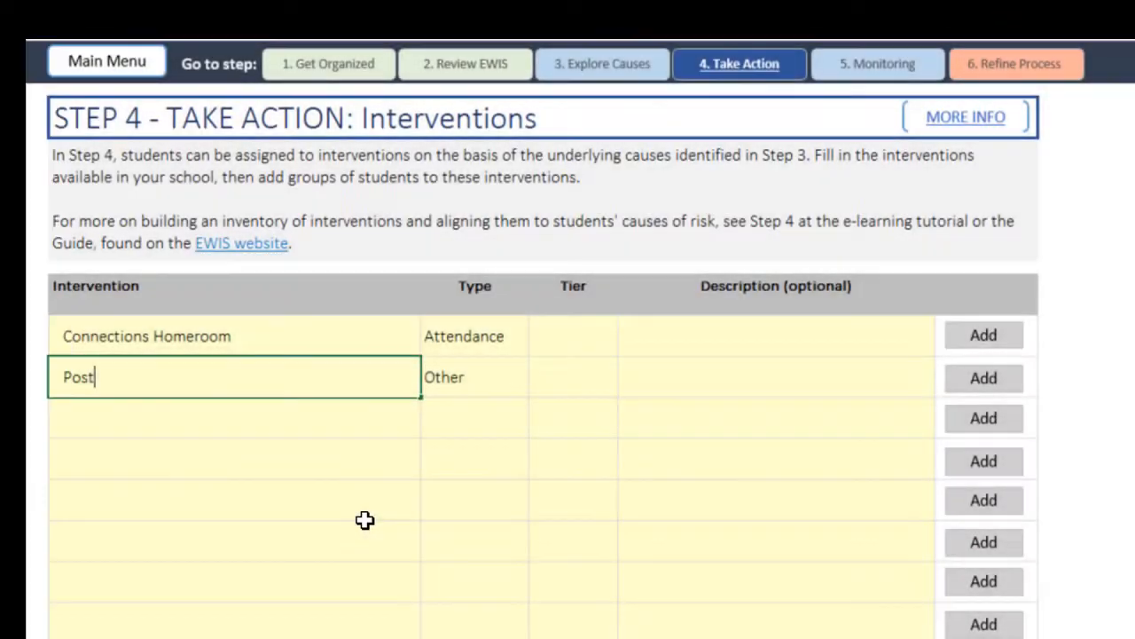
Add Postsecondary Planning Meeting and Community College On-site visits as interventions on the Take Action sheet.
{"action": "type", "text": "secondary Pla"}
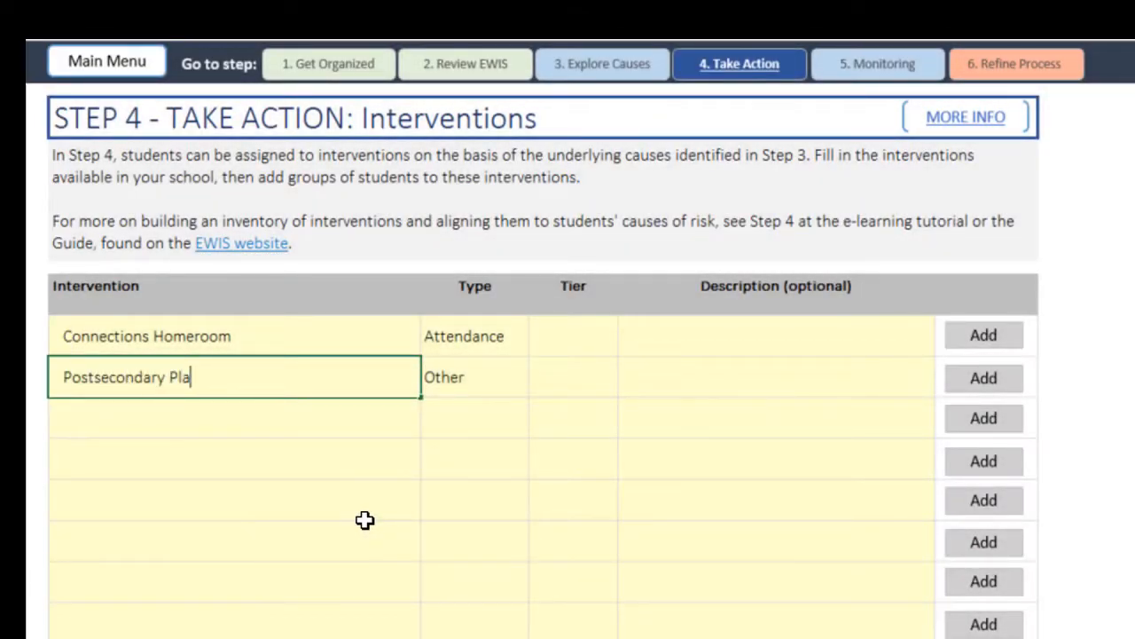
{"action": "type", "text": "nning Meeti"}
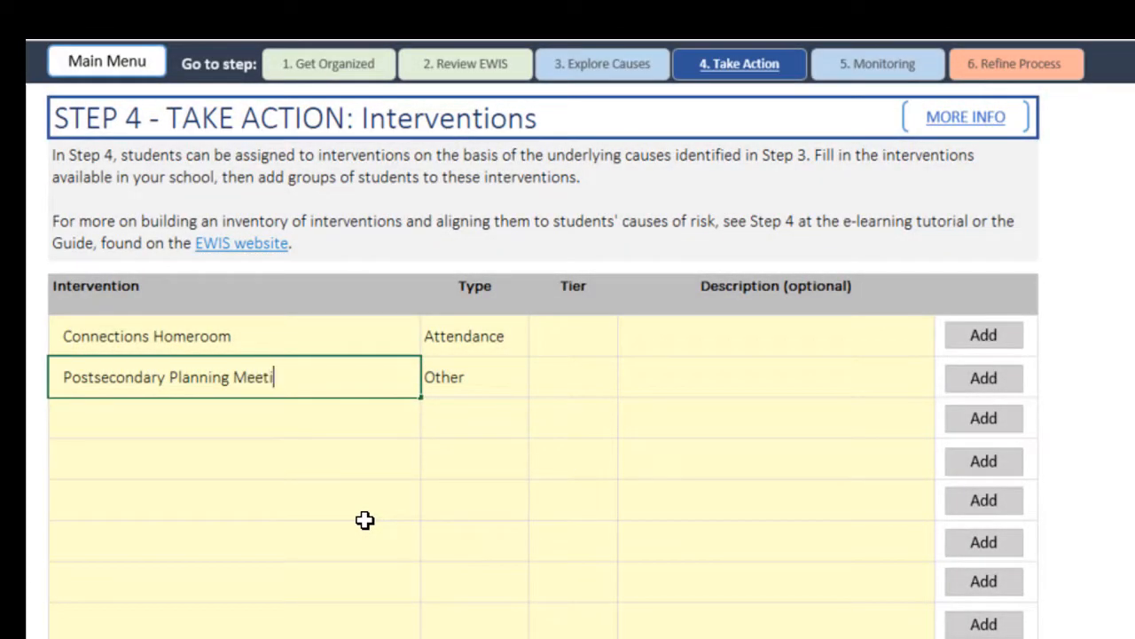
{"action": "type", "text": "ng"}
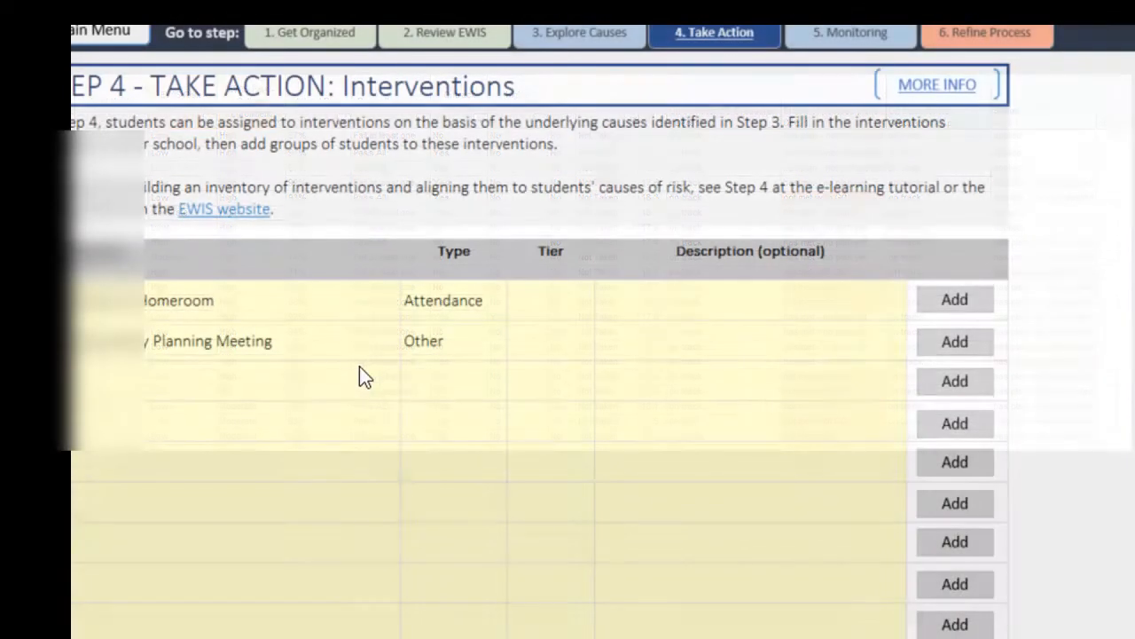
{"action": "type", "text": "Community"}
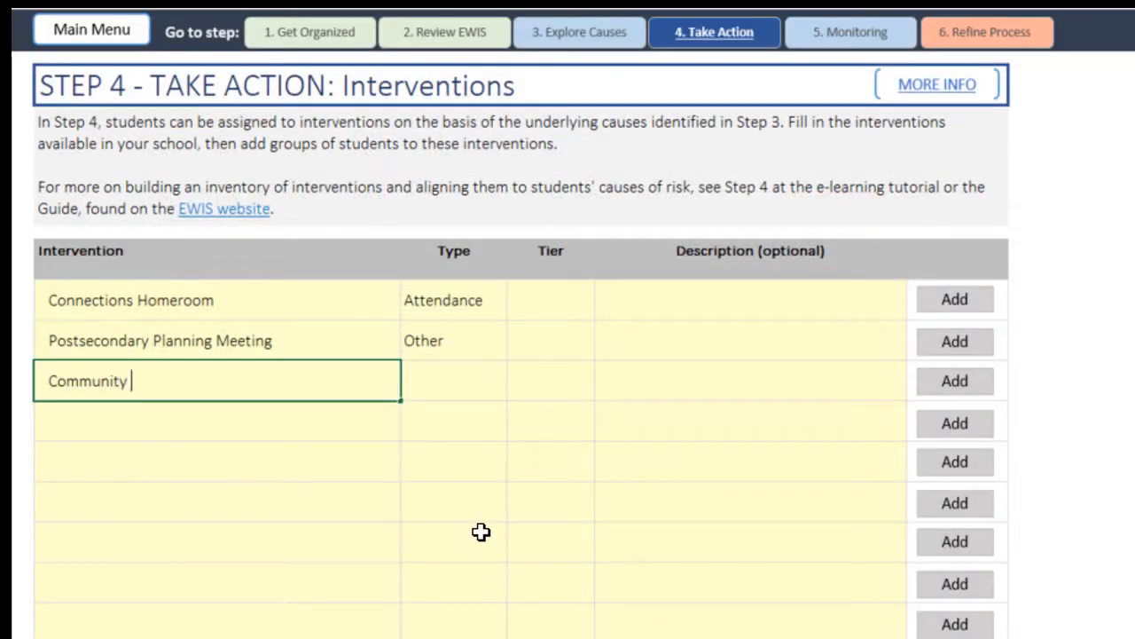
{"action": "type", "text": "College On-site vi"}
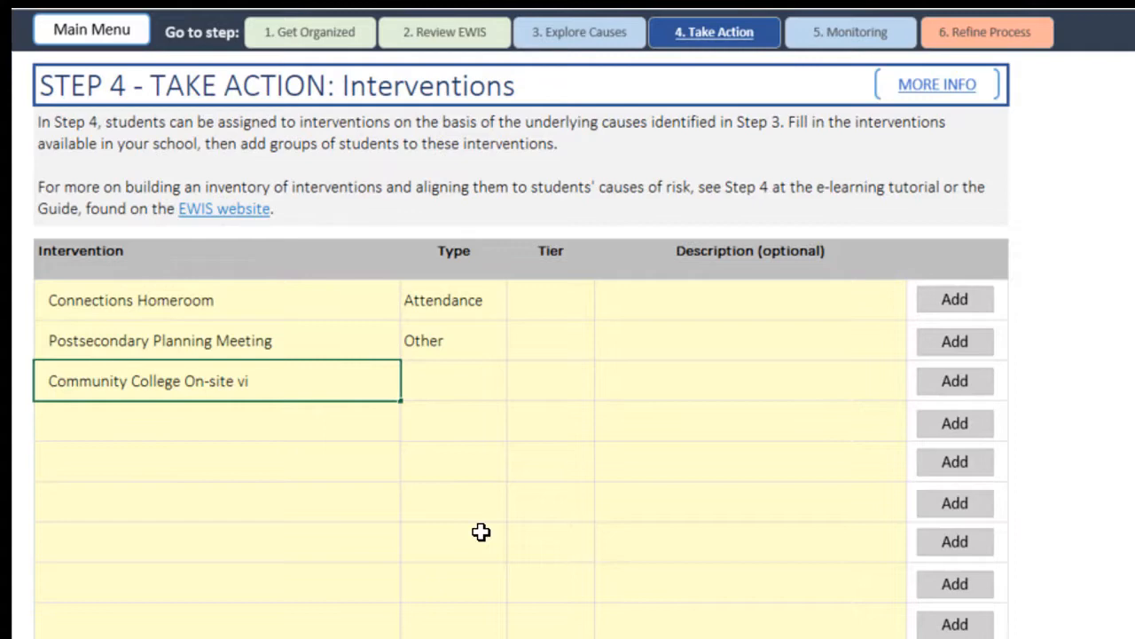
{"action": "type", "text": "sits"}
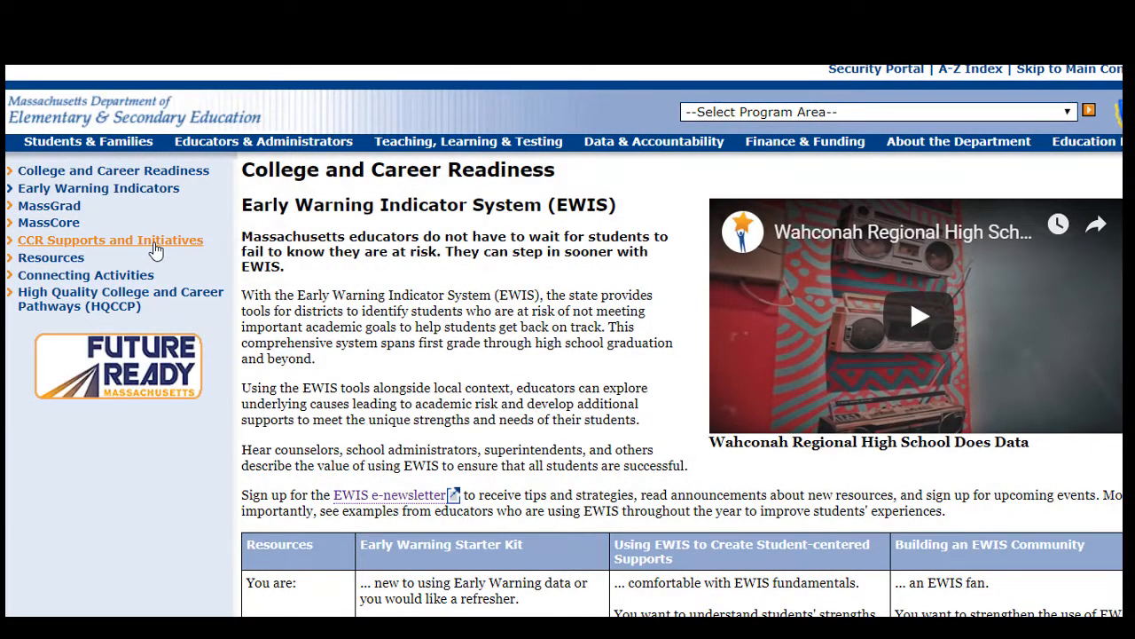
Open CCR Supports and Initiatives and scroll to the College and Career Advising Program documents.
{"action": "left_click", "coordinate": [110, 239]}
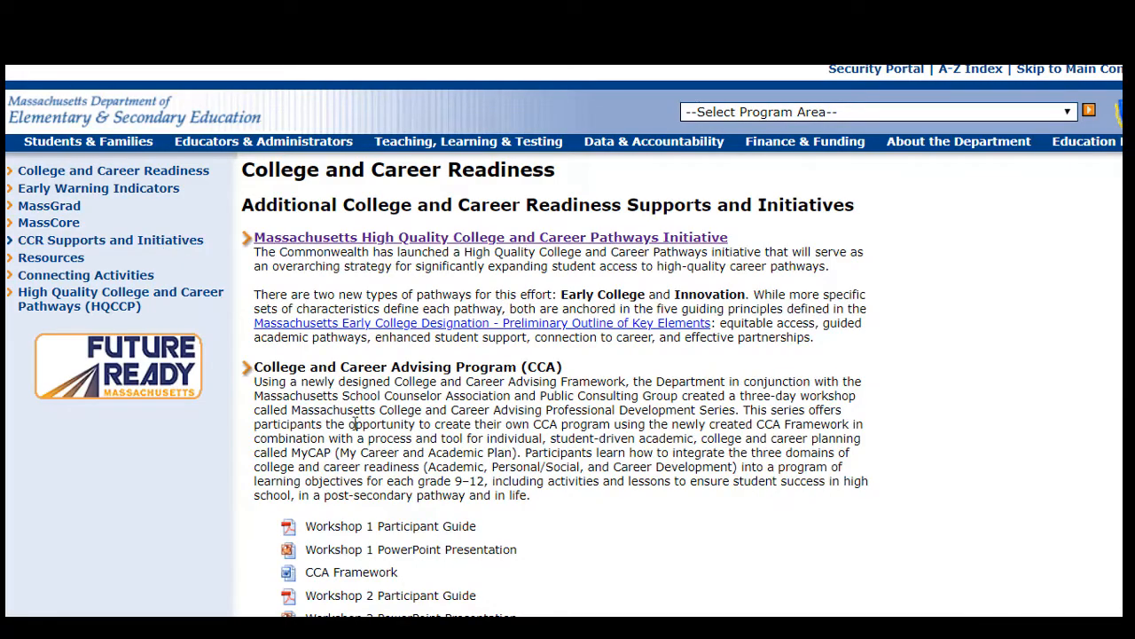
{"action": "scroll", "scroll_direction": "down", "scroll_amount": 3}
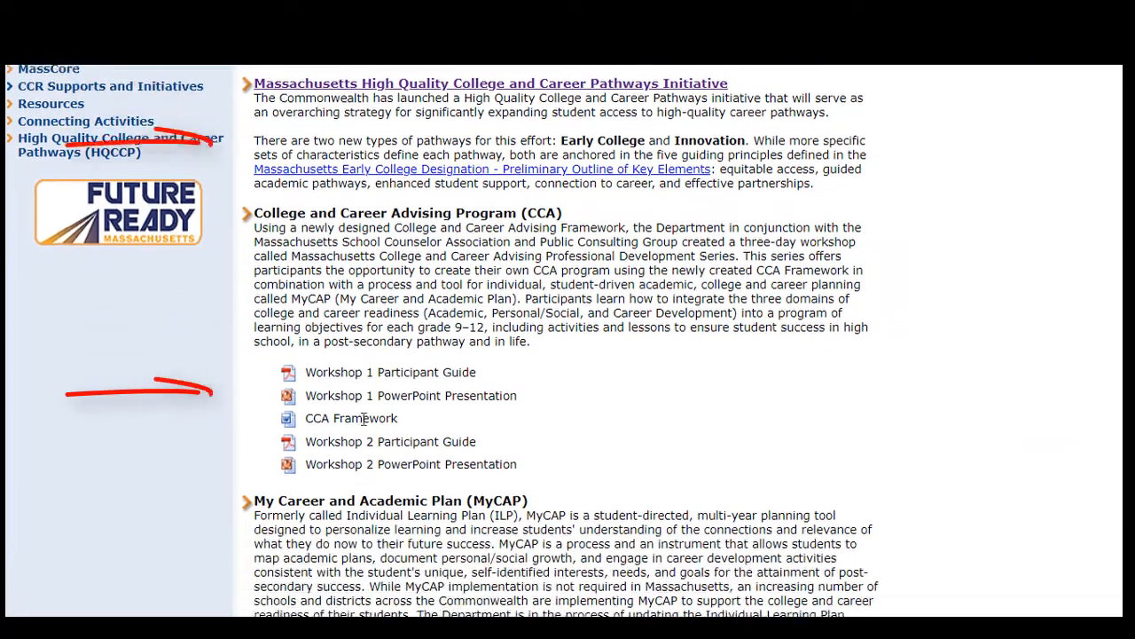
{"action": "scroll", "scroll_direction": "down", "scroll_amount": 3}
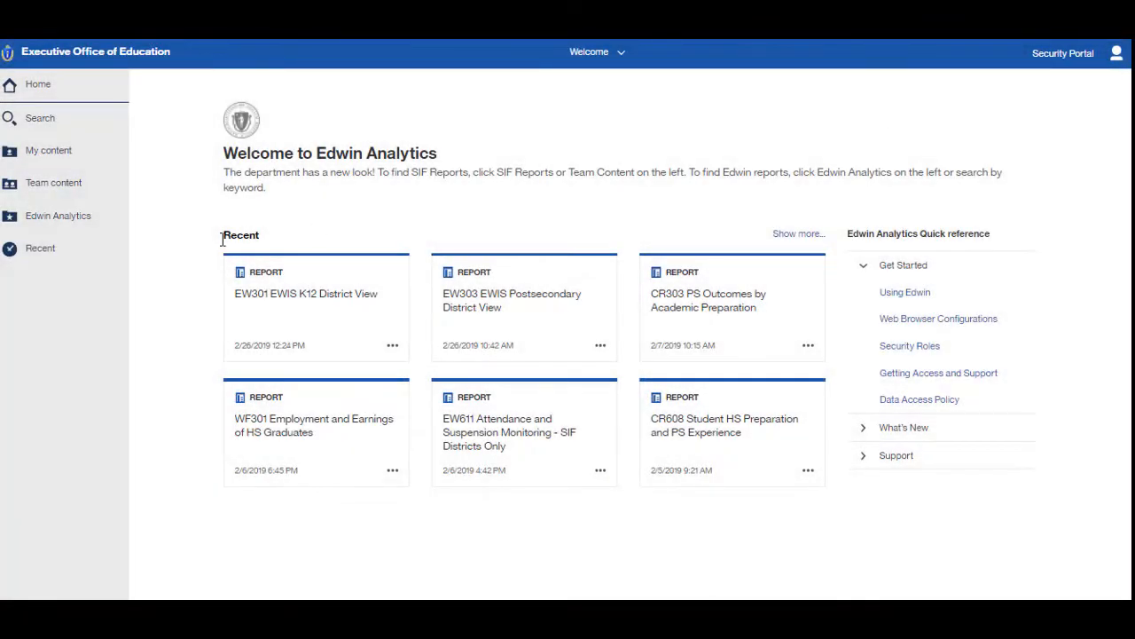
Open the Postsecondary Readiness folder's CR307 FAFSA Completion Summary report and scroll its results.
{"action": "left_click", "coordinate": [57, 217]}
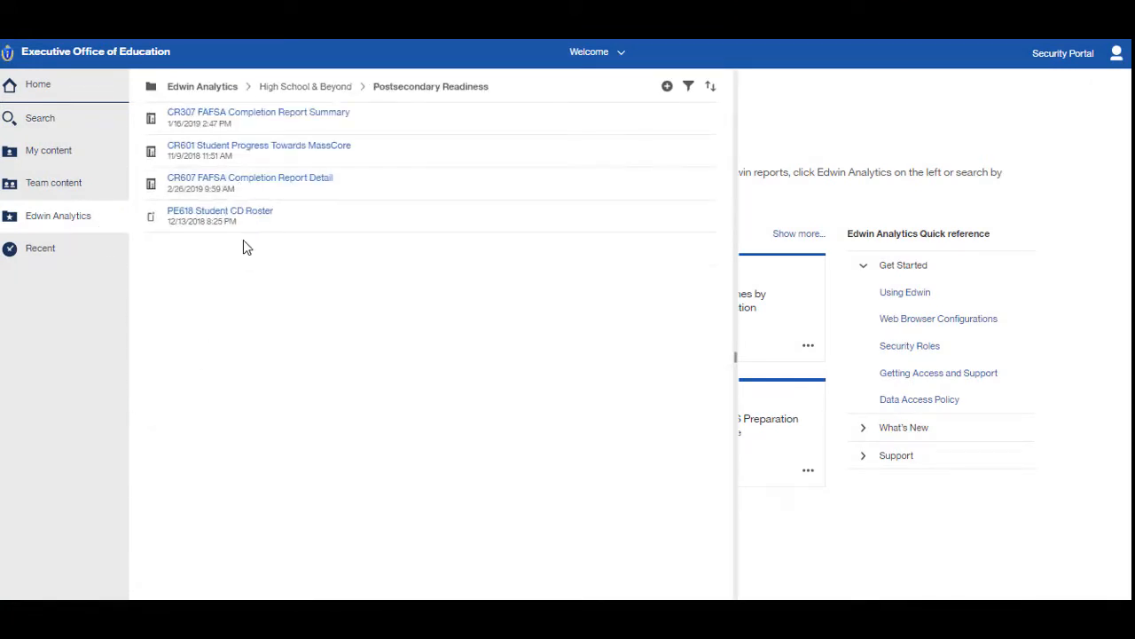
{"action": "left_click", "coordinate": [259, 112]}
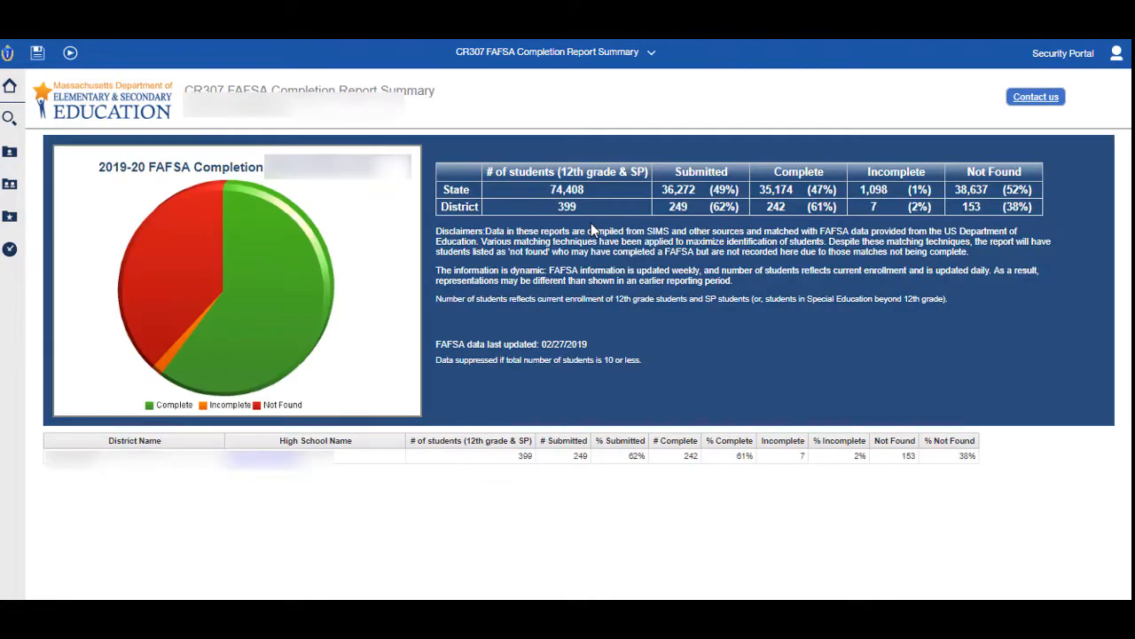
{"action": "mouse_move", "coordinate": [1036, 96]}
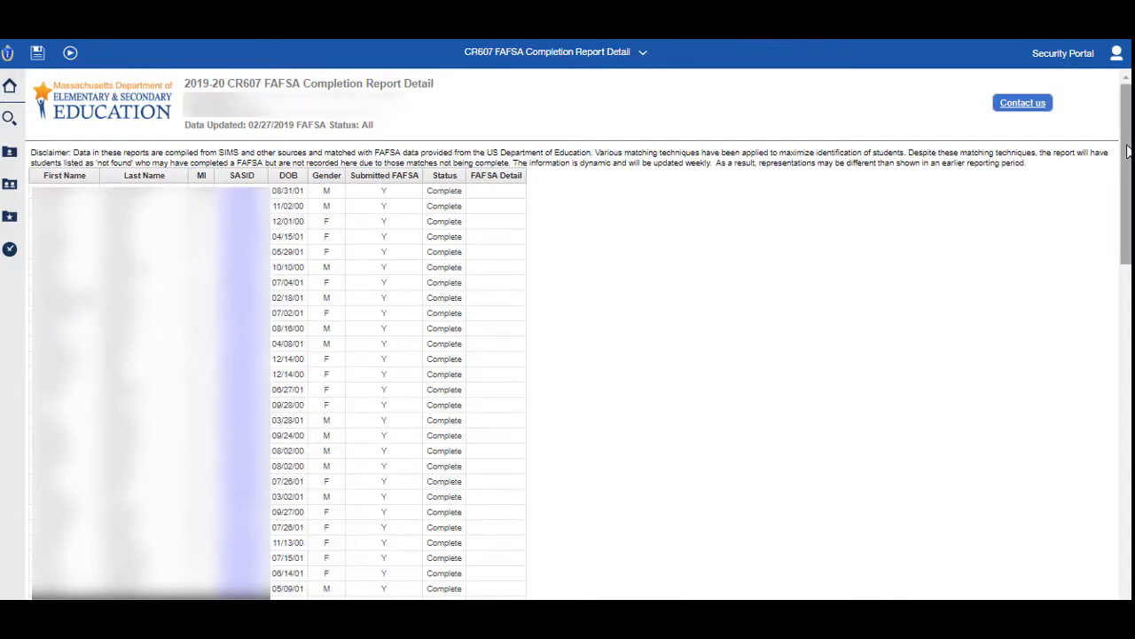
{"action": "scroll", "scroll_direction": "down", "scroll_amount": 3}
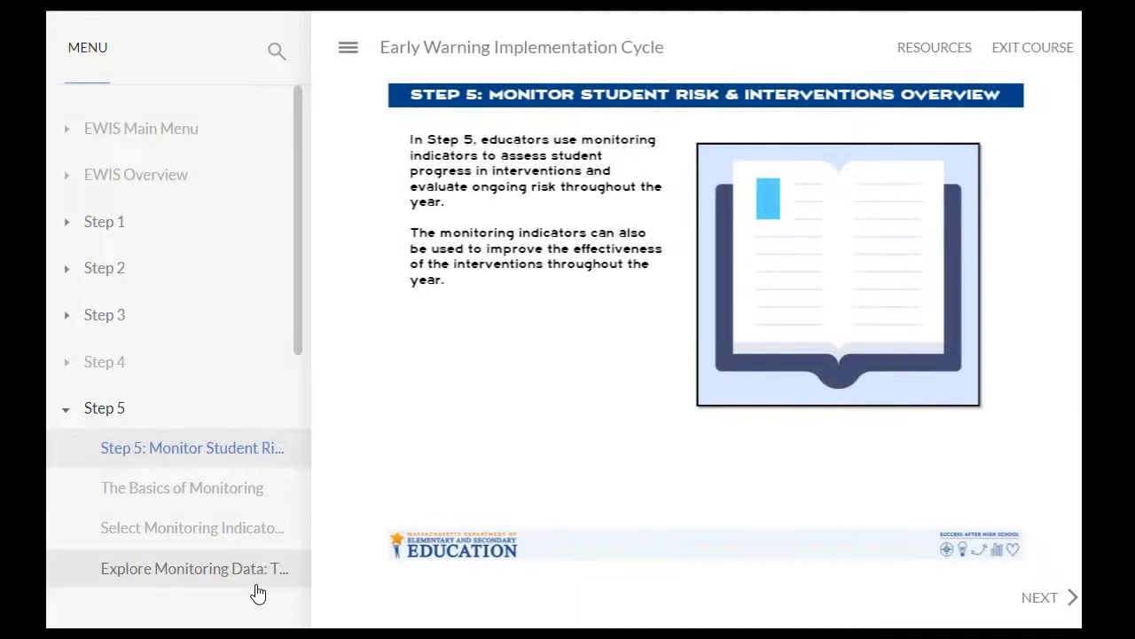
Scroll to Step 5 in the course menu and open a later monitoring lesson.
{"action": "scroll", "scroll_direction": "down", "scroll_amount": 3}
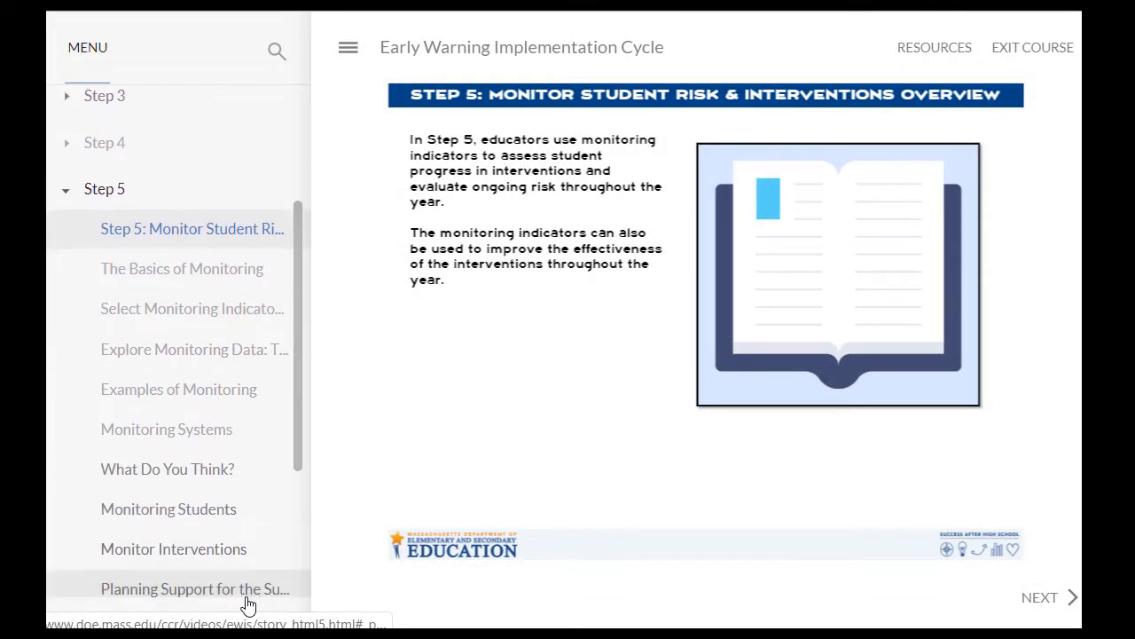
{"action": "left_click", "coordinate": [166, 428]}
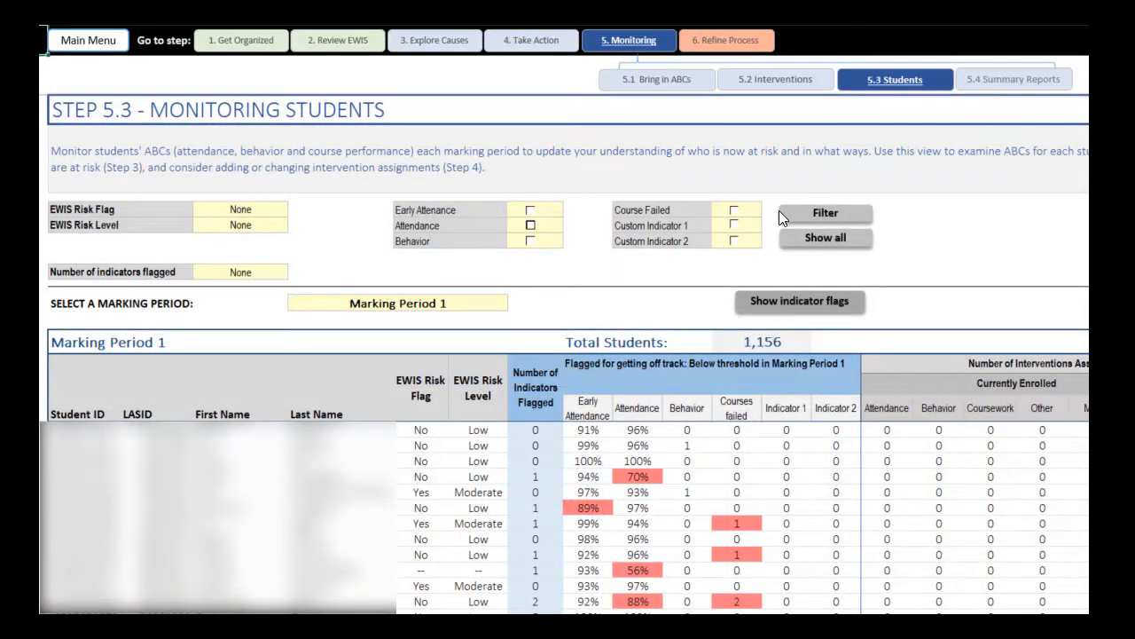
Filter the 5.3 Students monitoring sheet by the chosen indicators for Marking Period 1.
{"action": "left_click", "coordinate": [531, 225]}
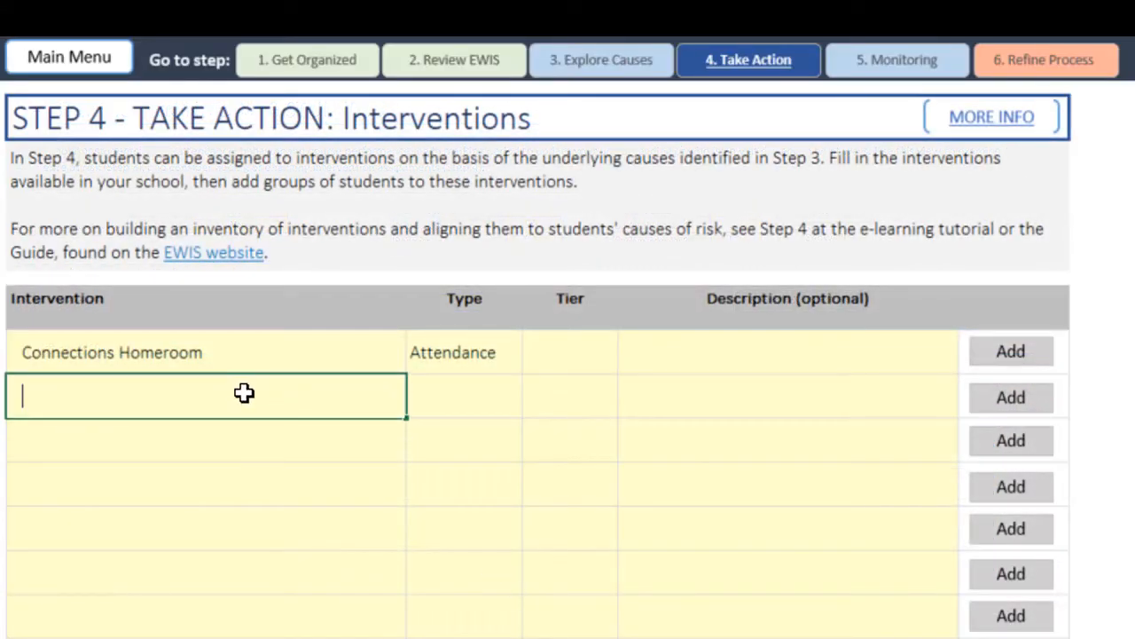
Add the Homework club intervention with type Coursework.
{"action": "type", "text": "Homework club"}
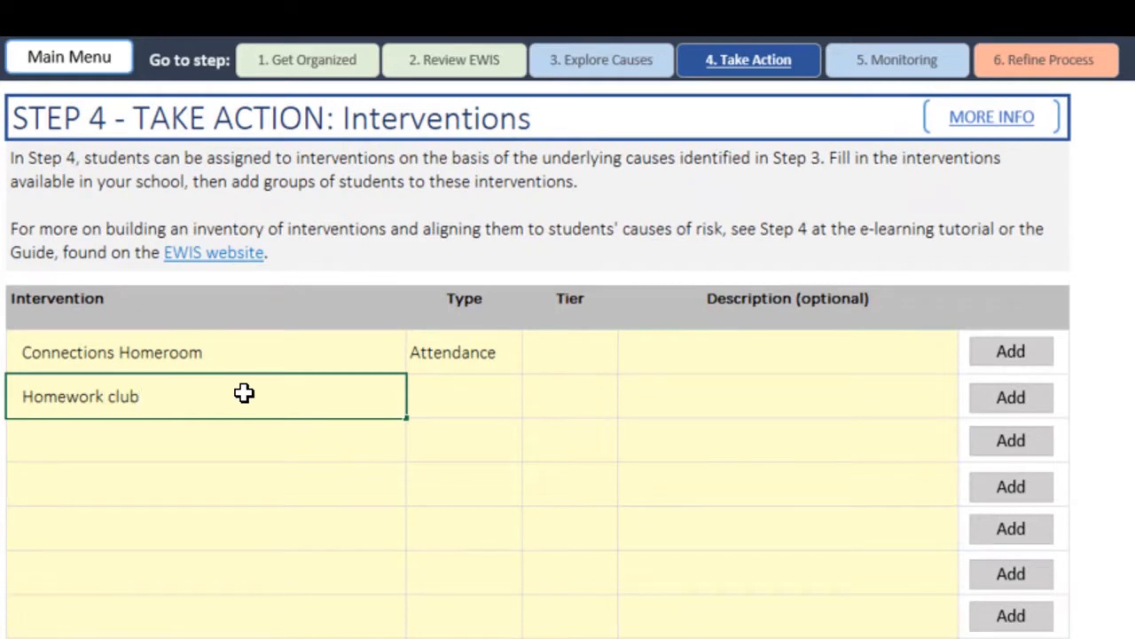
{"action": "left_click", "coordinate": [463, 395]}
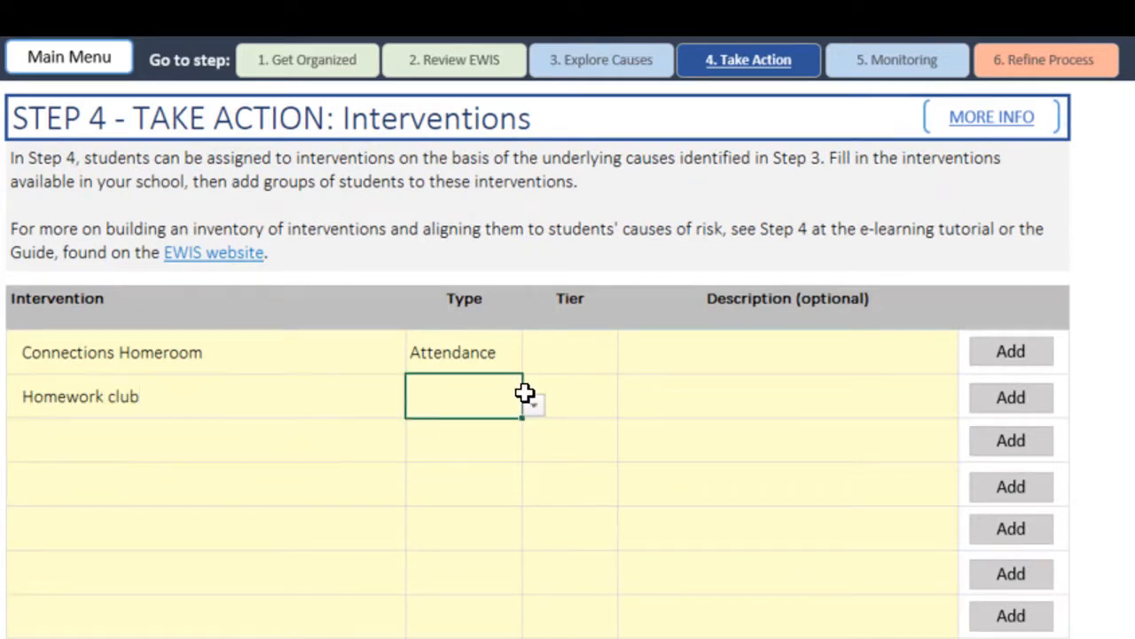
{"action": "type", "text": "Coursework"}
{"action": "left_click", "coordinate": [206, 440]}
{"action": "type", "text": "F"}
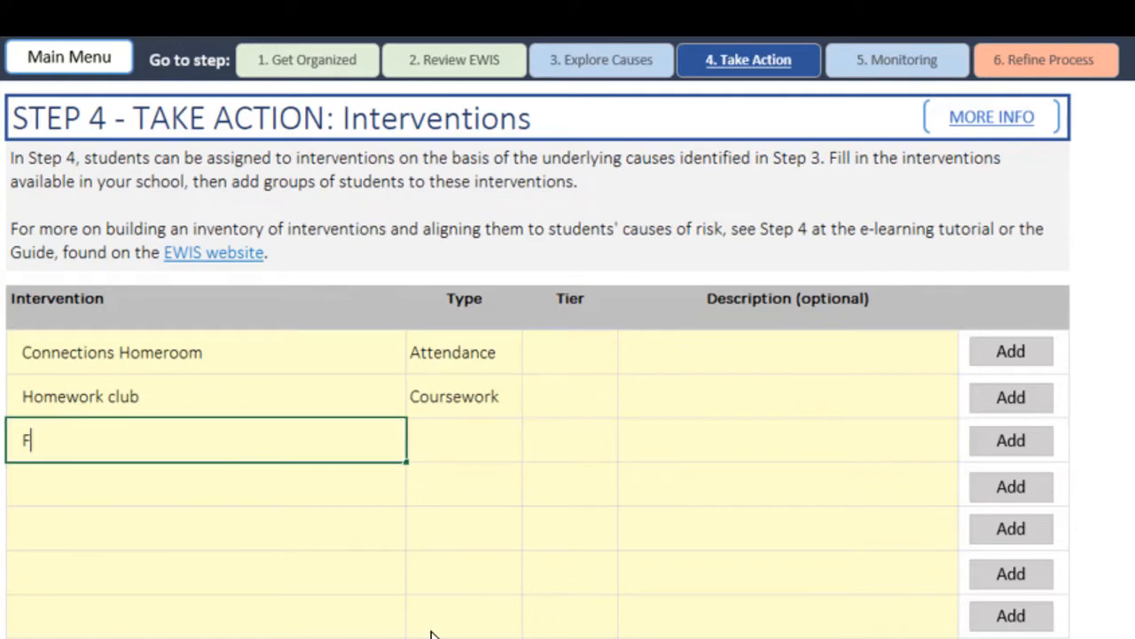
Add Face to face meeting with parents & students with type Multi.
{"action": "type", "text": "ace to face meetin"}
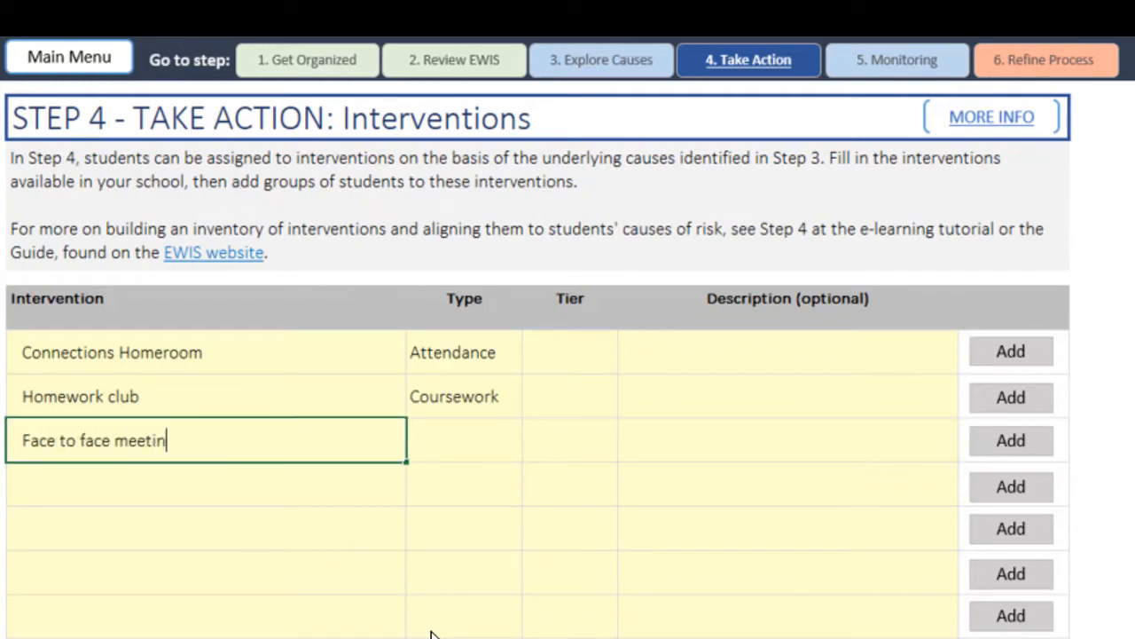
{"action": "type", "text": "g with"}
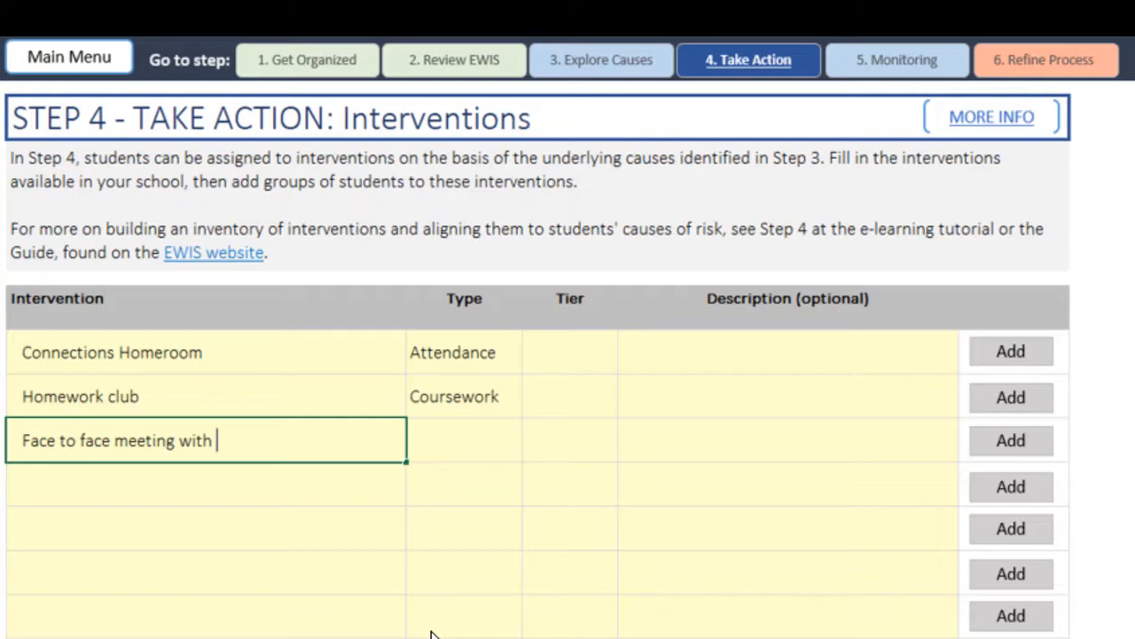
{"action": "type", "text": "parents & stnde"}
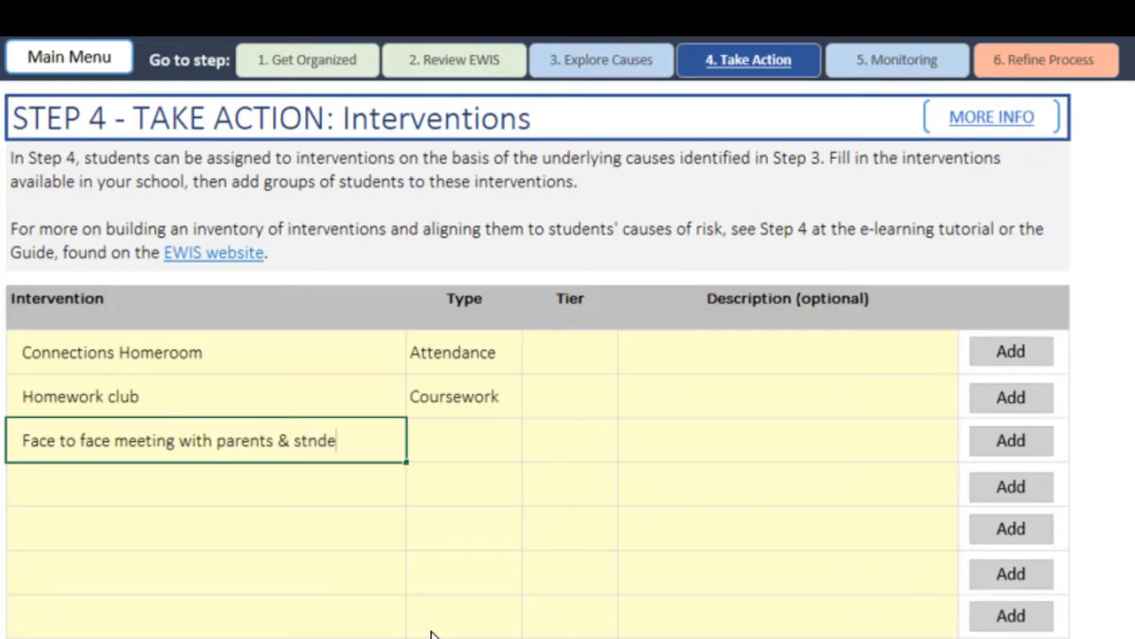
{"action": "type", "text": "nts"}
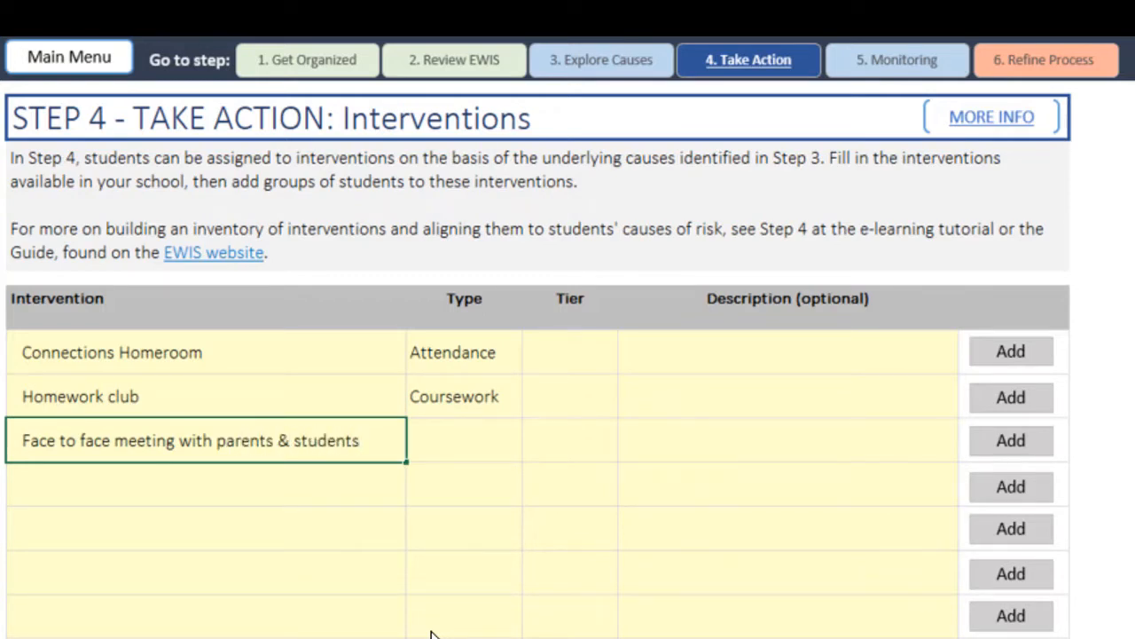
{"action": "left_click", "coordinate": [532, 447]}
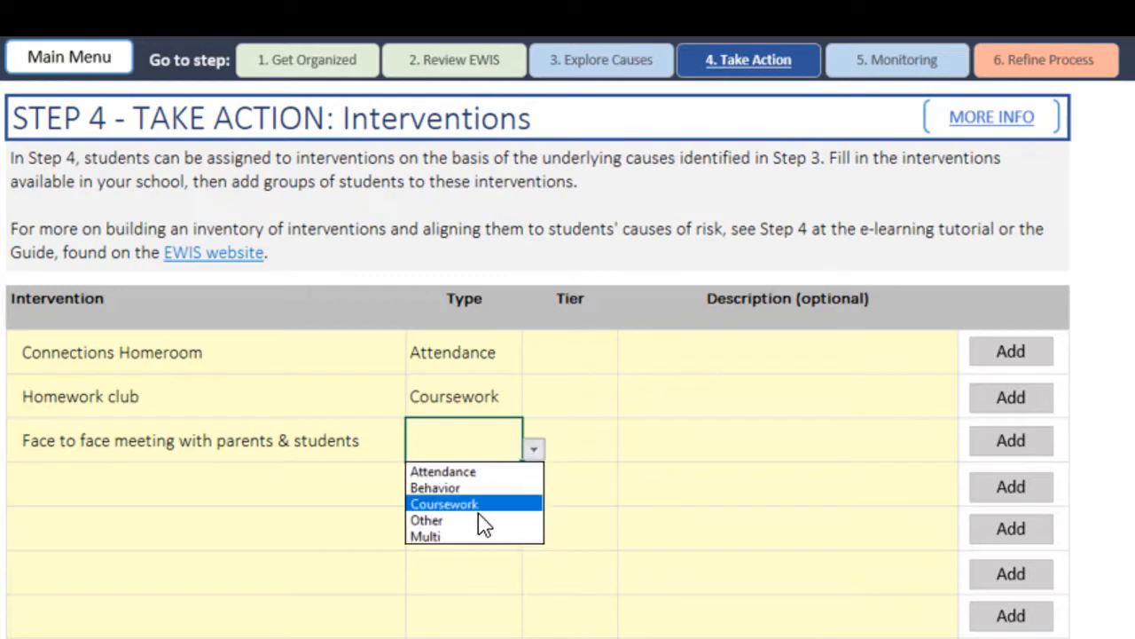
{"action": "left_click", "coordinate": [426, 536]}
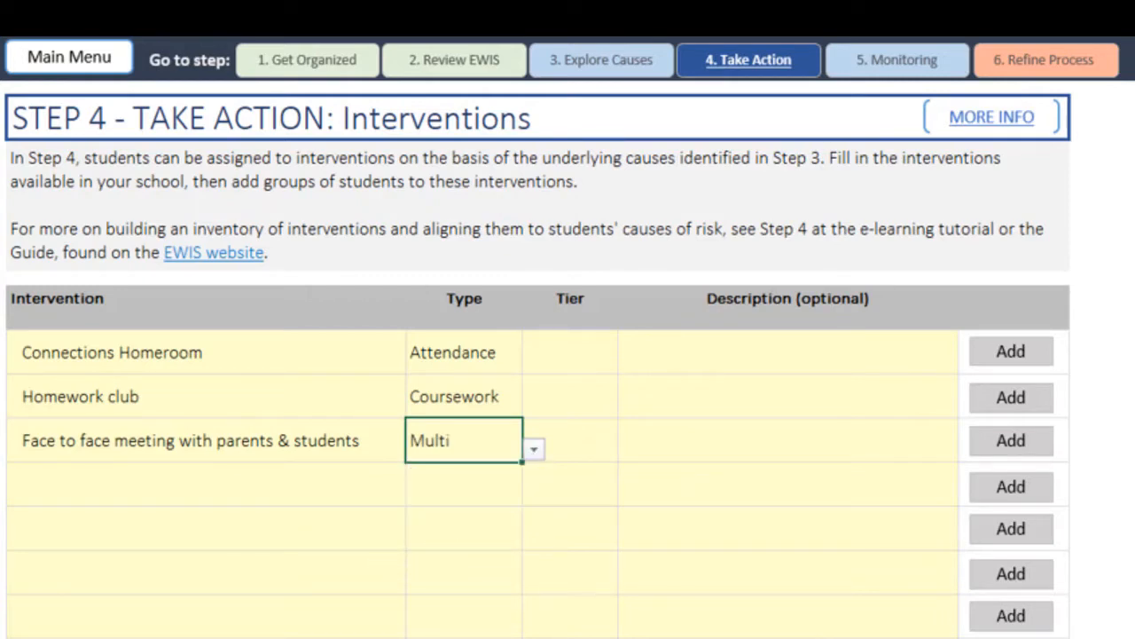
Begin the Biweekly communication intervention entry in the next row.
{"action": "type", "text": "Biweekly communicatio"}
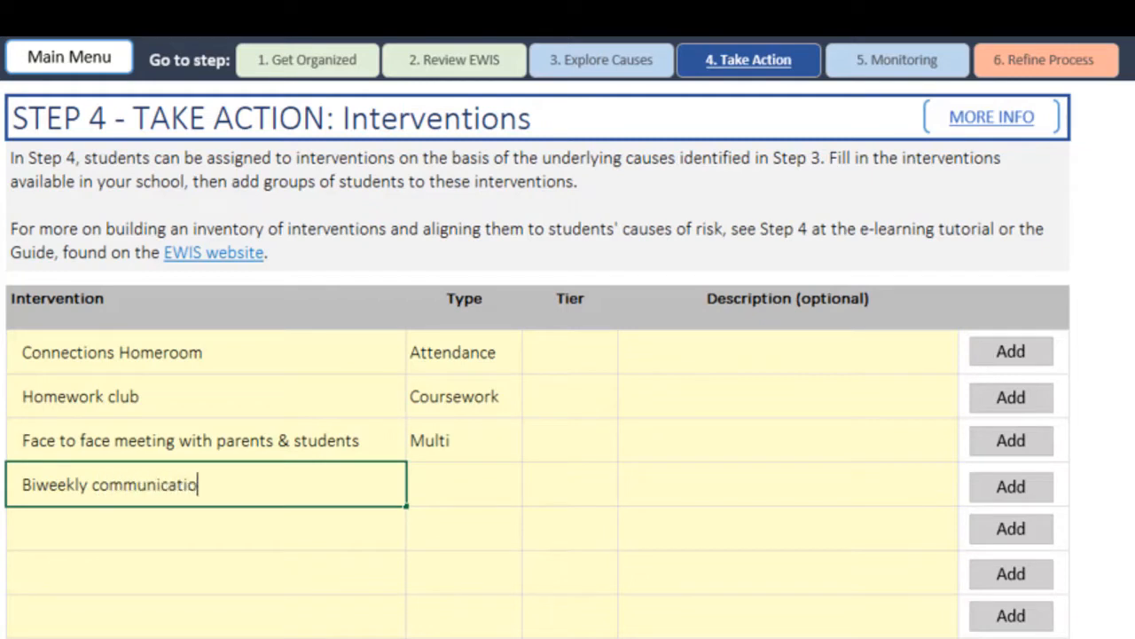
{"action": "left_click", "coordinate": [463, 484]}
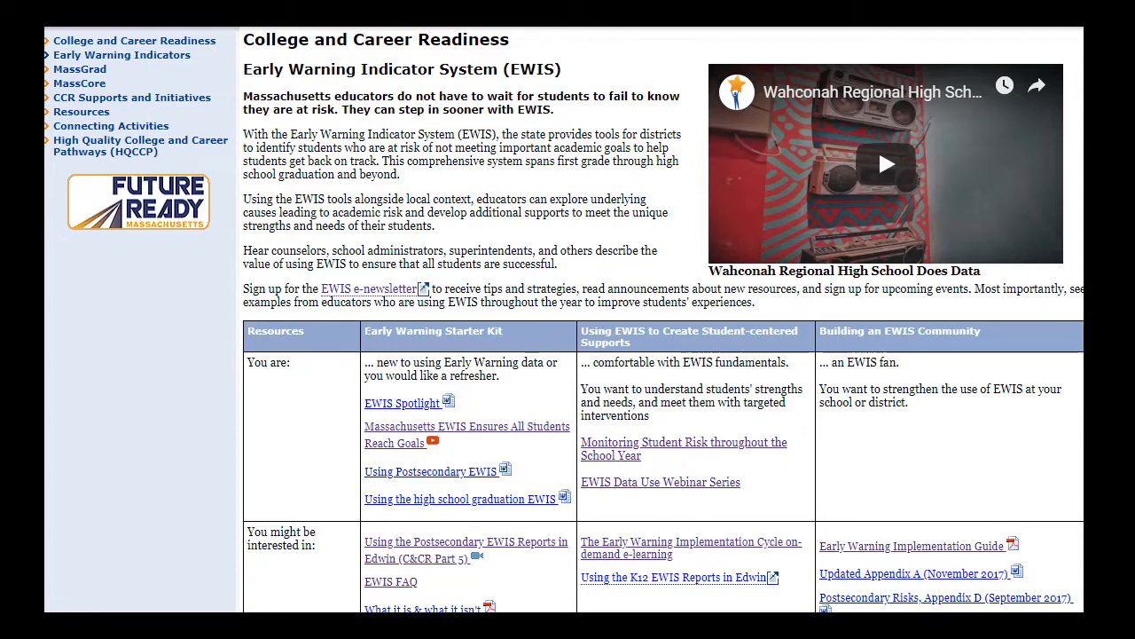
Open the 'Monitoring Student Risk throughout the School Year' link from the EWIS resources table.
{"action": "left_click", "coordinate": [683, 448]}
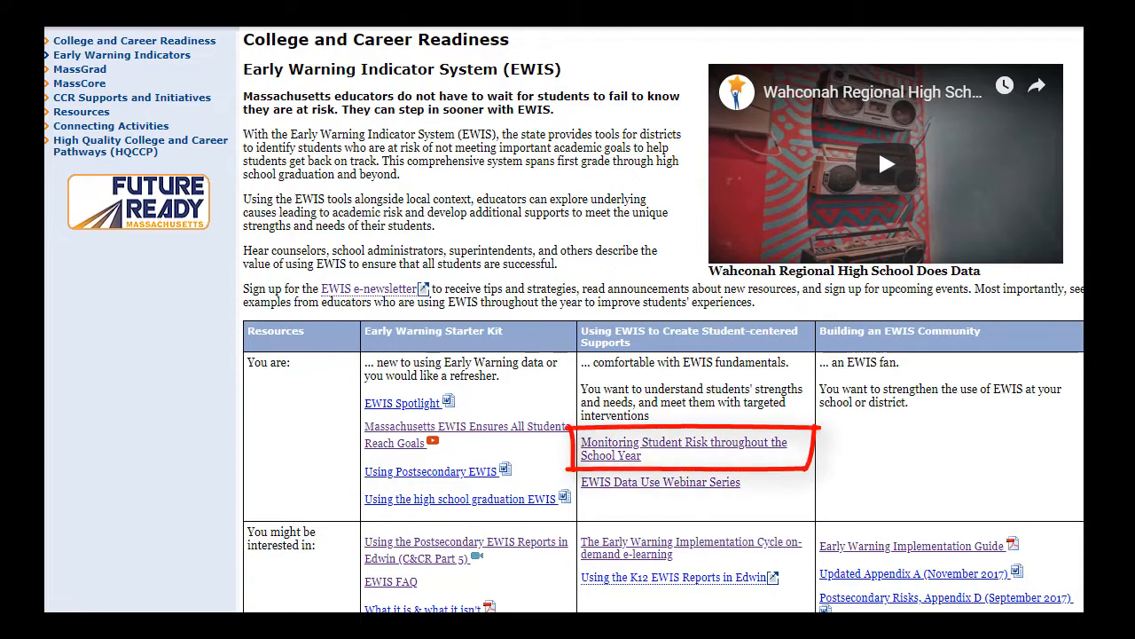
{"action": "mouse_move", "coordinate": [768, 453]}
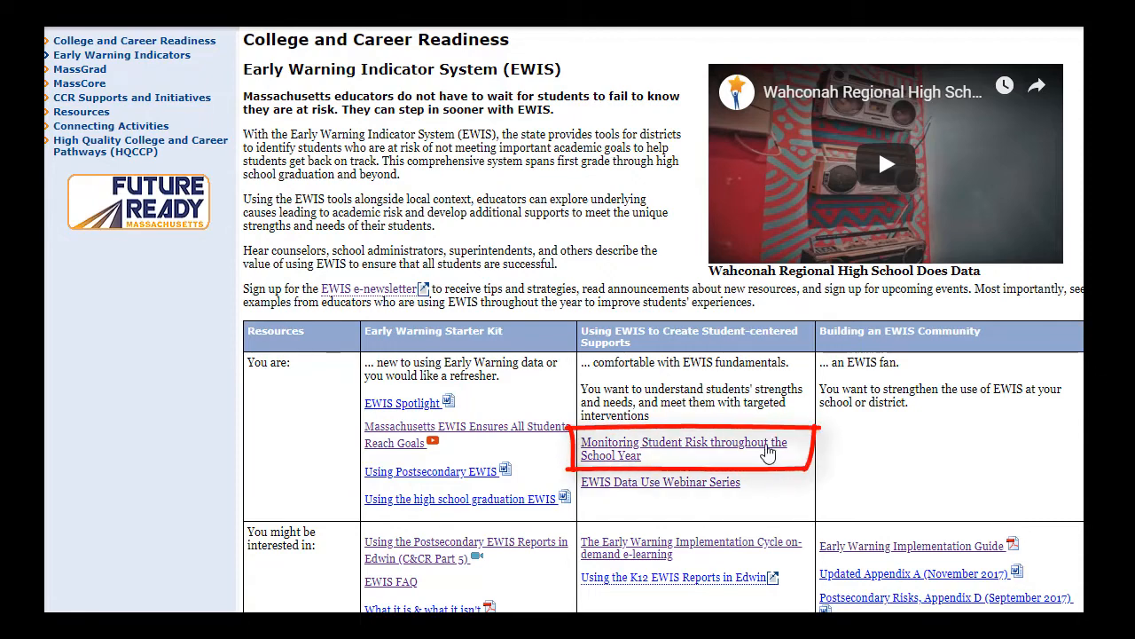
{"action": "left_click", "coordinate": [681, 449]}
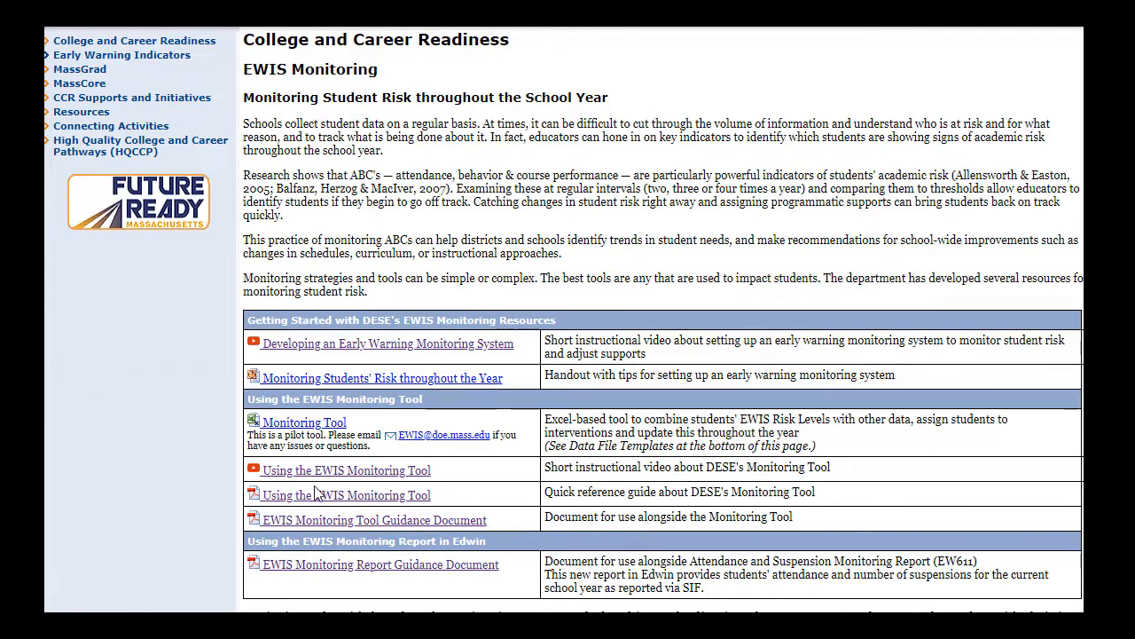
{"action": "mouse_move", "coordinate": [487, 539]}
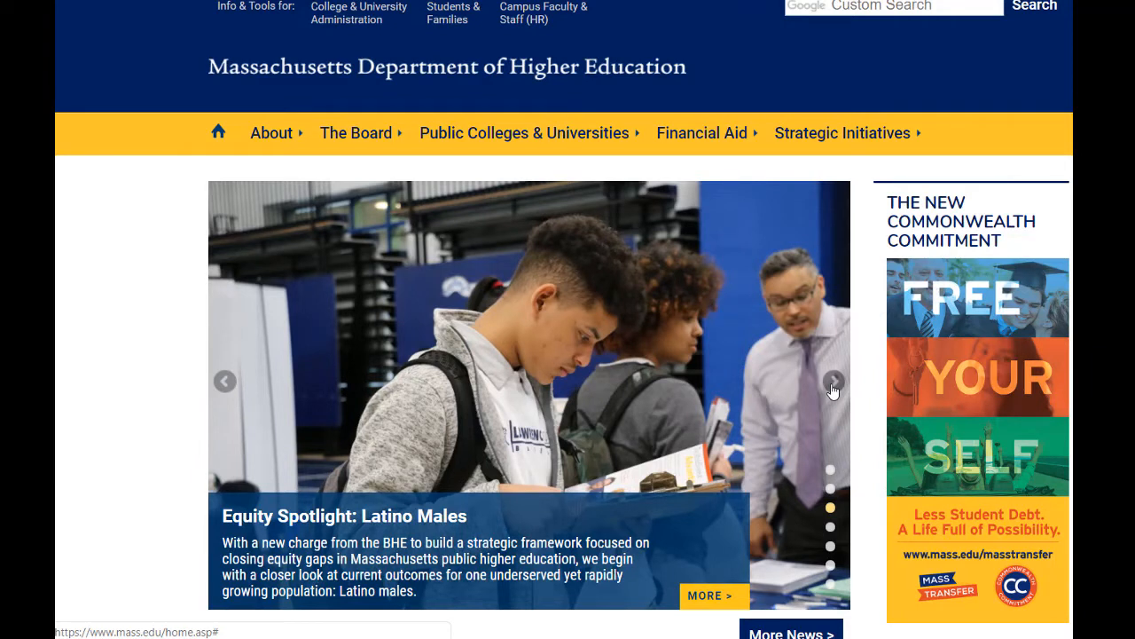
{"action": "mouse_move", "coordinate": [981, 428]}
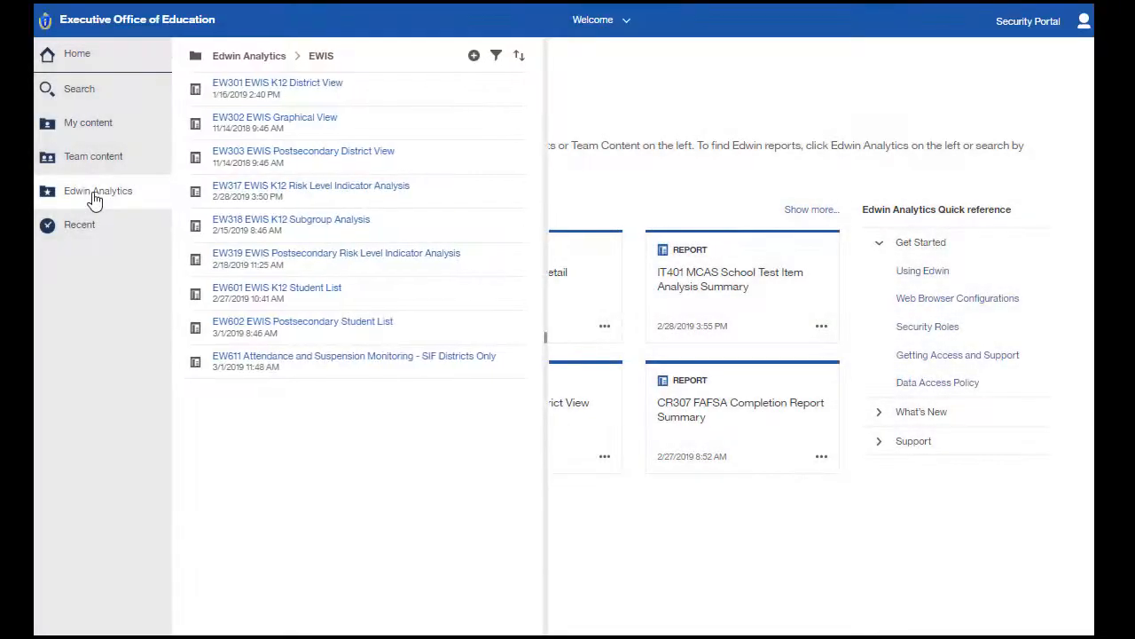
Run EW611 from the EWIS folder for grade 10 and filter students by an attendance threshold.
{"action": "left_click", "coordinate": [248, 55]}
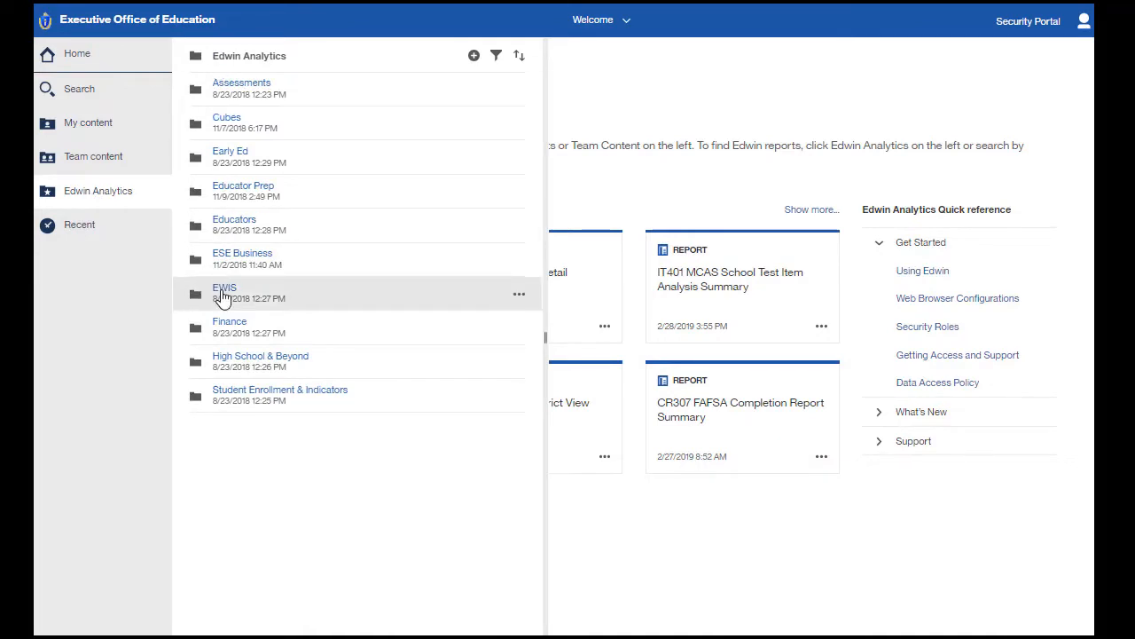
{"action": "left_click", "coordinate": [224, 287]}
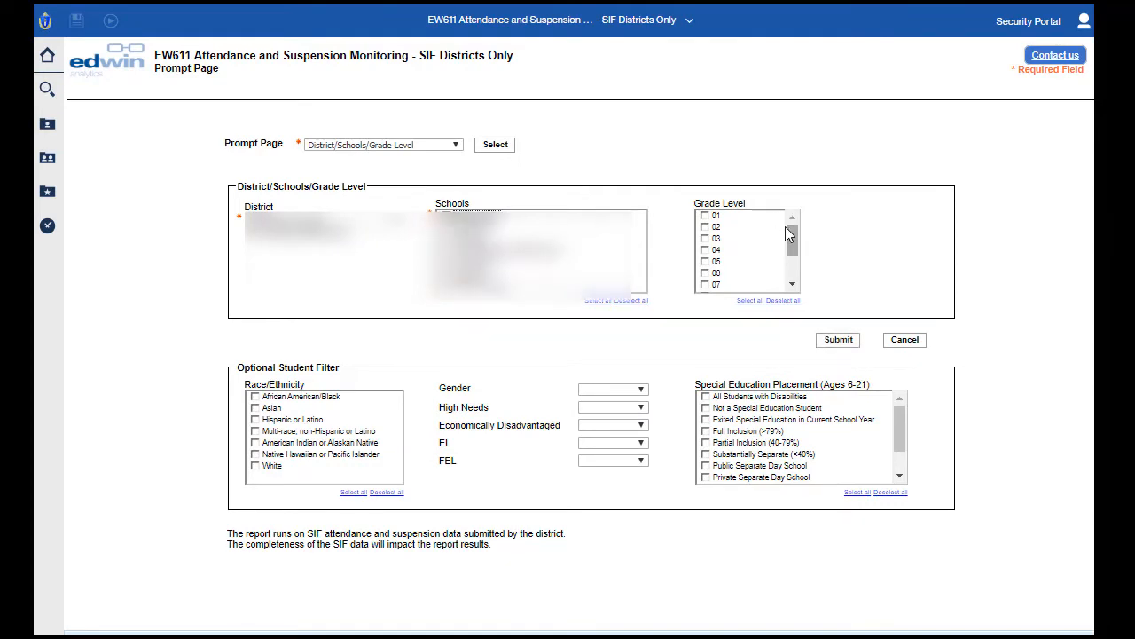
{"action": "left_click", "coordinate": [837, 339]}
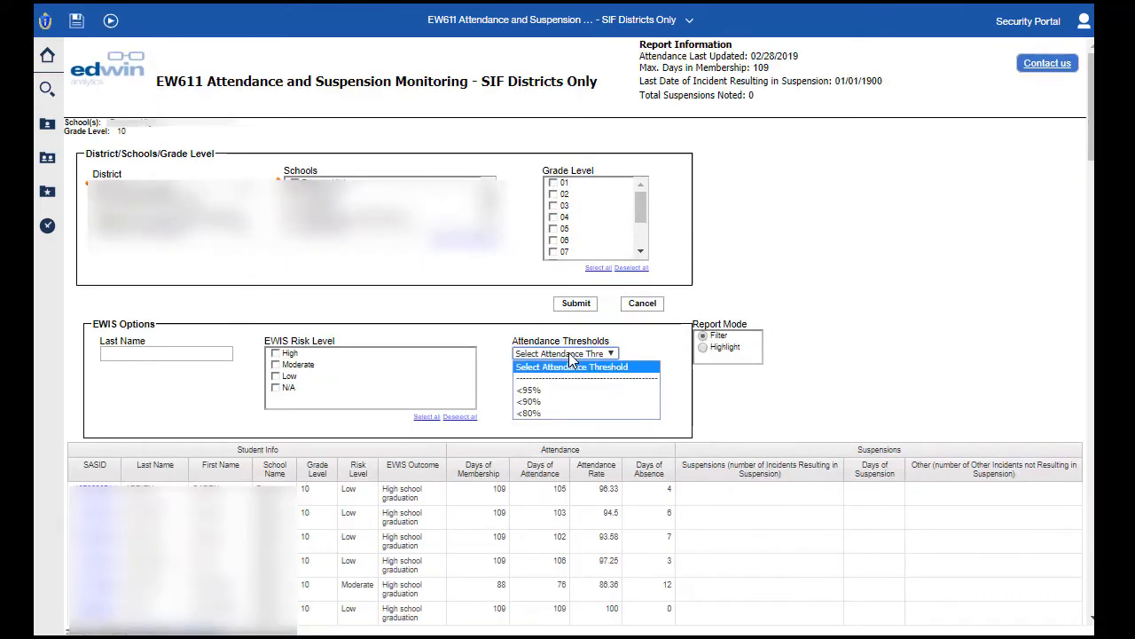
{"action": "left_click", "coordinate": [528, 401]}
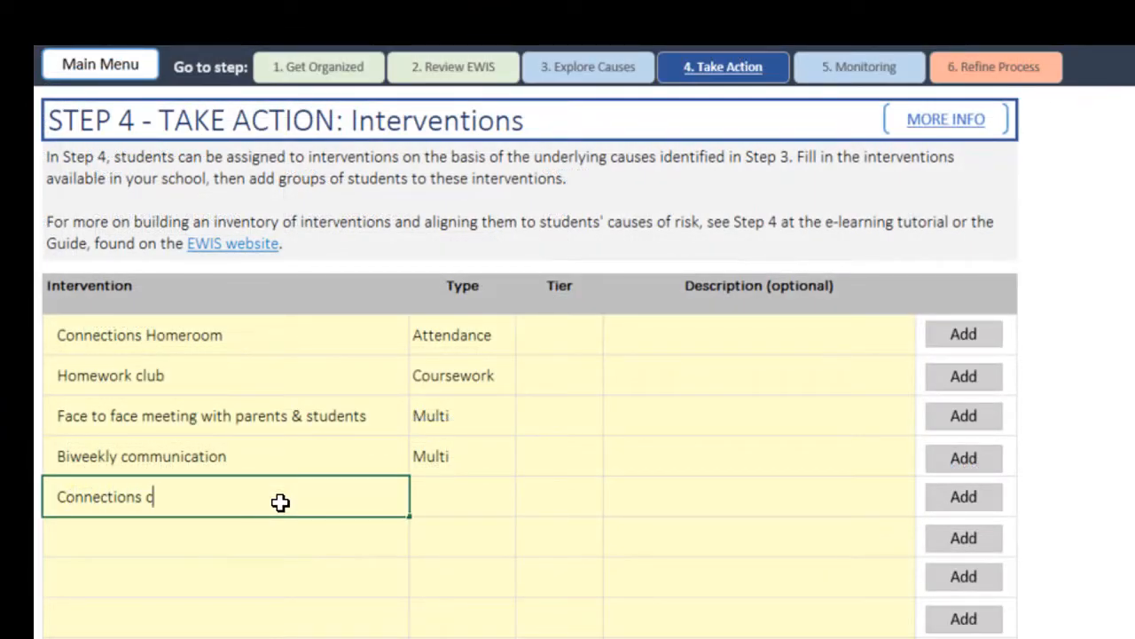
Enter 'Connections conversation' as a Multi intervention and 'Celebrate Success' with its Type dropdown opened.
{"action": "type", "text": "onversation"}
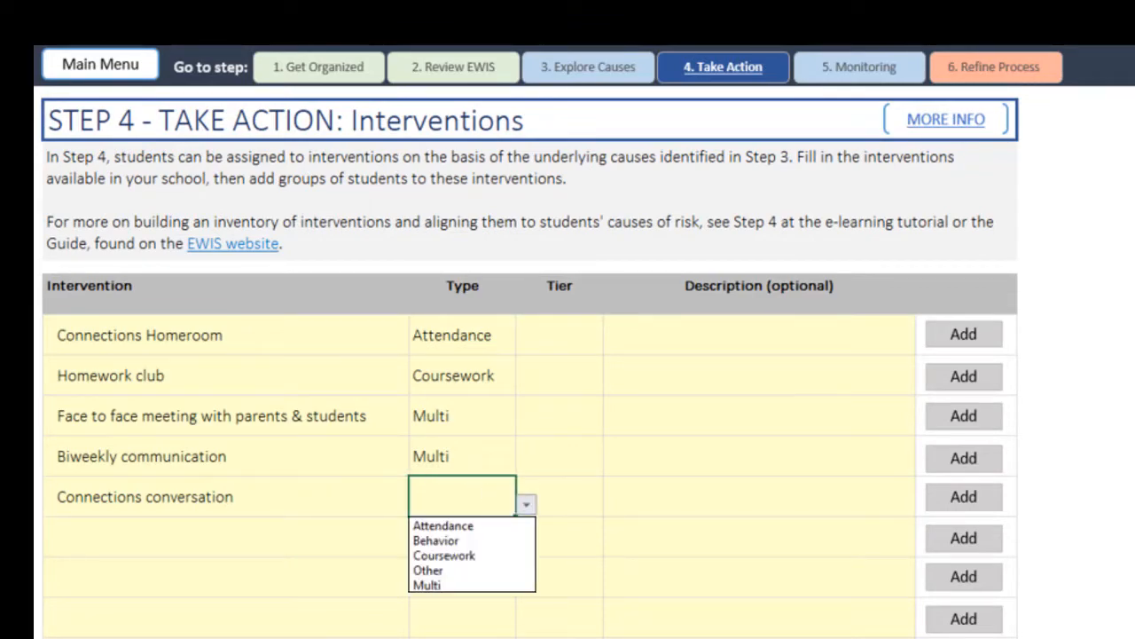
{"action": "left_click", "coordinate": [426, 585]}
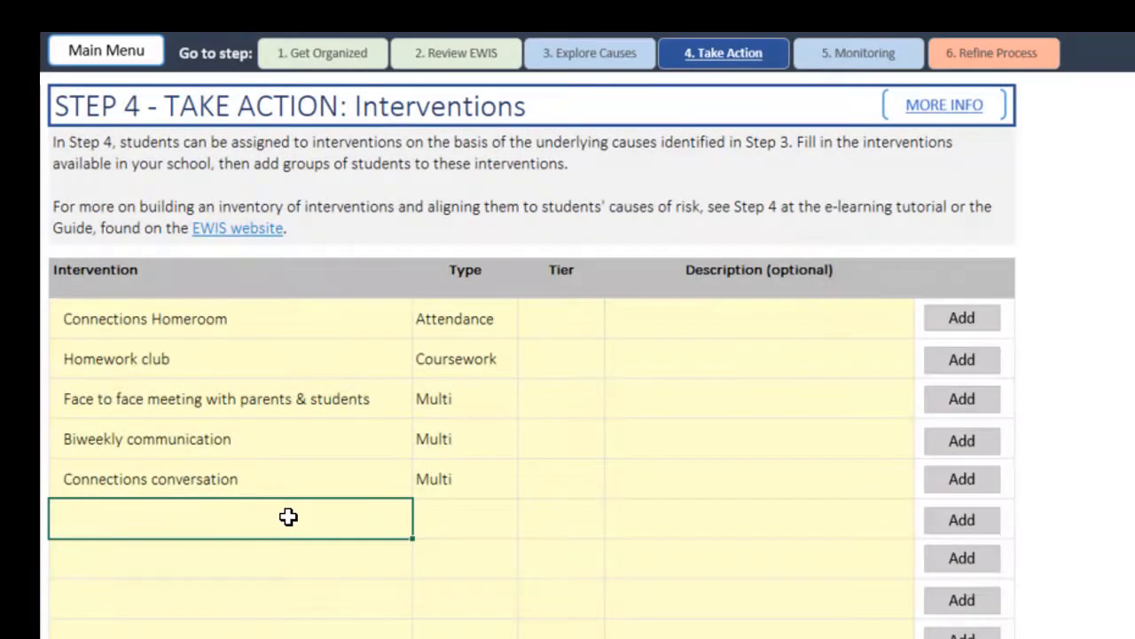
{"action": "type", "text": "Celebrate"}
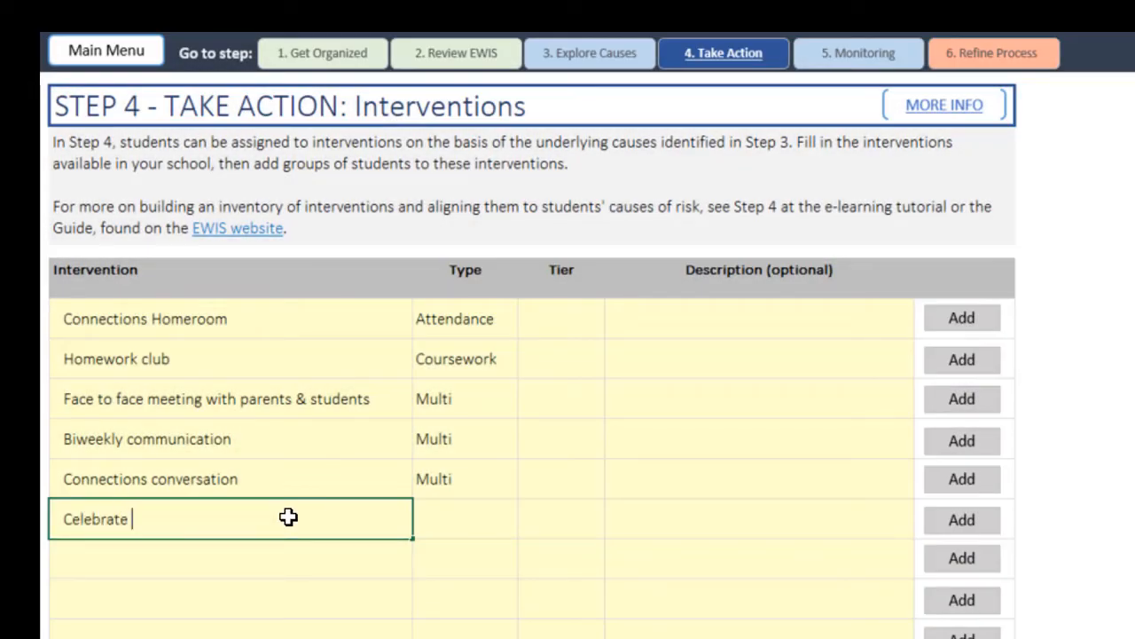
{"action": "type", "text": "Success"}
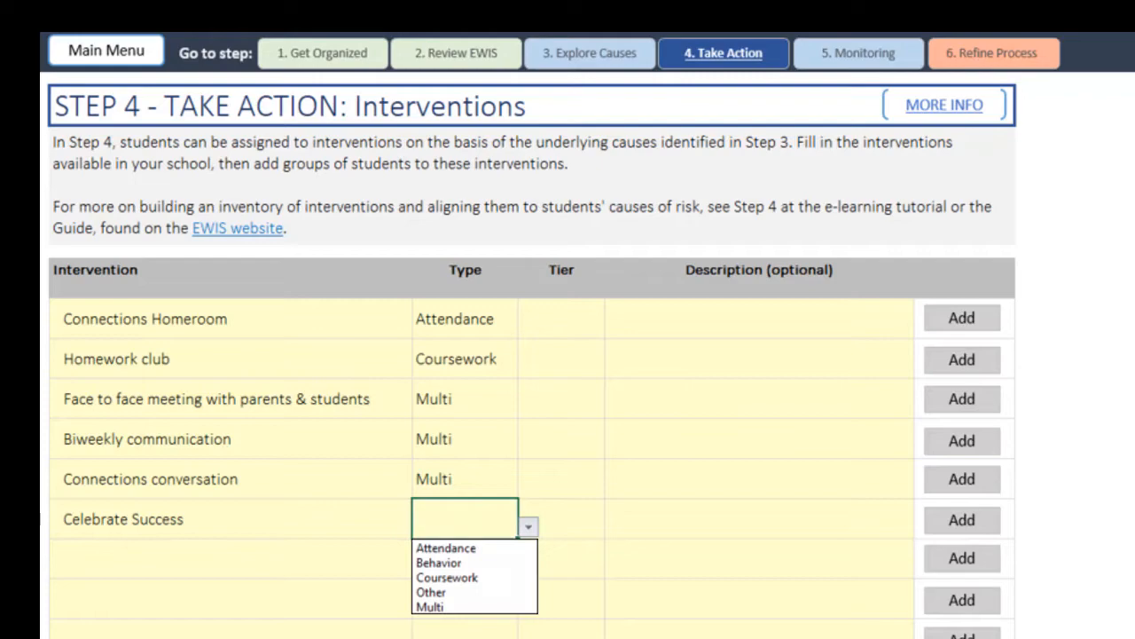
{"action": "left_click", "coordinate": [448, 579]}
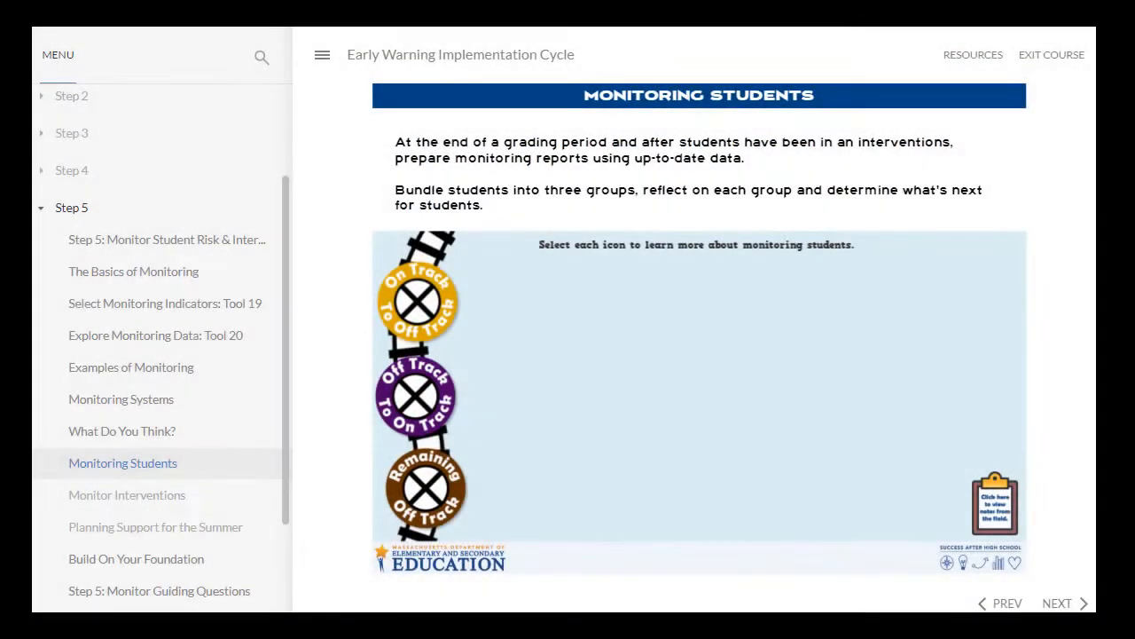
{"action": "mouse_move", "coordinate": [326, 600]}
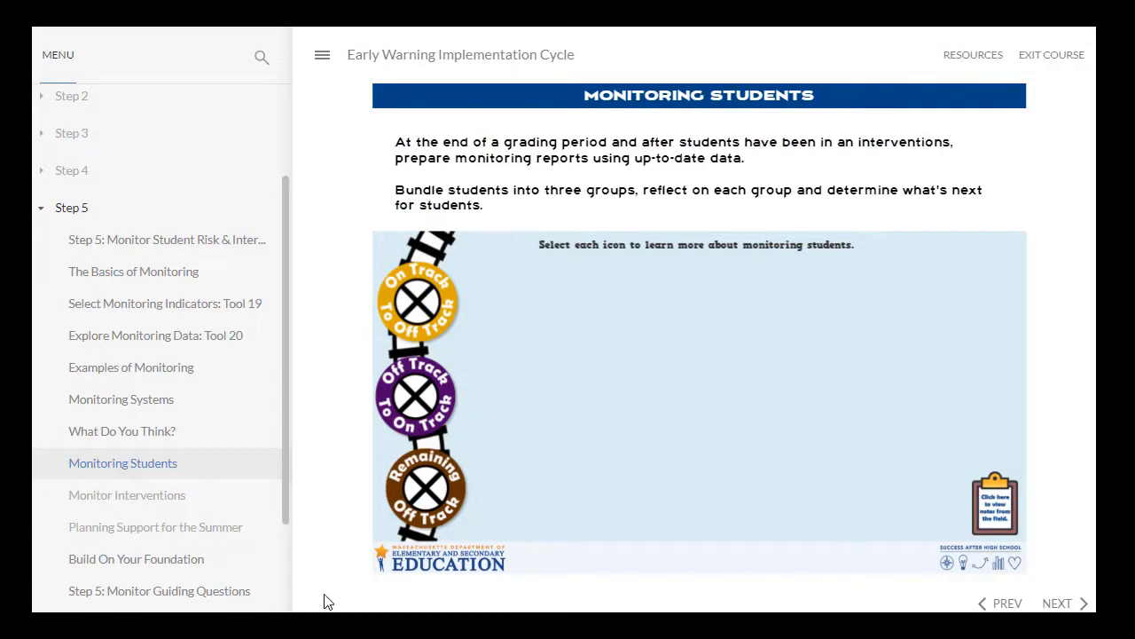
Start the implementation cycle course, reach Use the Cycle Throughout the Year, and reveal the Spring of School Year guidance.
{"action": "left_click", "coordinate": [156, 525]}
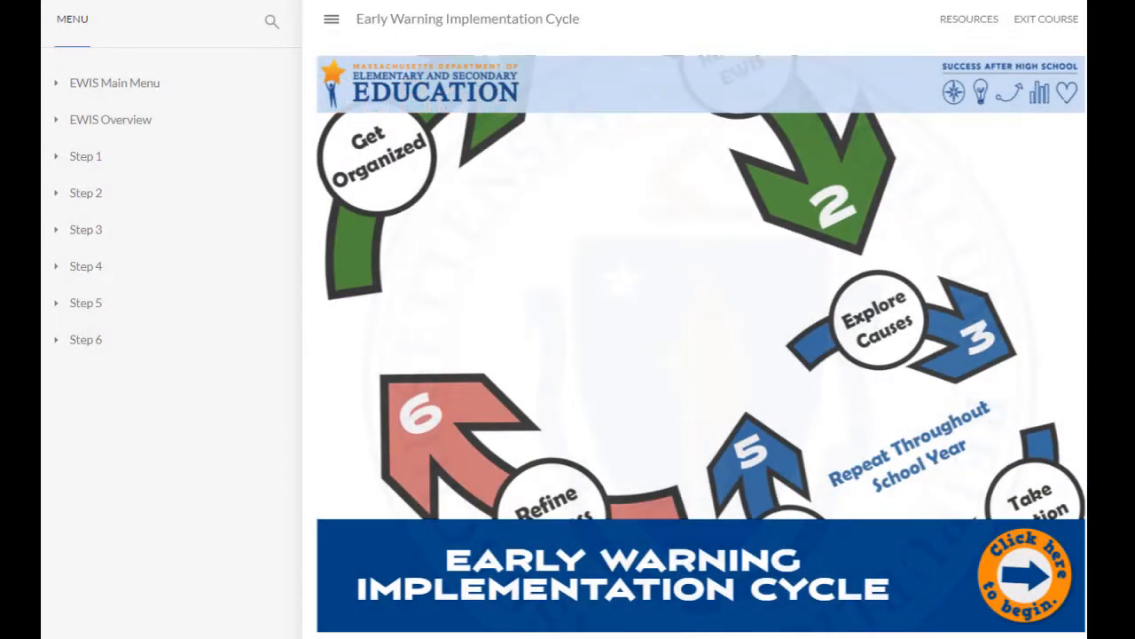
{"action": "left_click", "coordinate": [1026, 574]}
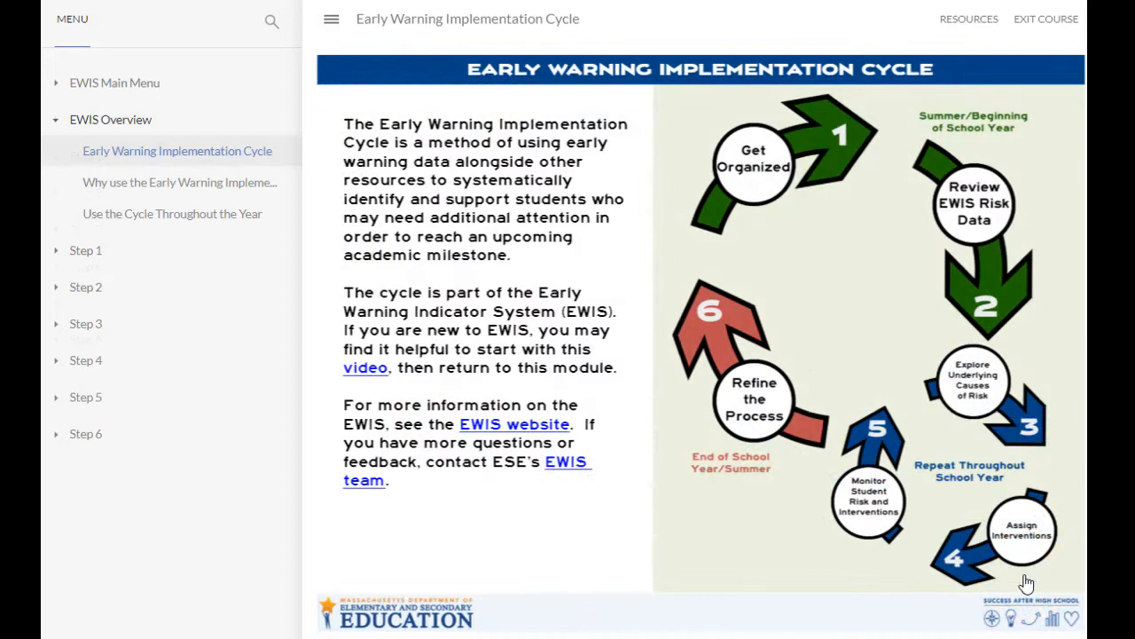
{"action": "mouse_move", "coordinate": [130, 213]}
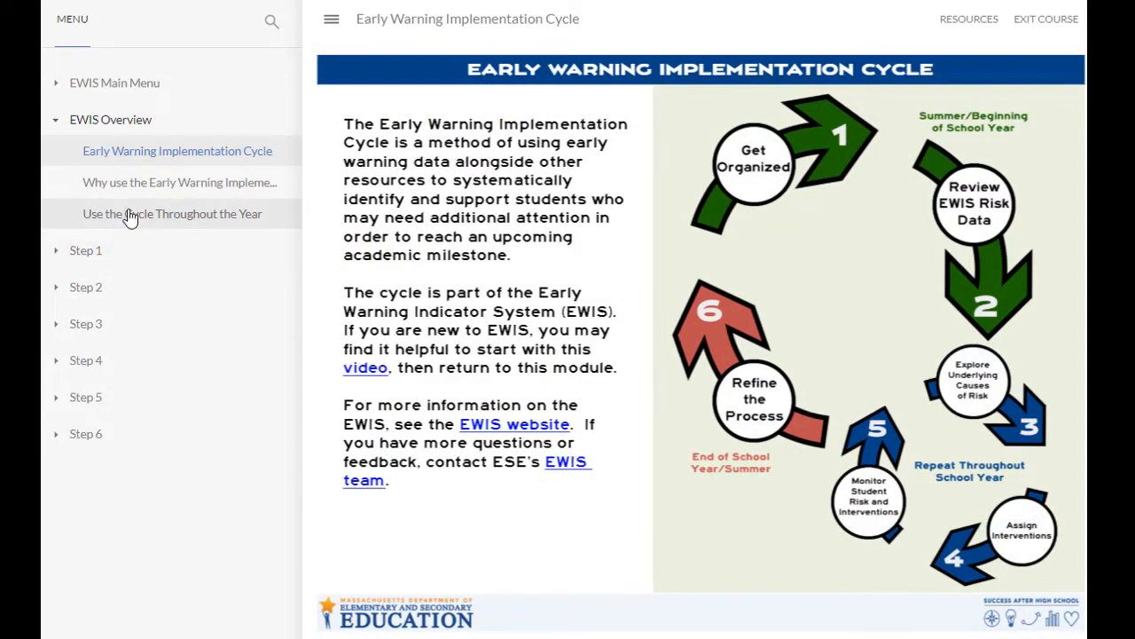
{"action": "left_click", "coordinate": [172, 213]}
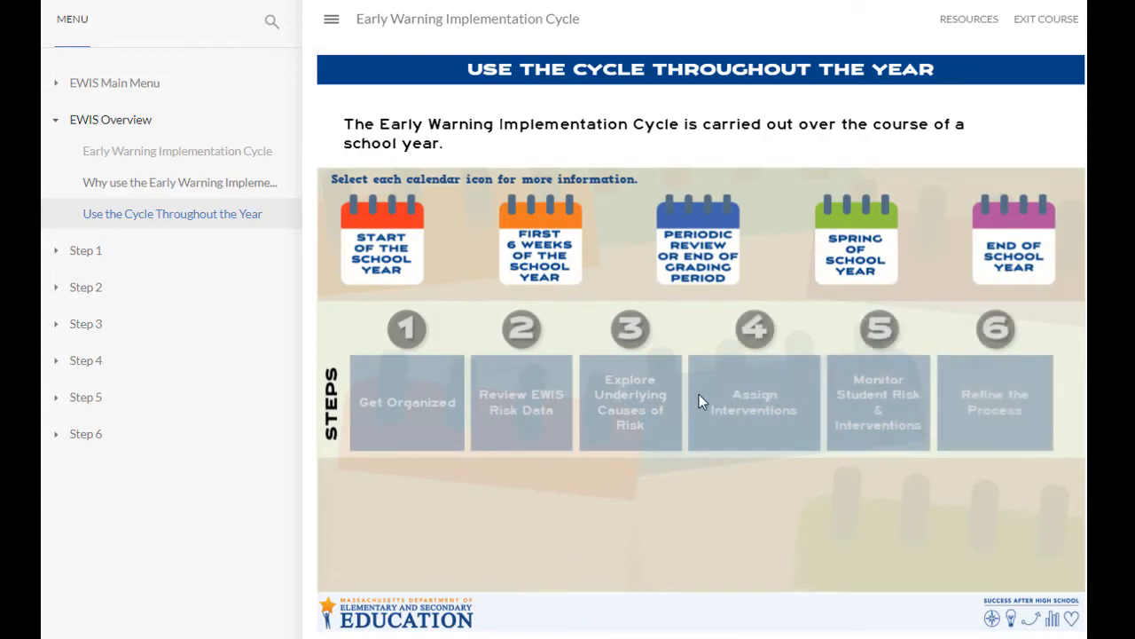
{"action": "mouse_move", "coordinate": [837, 266]}
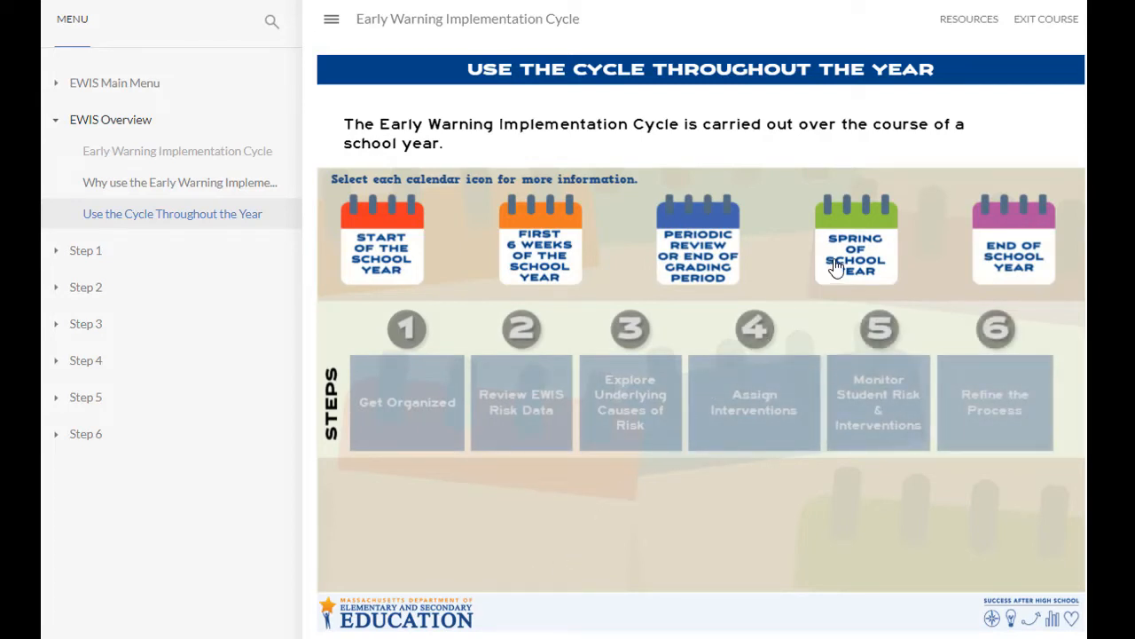
{"action": "left_click", "coordinate": [855, 240]}
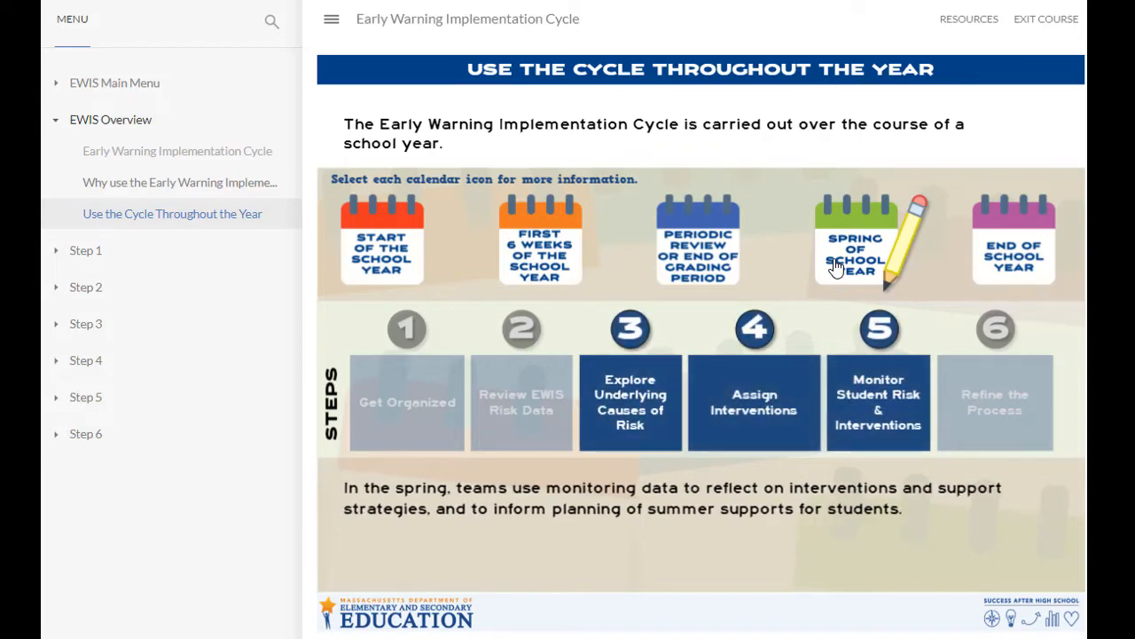
{"action": "mouse_move", "coordinate": [1011, 273]}
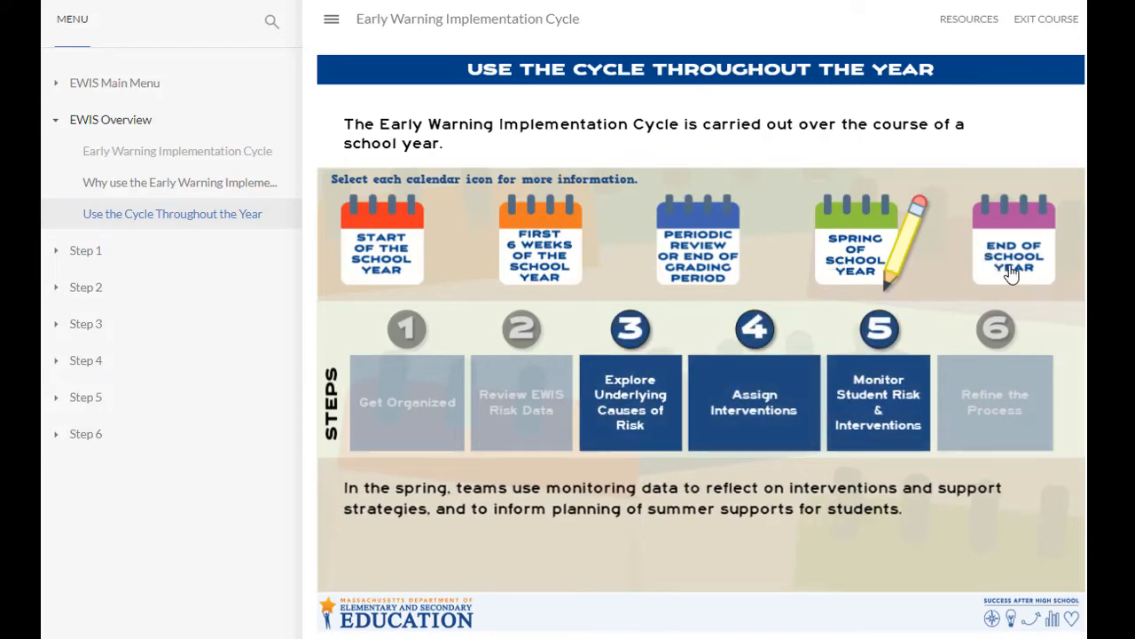
{"action": "left_click", "coordinate": [113, 84]}
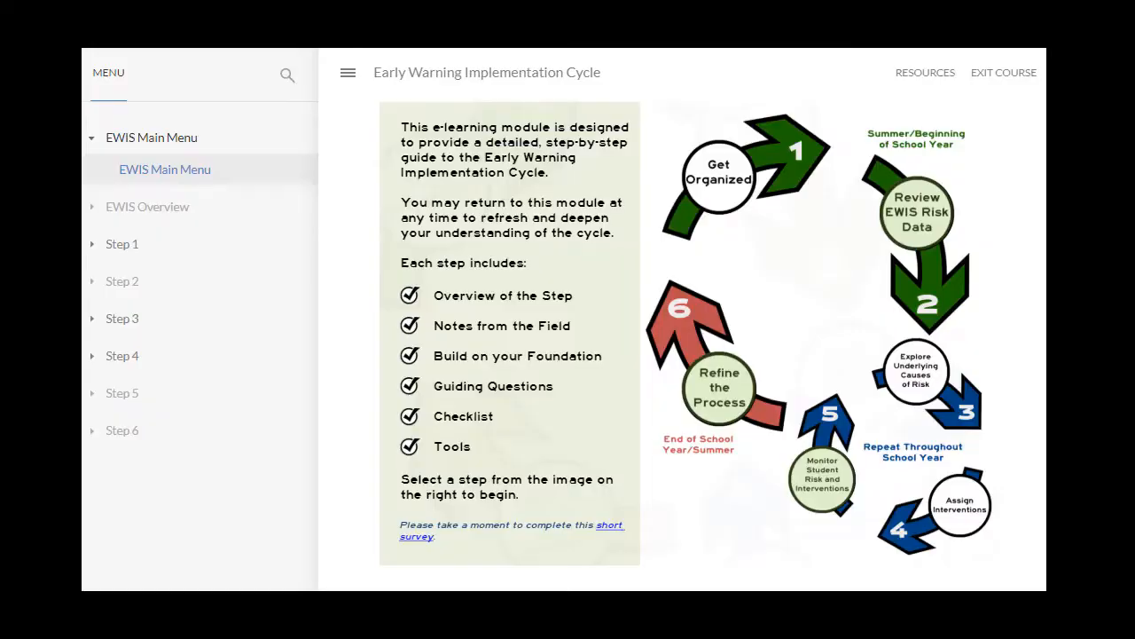
{"action": "mouse_move", "coordinate": [763, 524]}
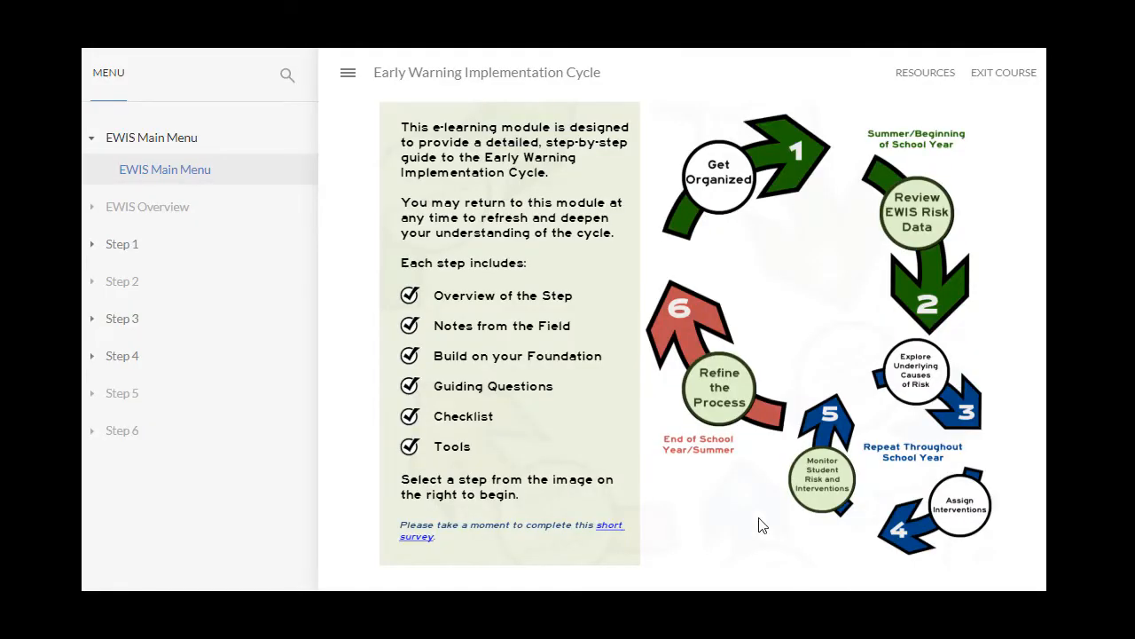
{"action": "mouse_move", "coordinate": [724, 404]}
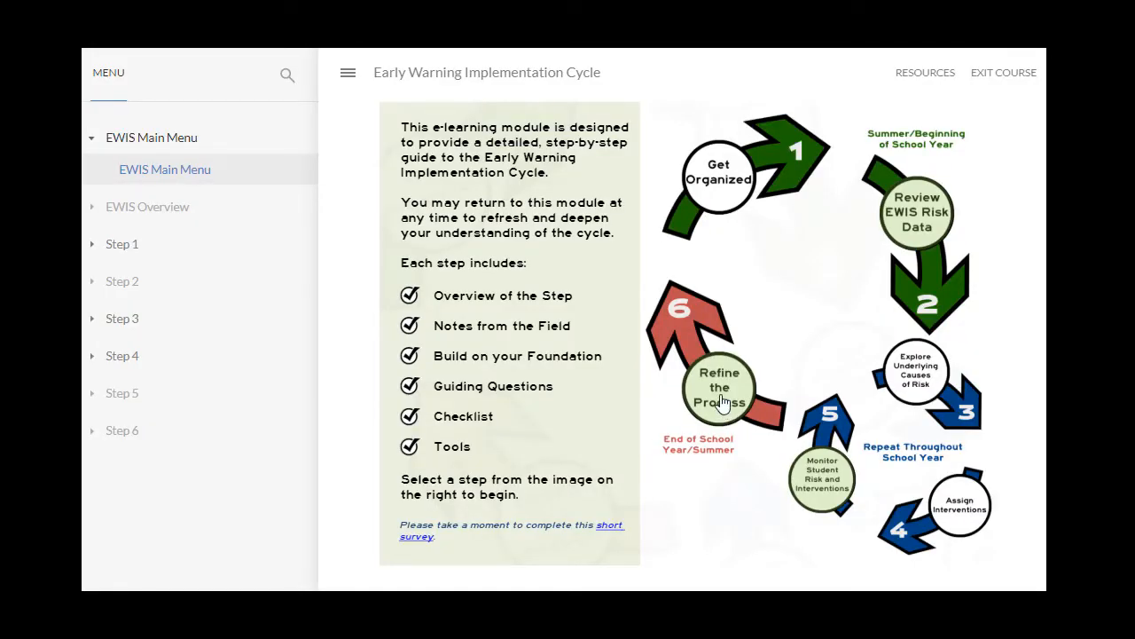
Enter Step 6 Refine the Process and page through How Does It Work? slides on data, team members and orientation to Evaluate and Refine.
{"action": "left_click", "coordinate": [720, 389]}
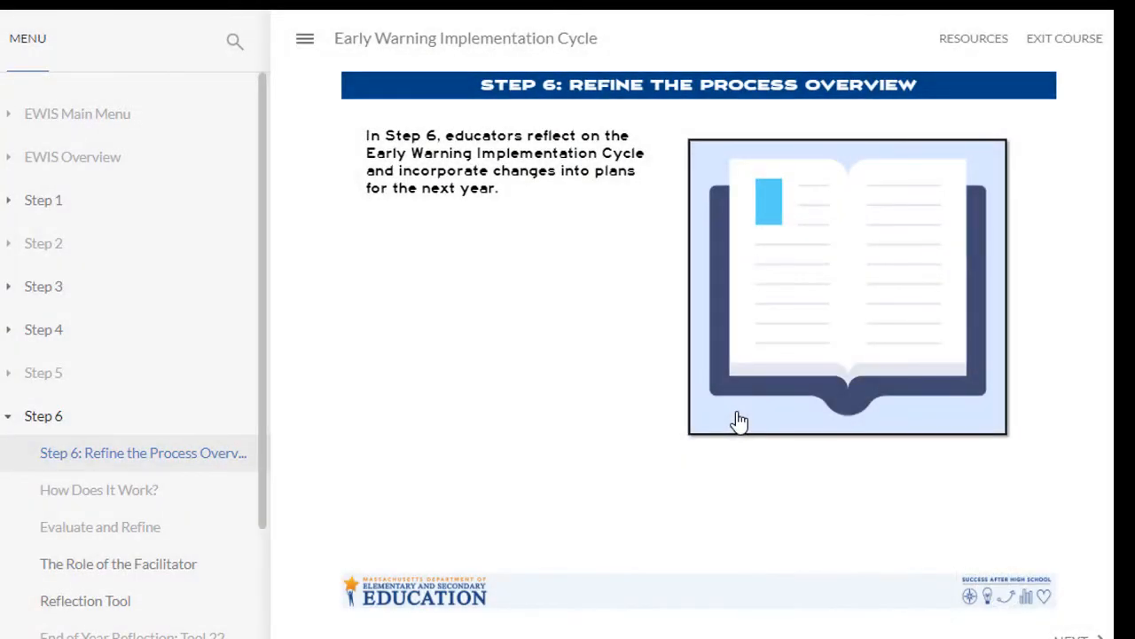
{"action": "mouse_move", "coordinate": [966, 594]}
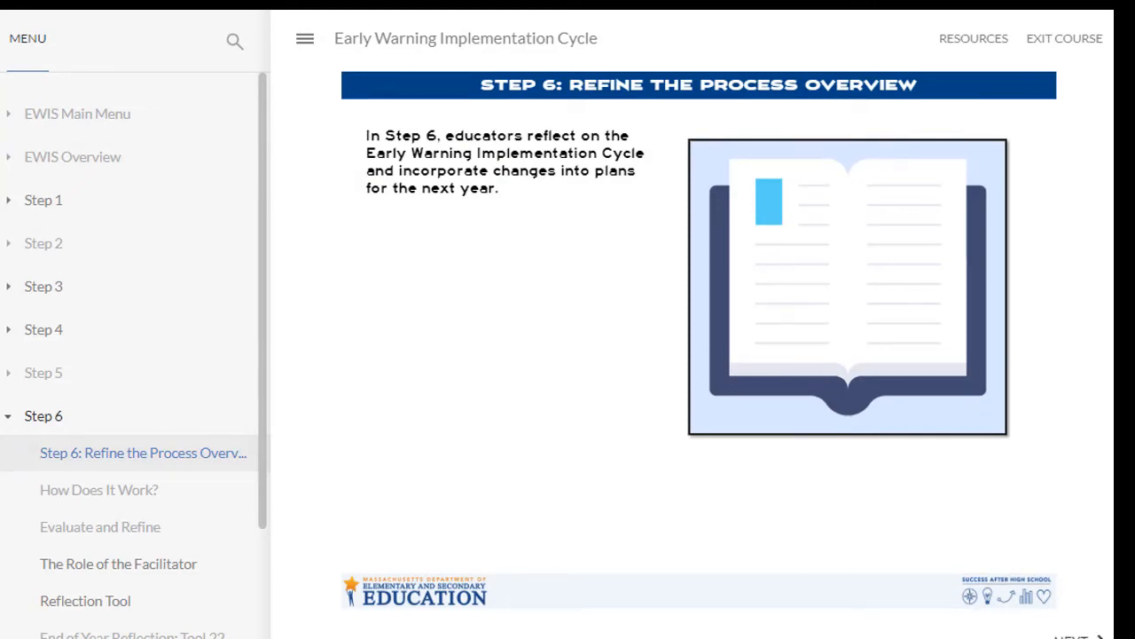
{"action": "left_click", "coordinate": [100, 490]}
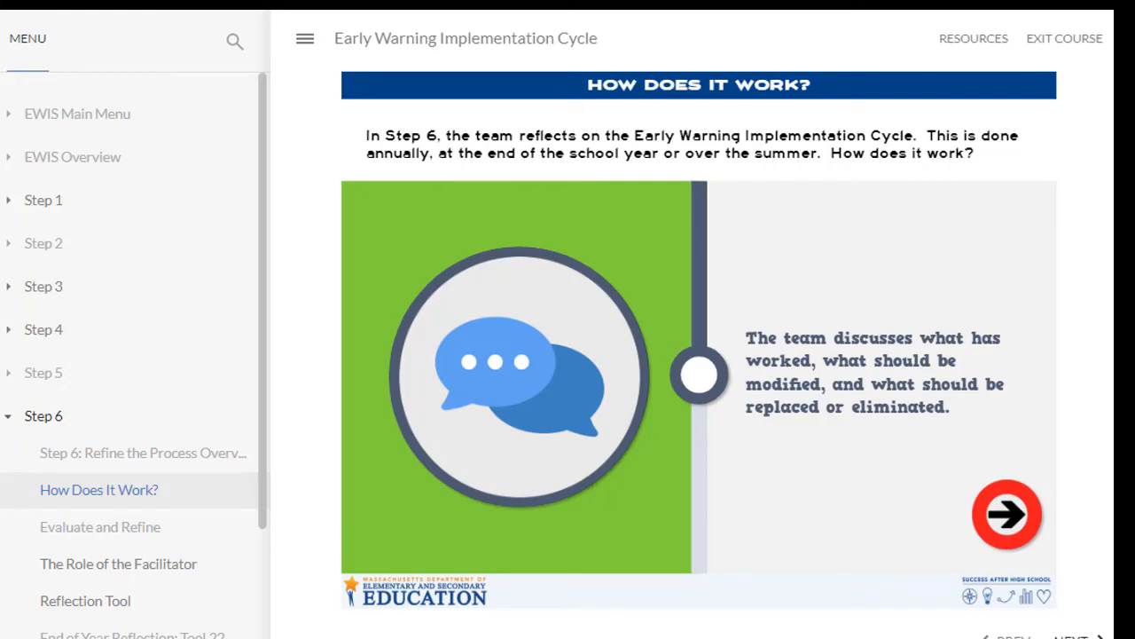
{"action": "left_click", "coordinate": [1008, 512]}
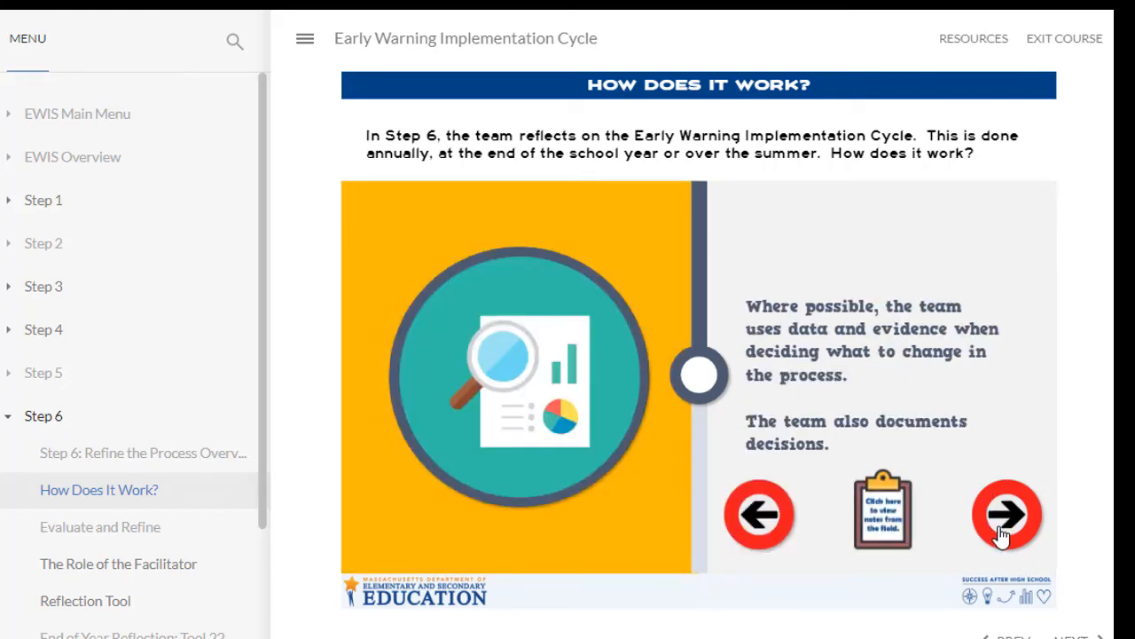
{"action": "left_click", "coordinate": [1008, 515]}
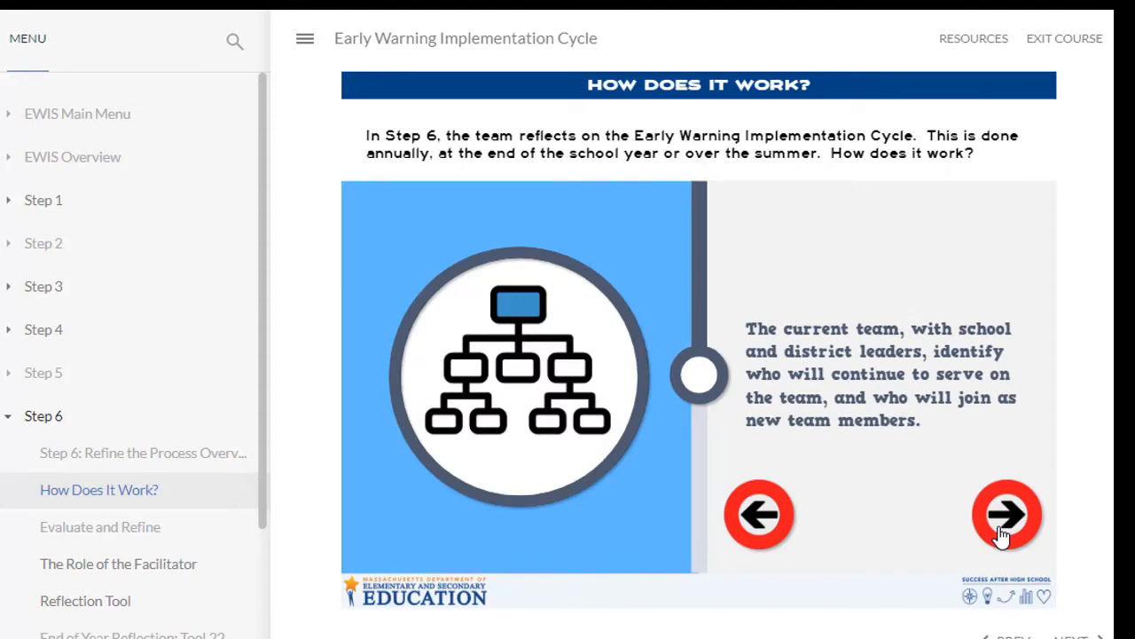
{"action": "left_click", "coordinate": [1007, 514]}
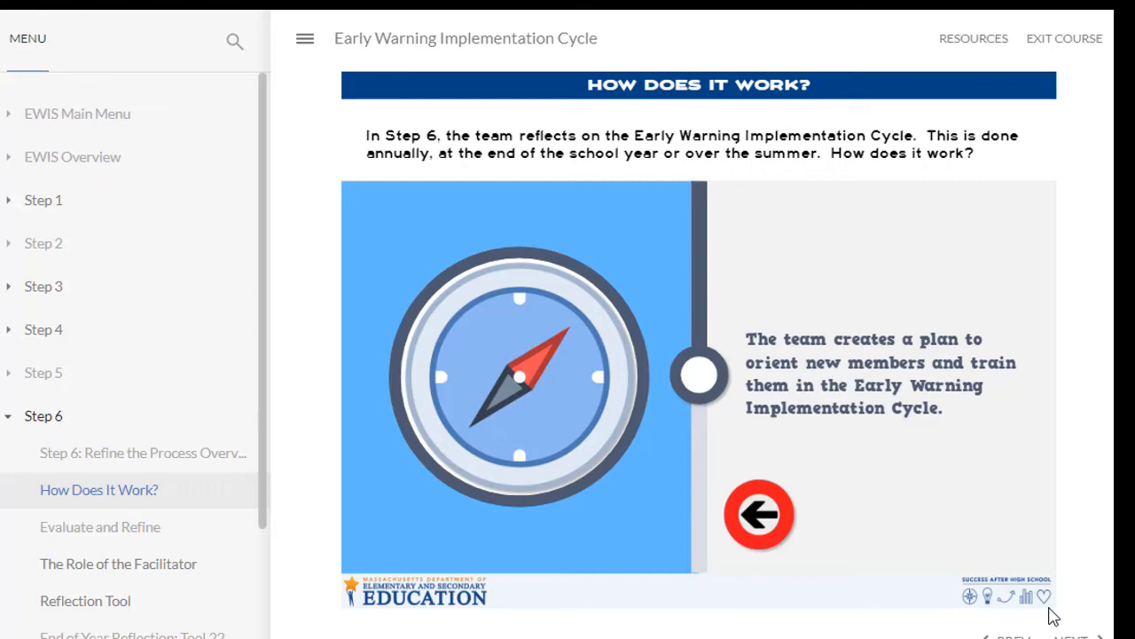
{"action": "left_click", "coordinate": [99, 525]}
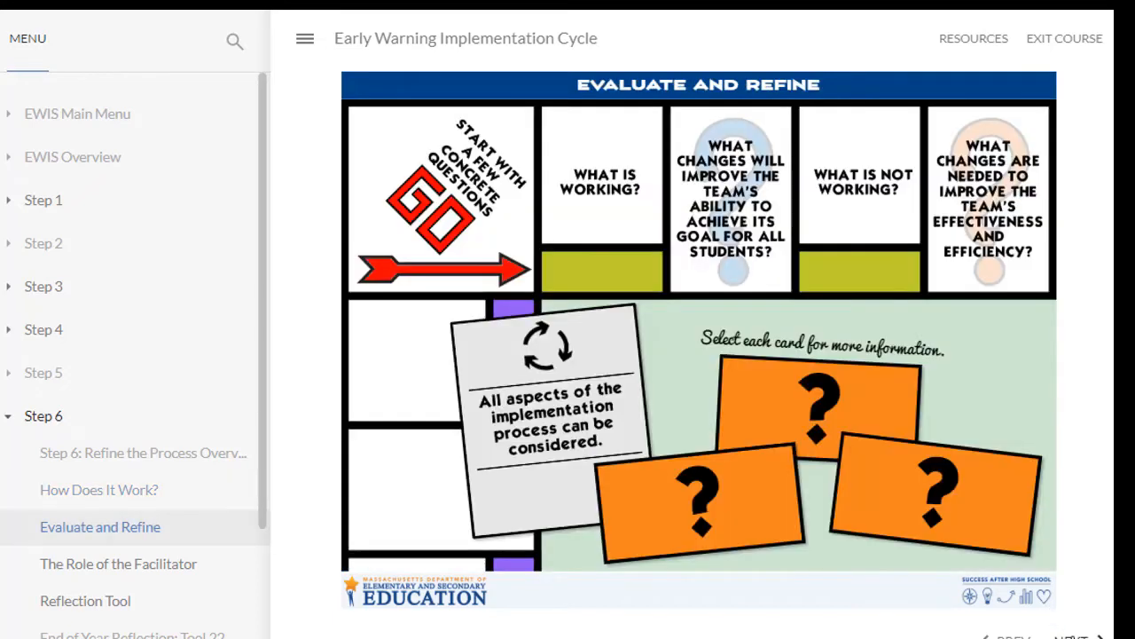
{"action": "mouse_move", "coordinate": [256, 501]}
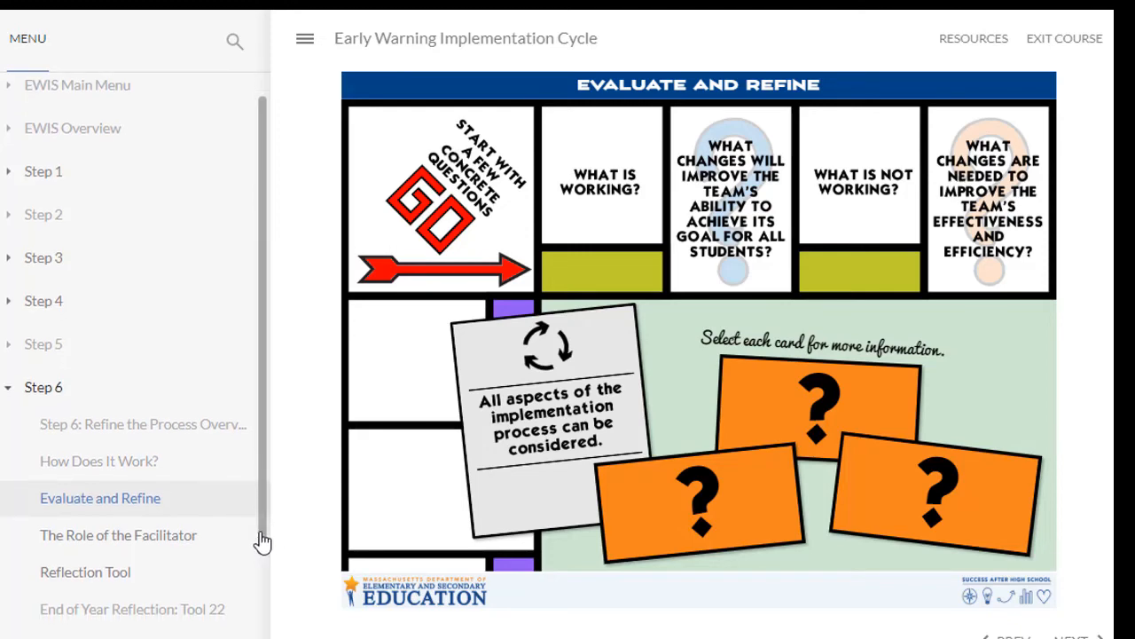
{"action": "scroll", "scroll_direction": "down", "scroll_amount": 3}
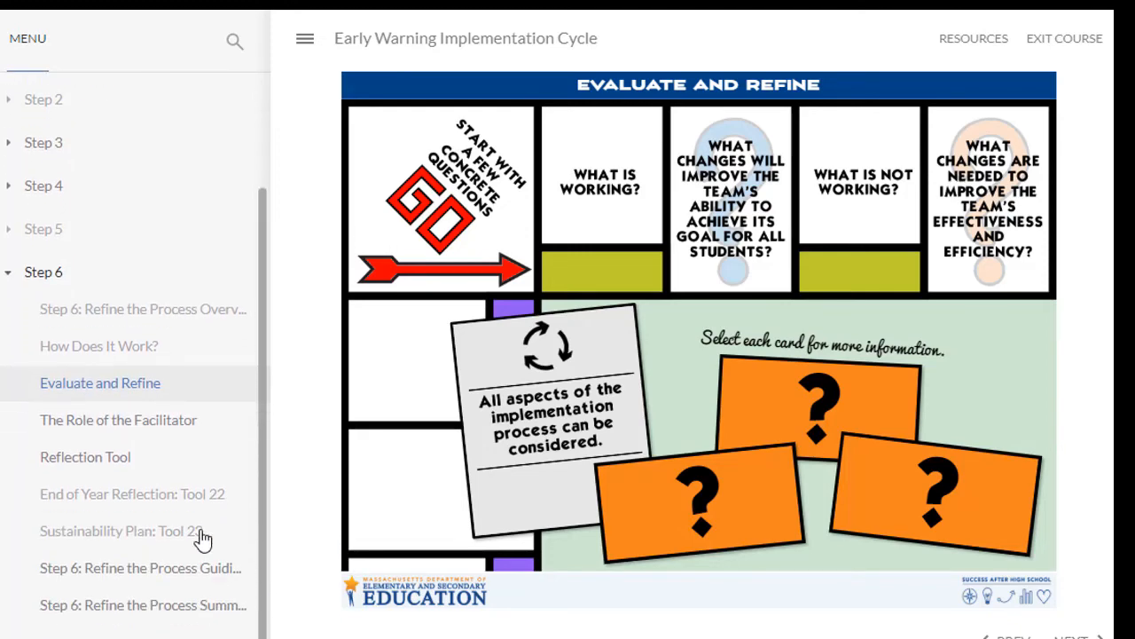
View End of Year Reflection: Tool 22, show the Student Risk and Interventions guiding questions, then continue to the next page.
{"action": "left_click", "coordinate": [131, 493]}
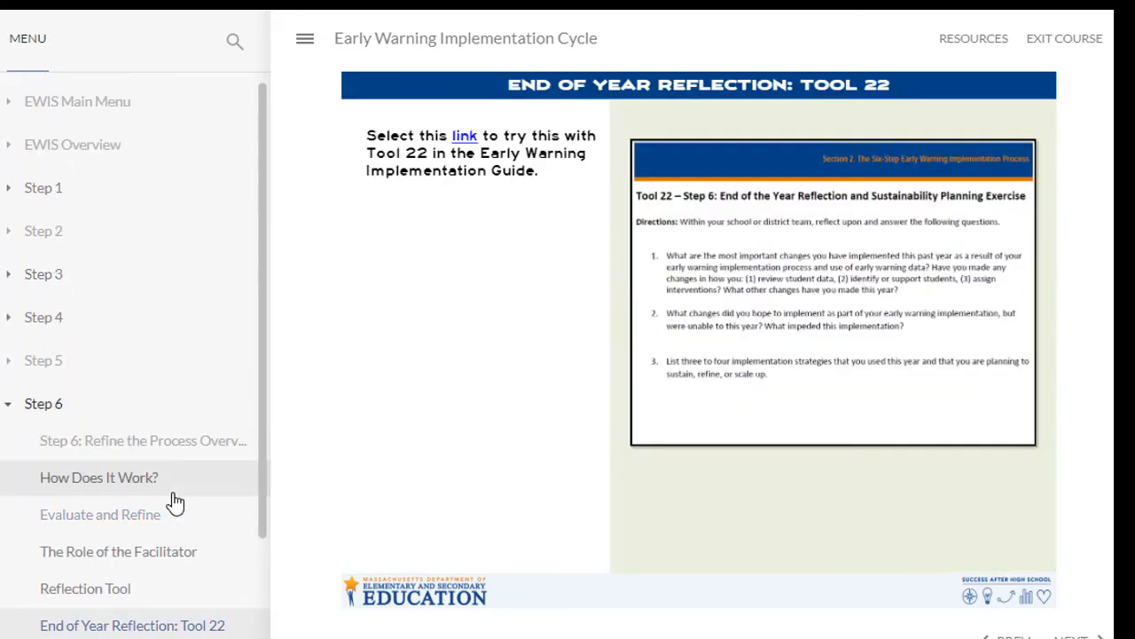
{"action": "mouse_move", "coordinate": [479, 169]}
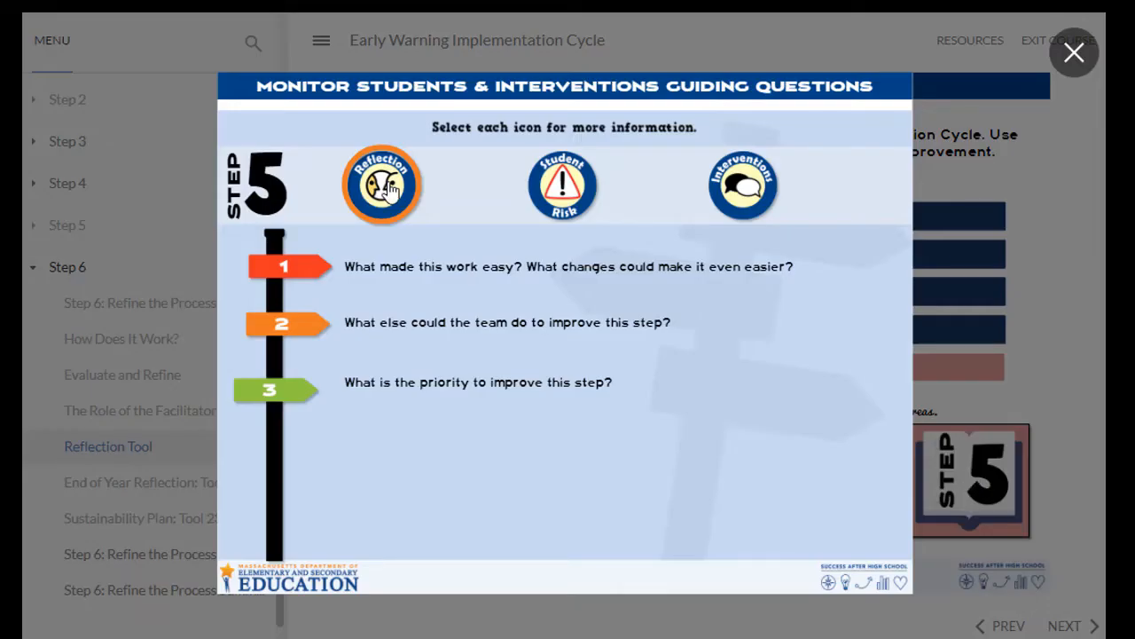
{"action": "left_click", "coordinate": [562, 185]}
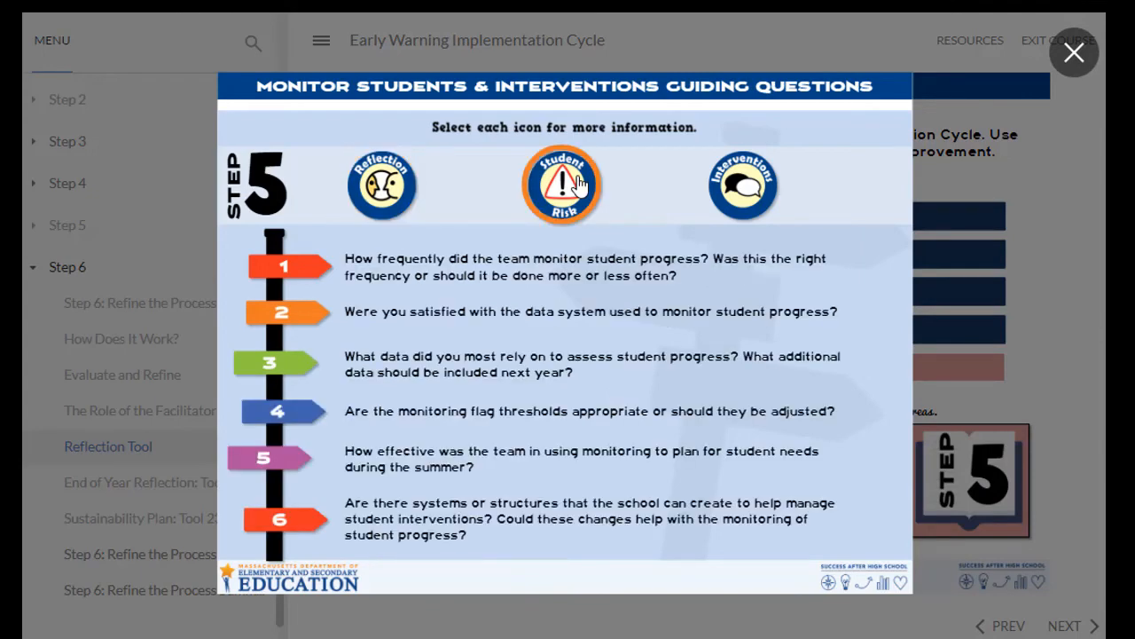
{"action": "left_click", "coordinate": [744, 185]}
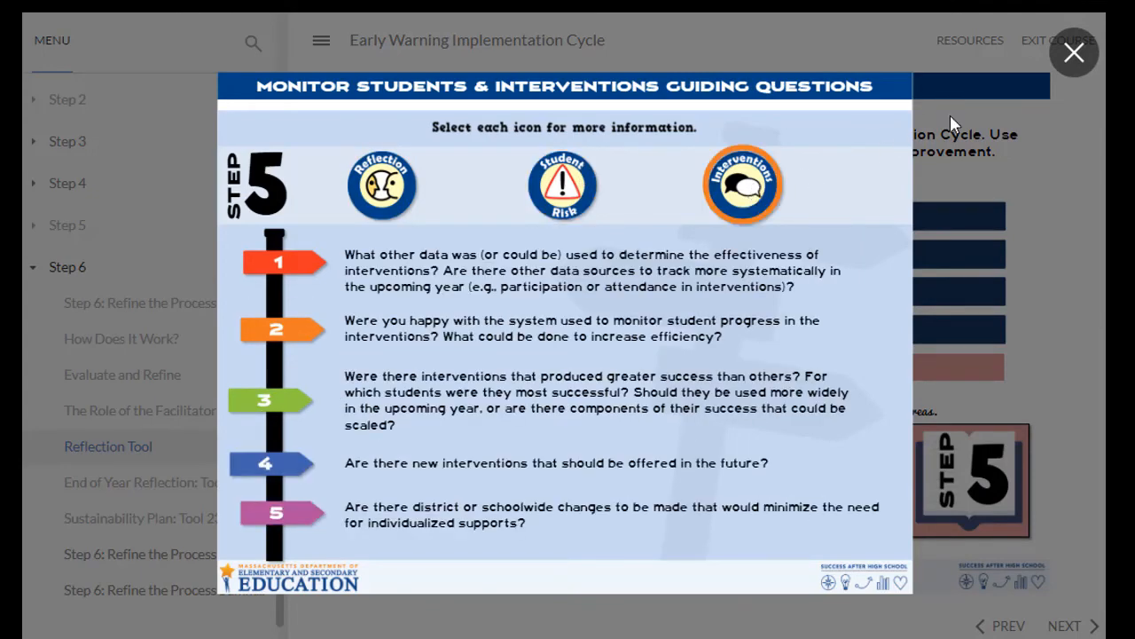
{"action": "left_click", "coordinate": [1075, 53]}
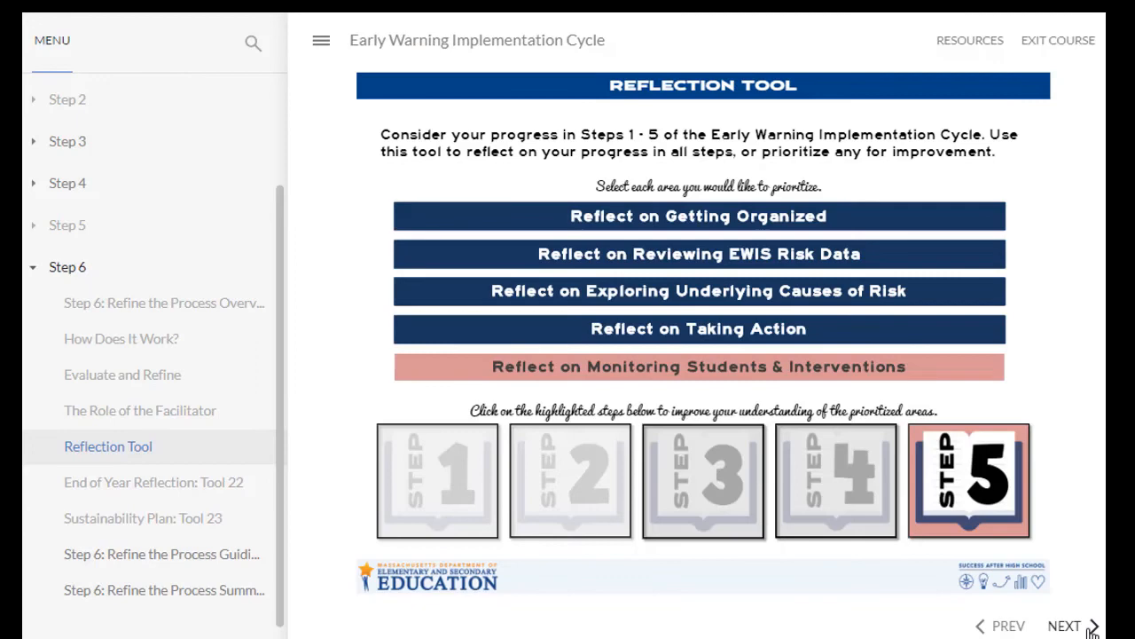
{"action": "left_click", "coordinate": [162, 554]}
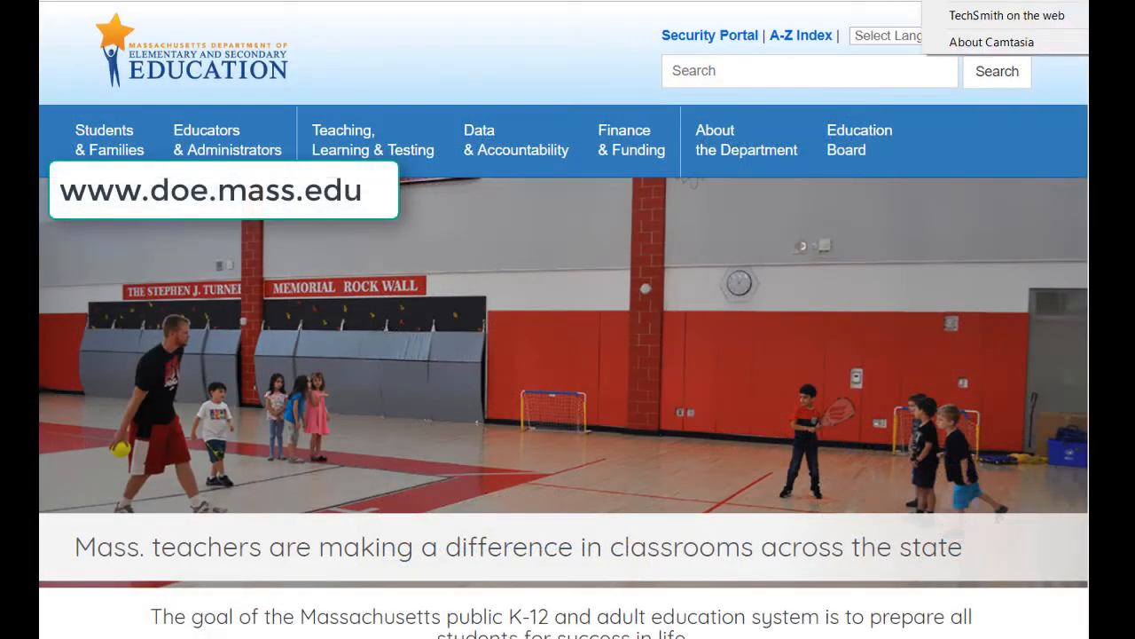
{"action": "mouse_move", "coordinate": [514, 138]}
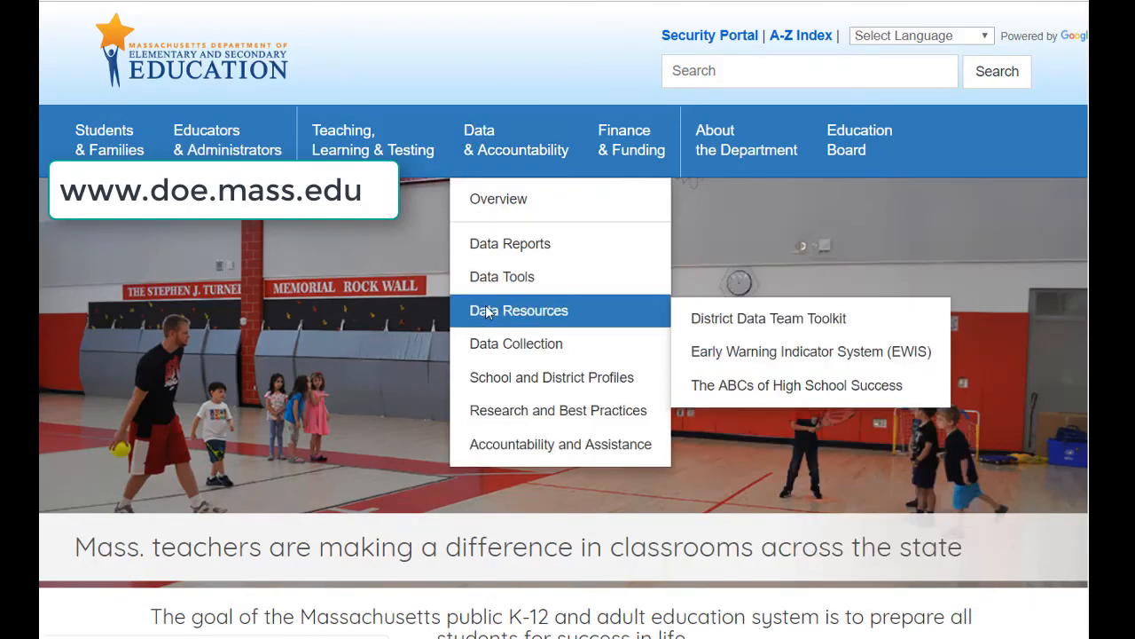
Reach the Early Warning Indicator System (EWIS) page via Data & Accountability > Data Resources.
{"action": "left_click", "coordinate": [809, 351]}
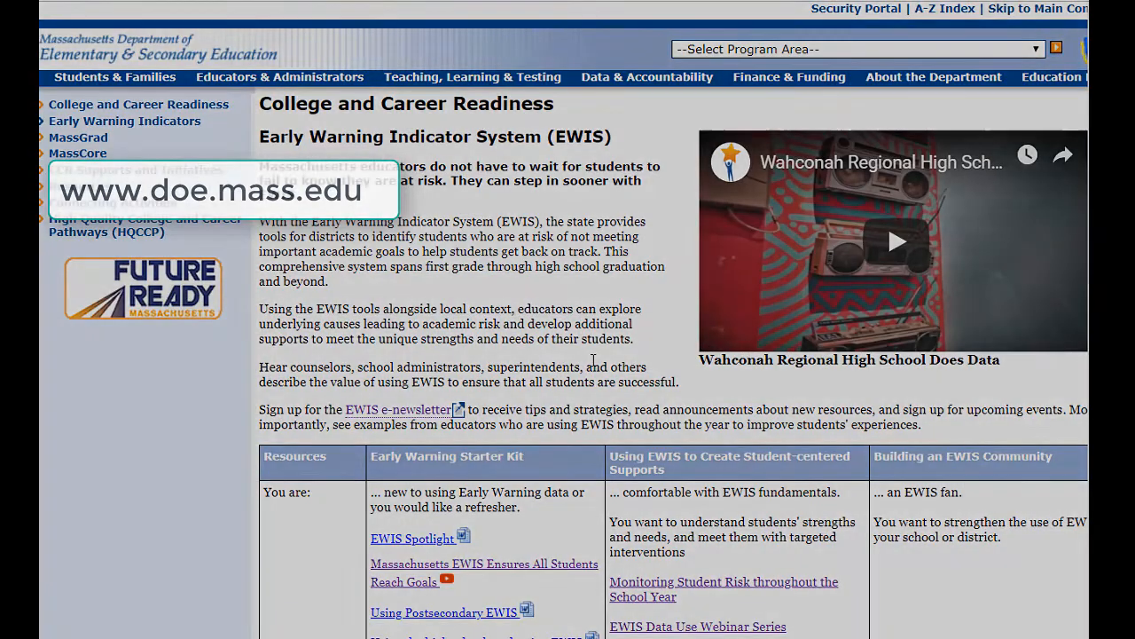